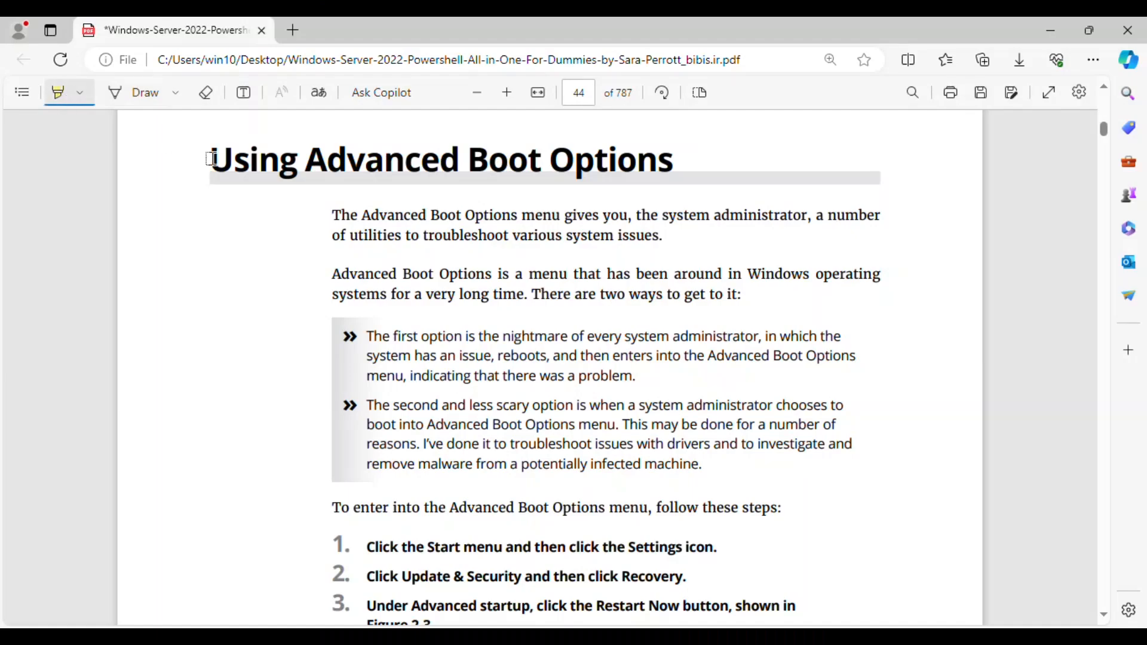
Highlight the Using Advanced Boot Options heading and its intro sentences.
{"action": "left_click_drag", "start_coordinate": [212, 160], "coordinate": [671, 159]}
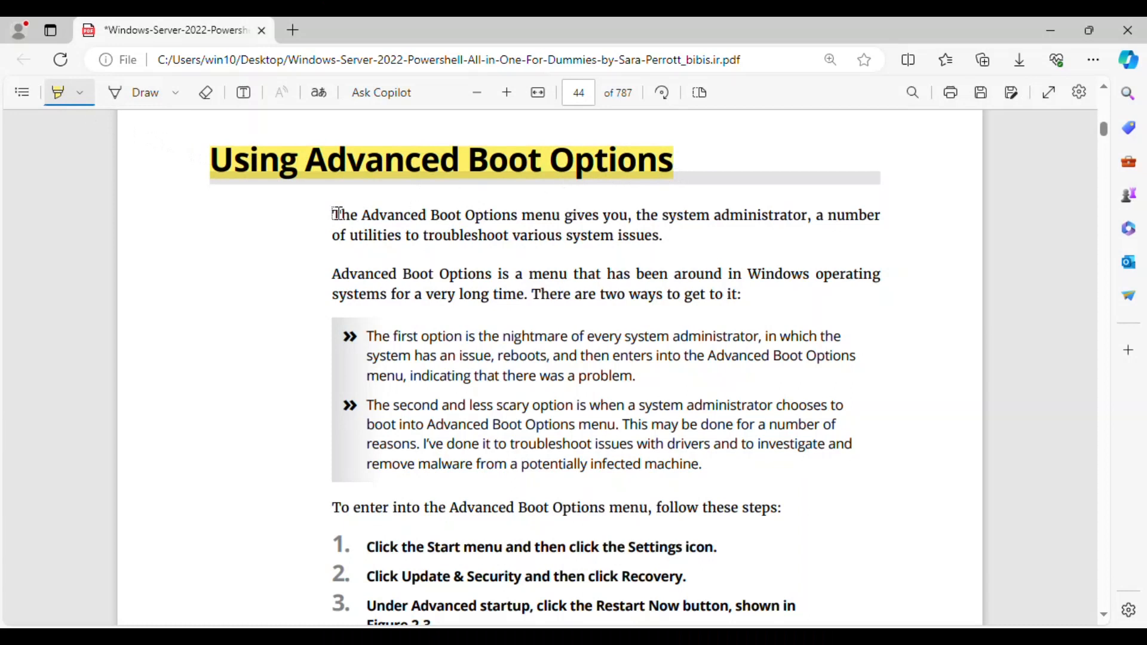
{"action": "mouse_move", "coordinate": [743, 207]}
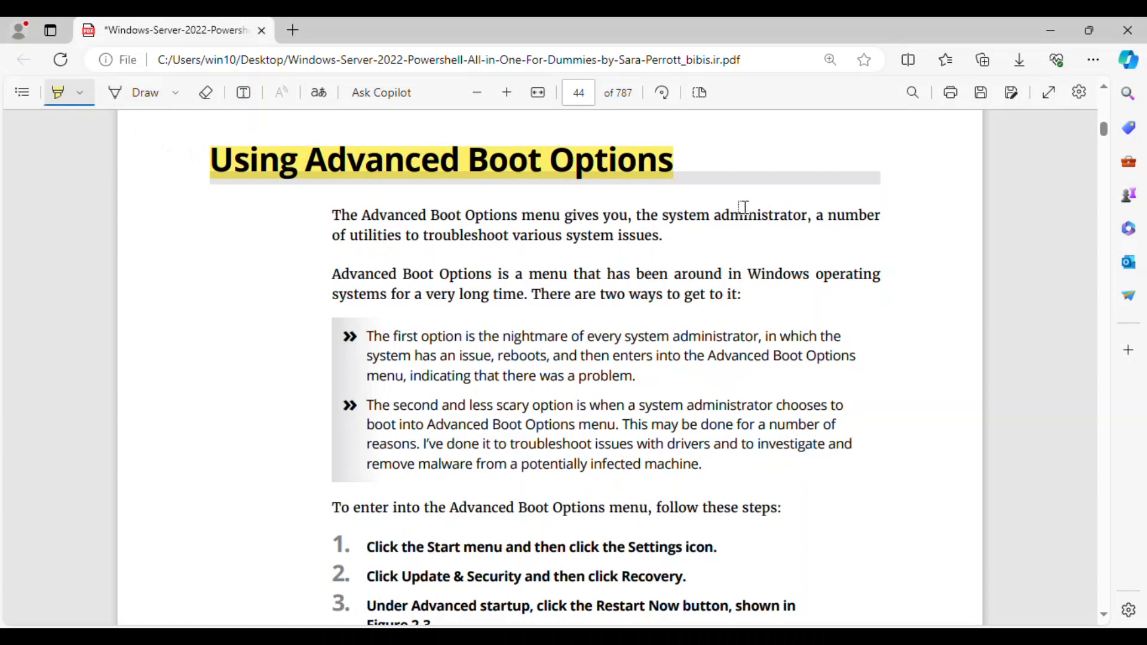
{"action": "mouse_move", "coordinate": [860, 214]}
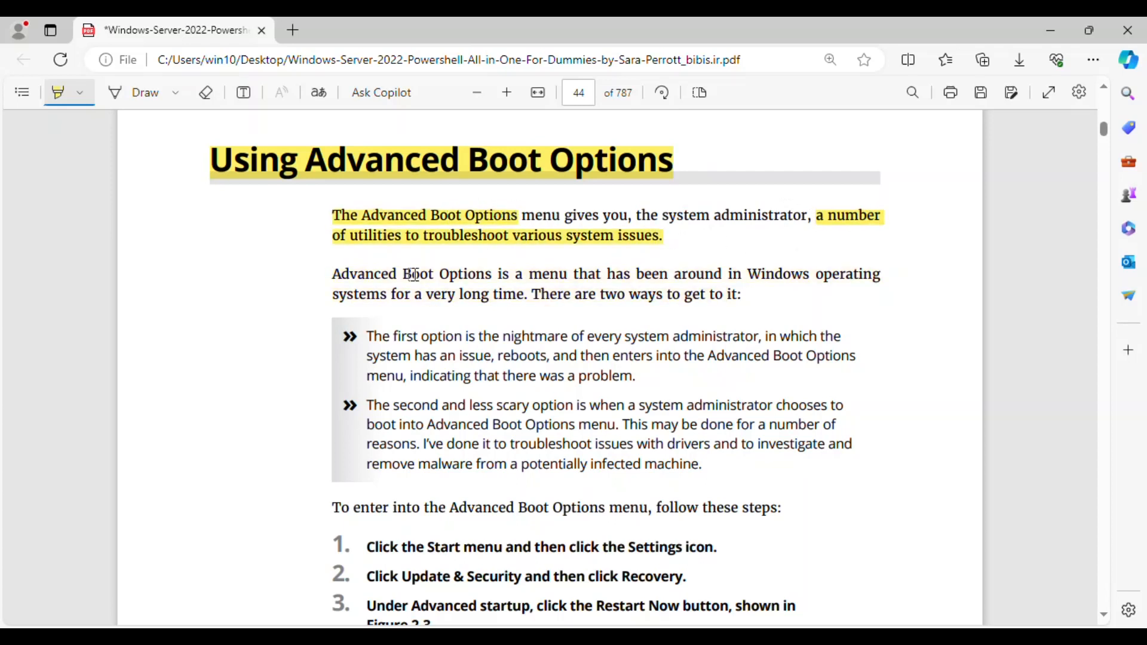
{"action": "left_click_drag", "start_coordinate": [332, 273], "coordinate": [516, 274]}
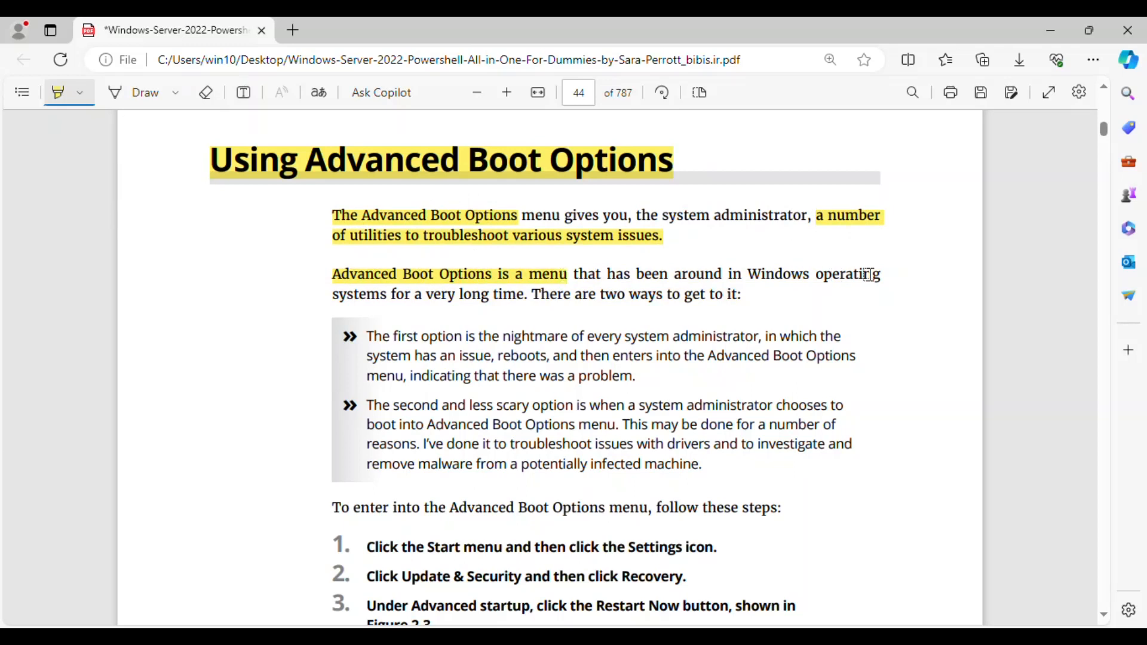
{"action": "mouse_move", "coordinate": [510, 292]}
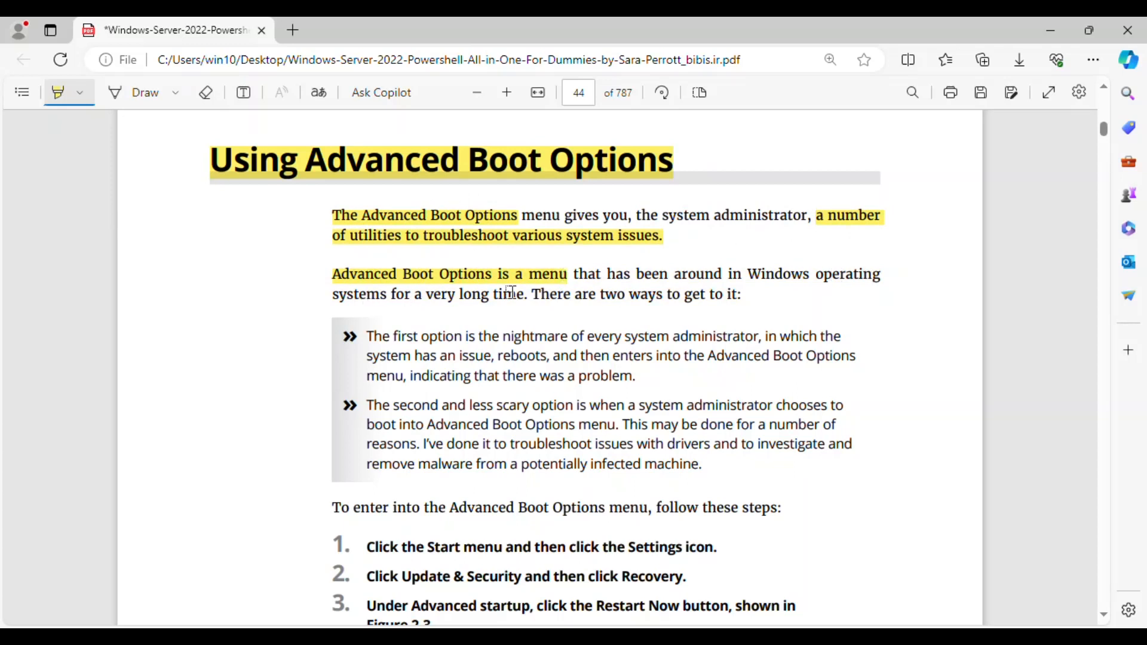
{"action": "left_click_drag", "start_coordinate": [531, 293], "coordinate": [738, 294]}
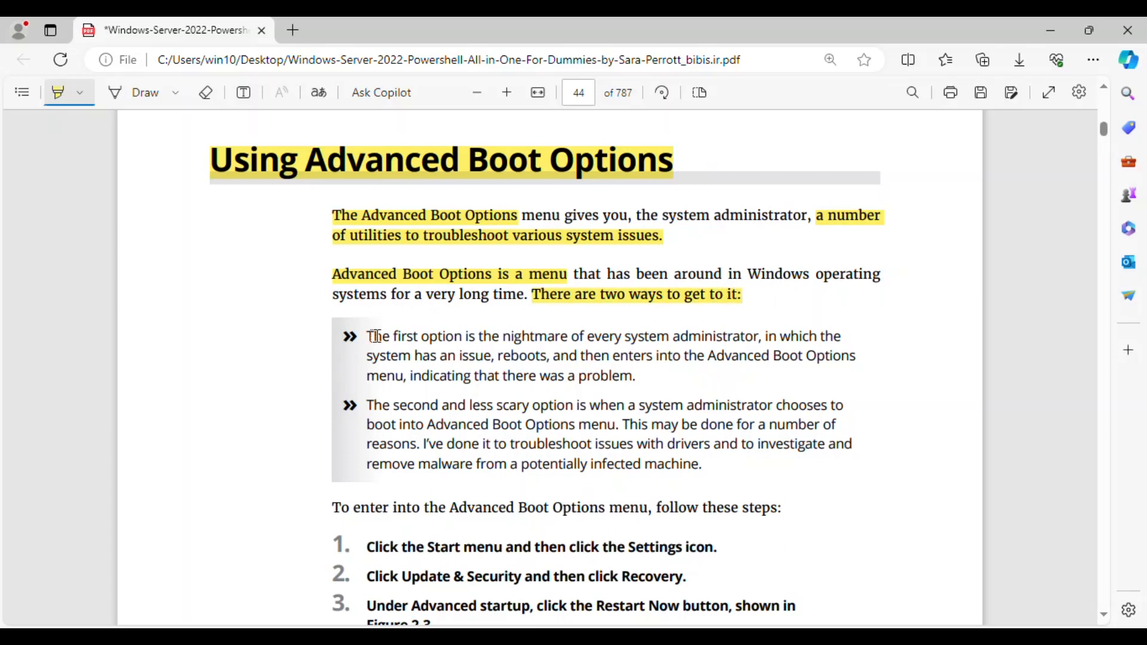
Highlight key phrases of both bullet points about reaching Advanced Boot Options.
{"action": "left_click_drag", "start_coordinate": [366, 336], "coordinate": [563, 335]}
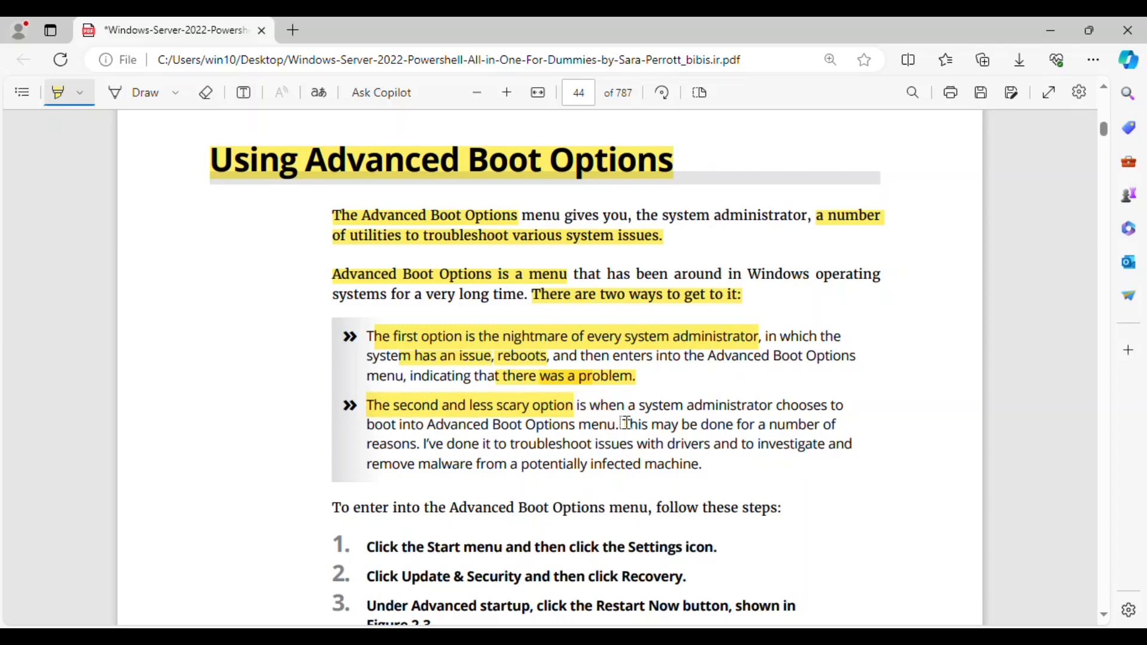
{"action": "left_click_drag", "start_coordinate": [623, 424], "coordinate": [840, 424]}
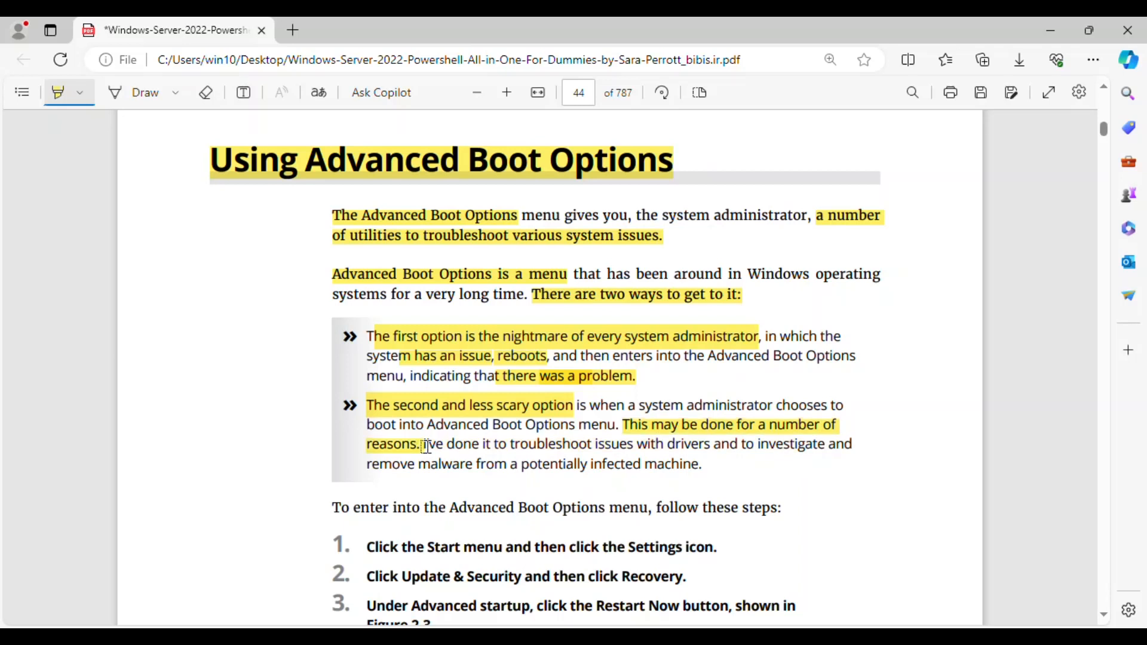
{"action": "left_click_drag", "start_coordinate": [422, 444], "coordinate": [856, 443]}
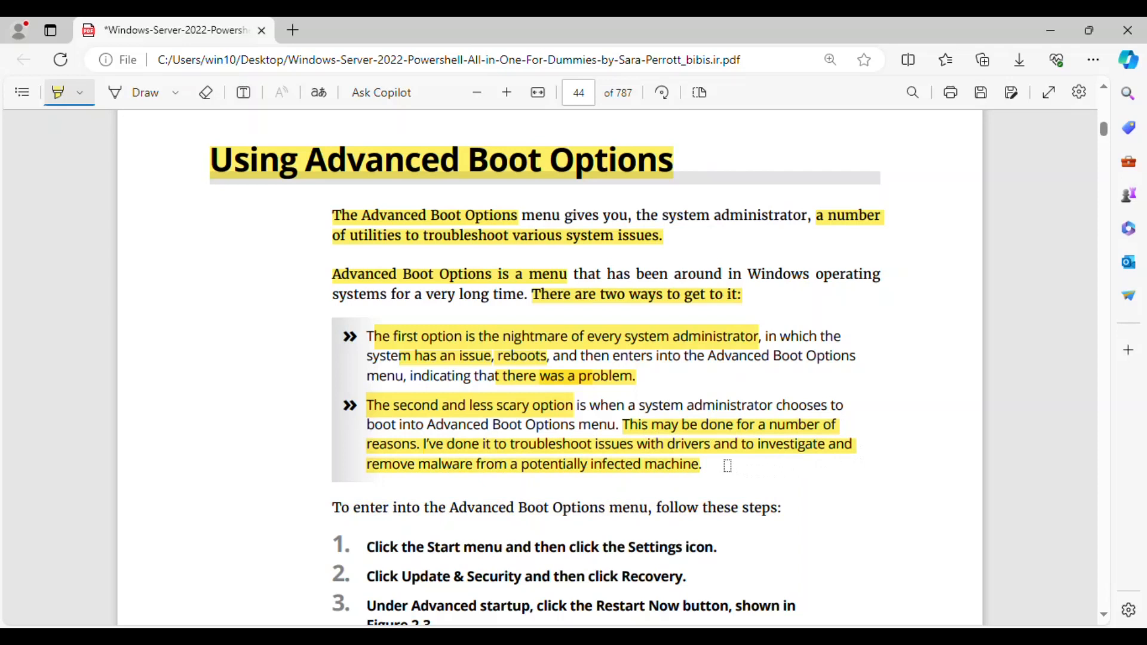
{"action": "mouse_move", "coordinate": [626, 472]}
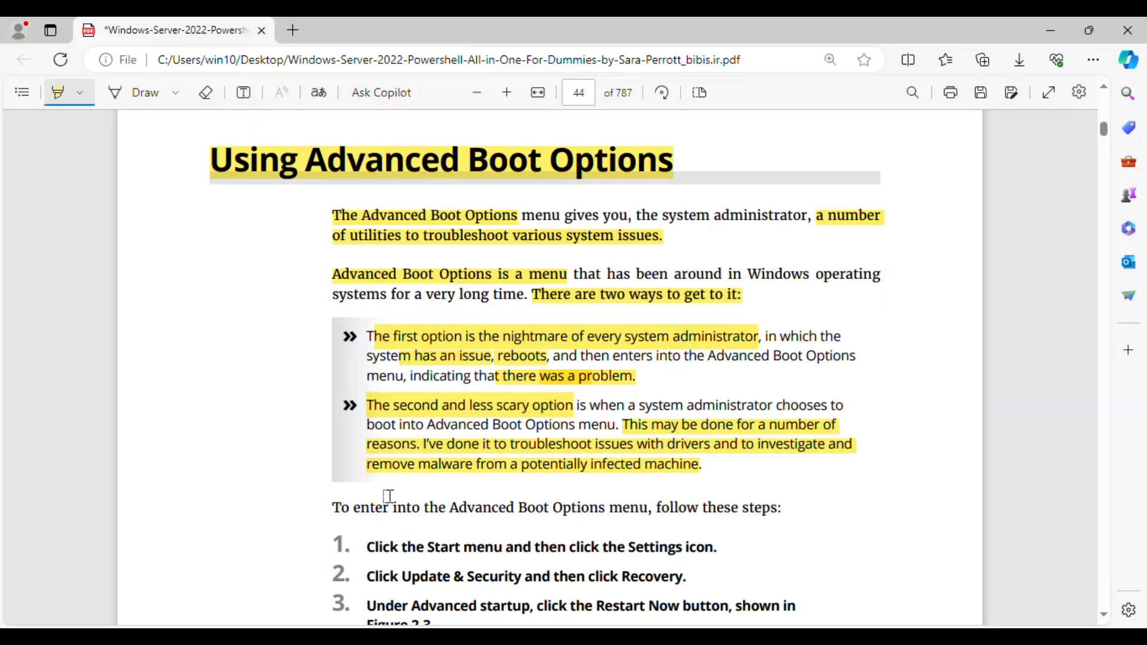
Highlight the 'follow these steps' sentence and numbered steps 1 through 7.
{"action": "scroll", "scroll_direction": "down", "scroll_amount": 3}
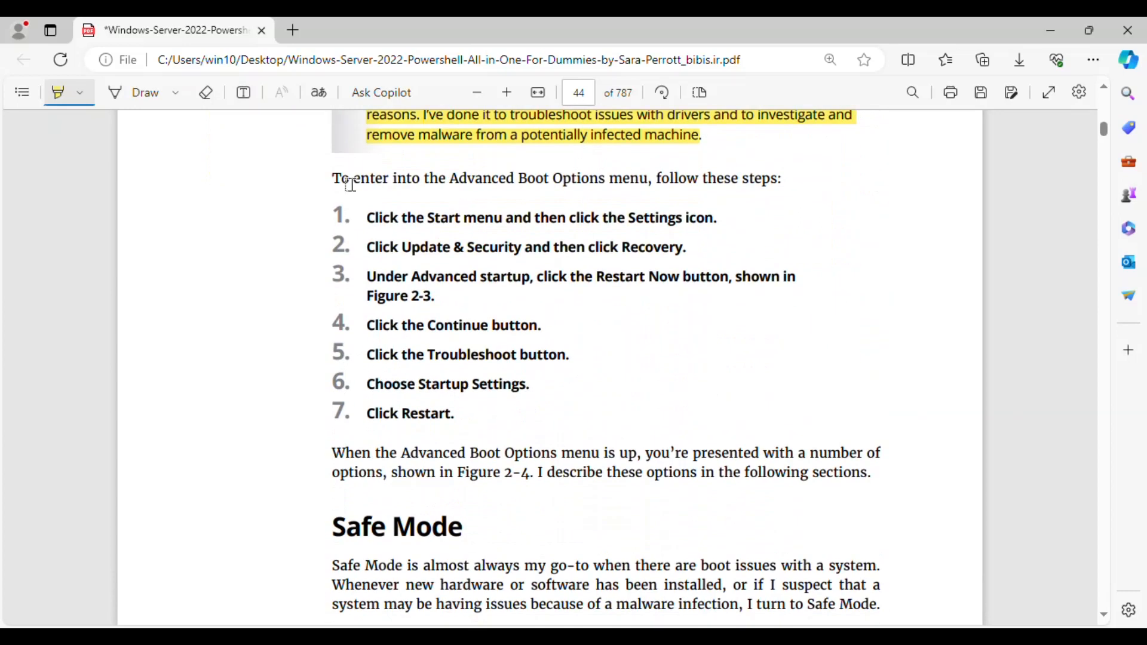
{"action": "left_click_drag", "start_coordinate": [332, 178], "coordinate": [781, 178]}
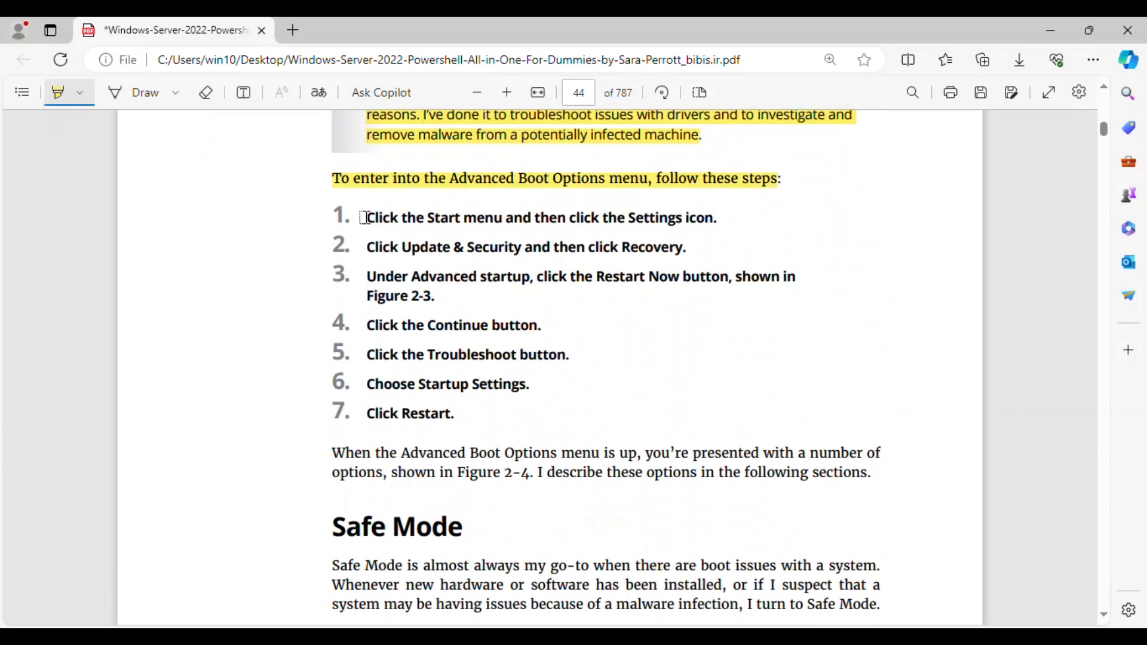
{"action": "left_click_drag", "start_coordinate": [365, 217], "coordinate": [719, 218]}
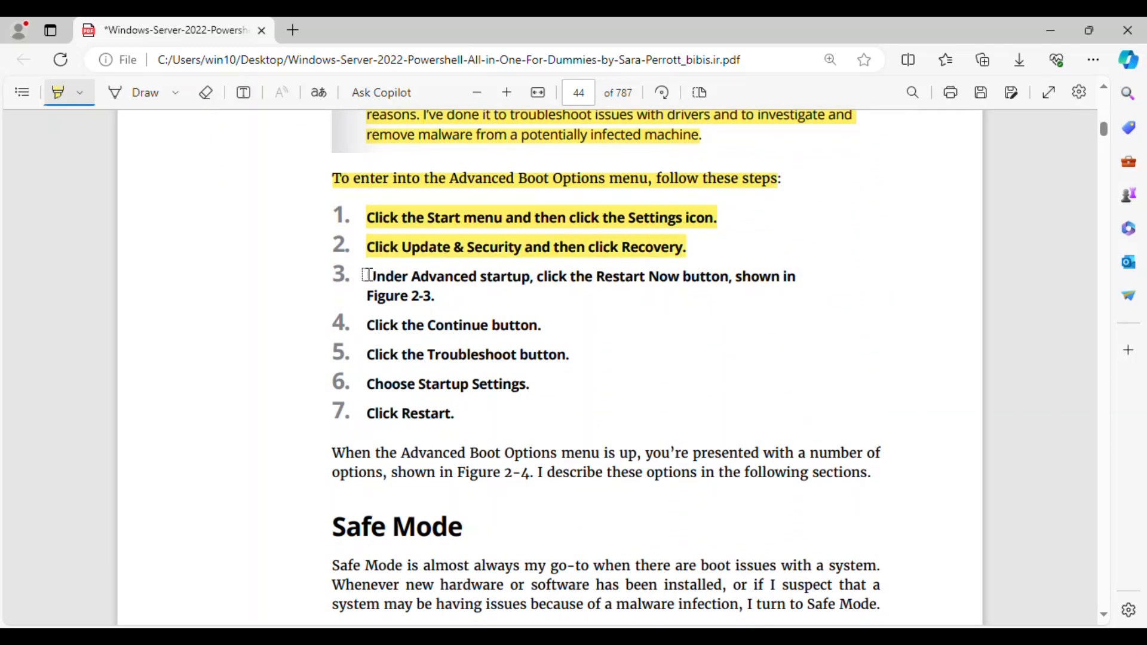
{"action": "left_click_drag", "start_coordinate": [368, 276], "coordinate": [433, 295]}
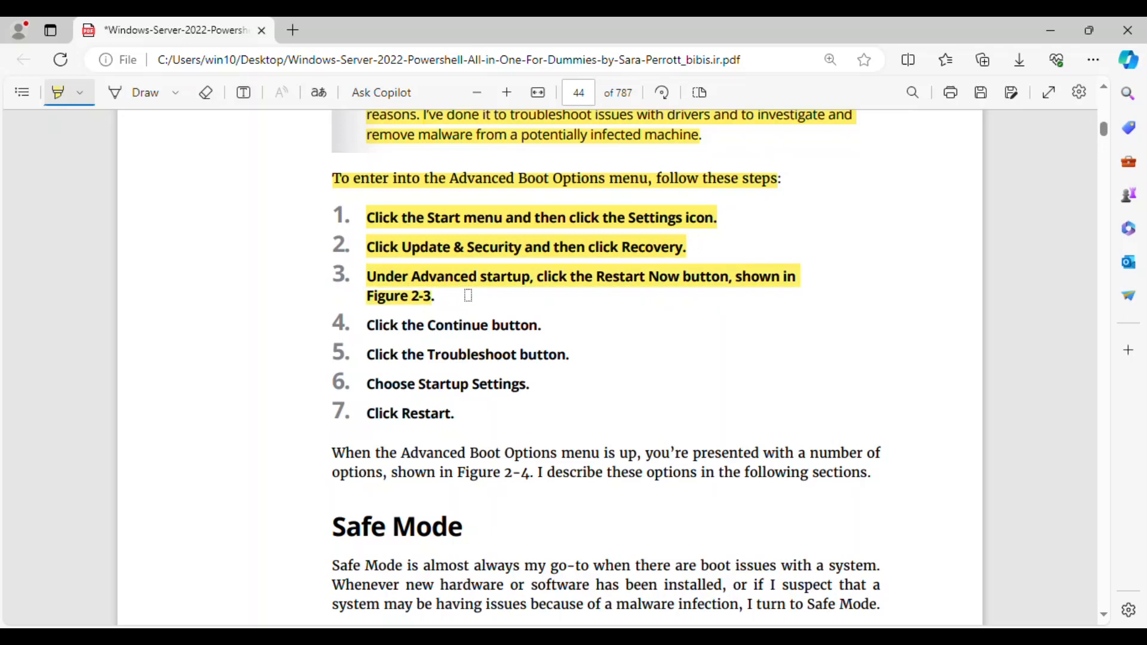
{"action": "mouse_move", "coordinate": [371, 325]}
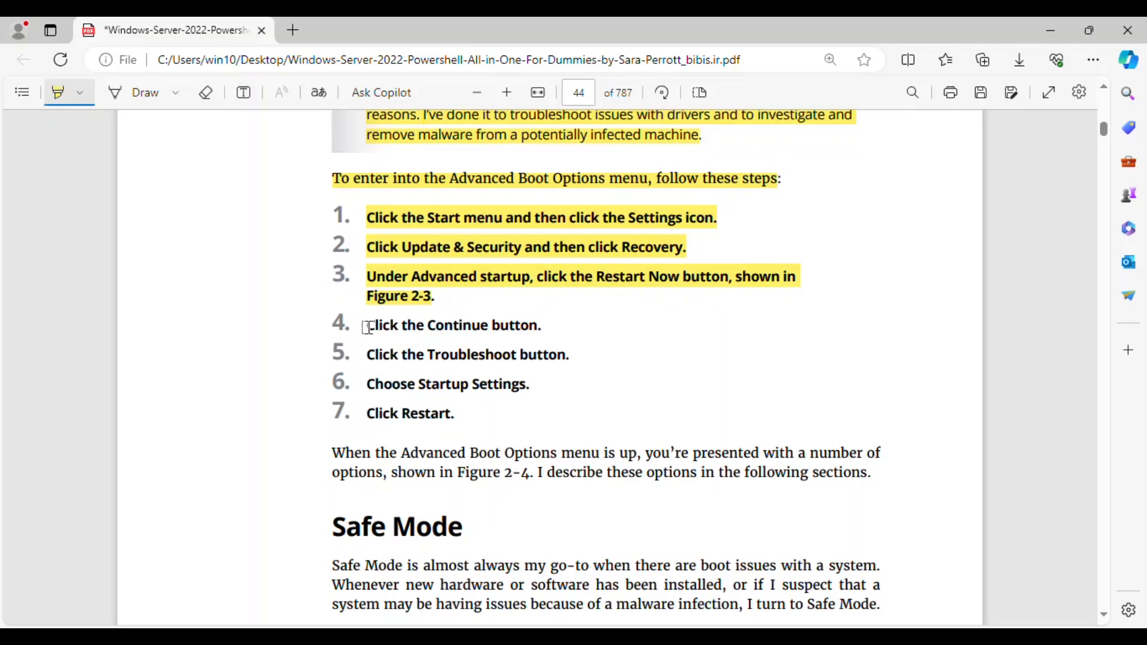
{"action": "left_click_drag", "start_coordinate": [366, 325], "coordinate": [541, 325]}
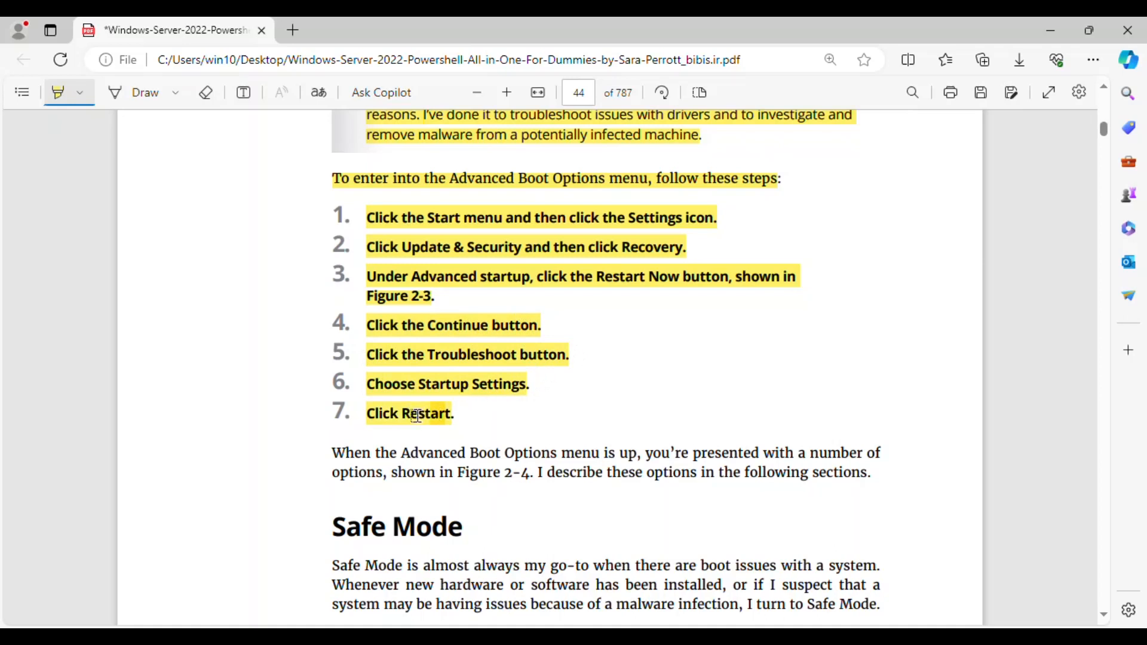
Highlight 'When the Advanced Boot Options menu is up', the Safe Mode heading and paragraph.
{"action": "scroll", "scroll_direction": "down", "scroll_amount": 3}
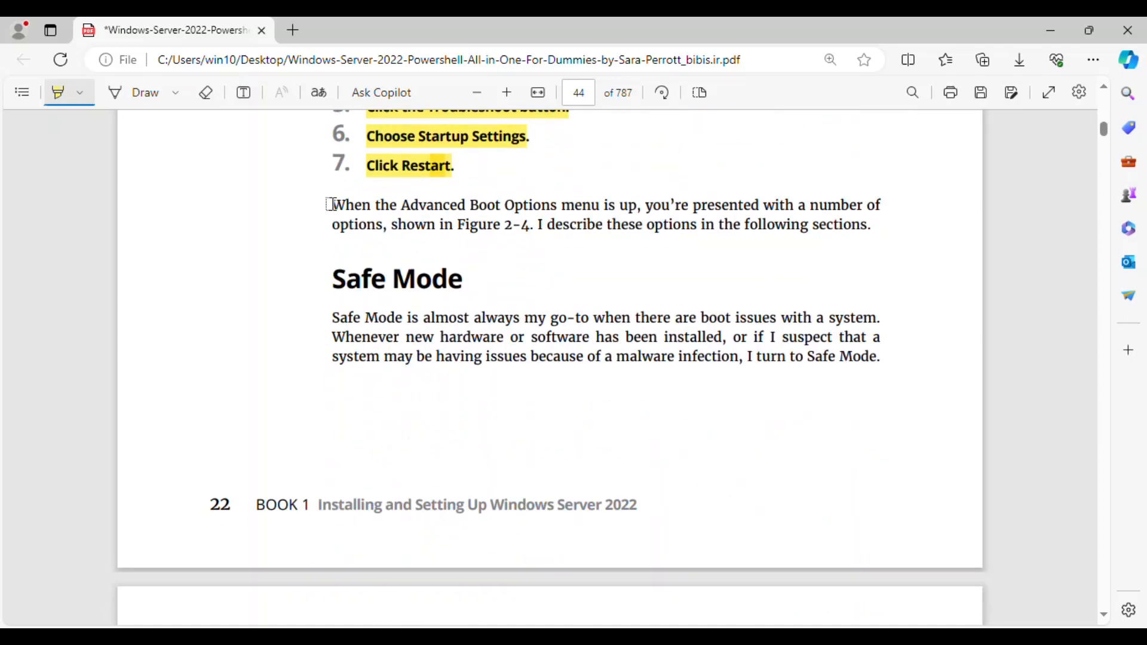
{"action": "left_click_drag", "start_coordinate": [331, 205], "coordinate": [638, 205]}
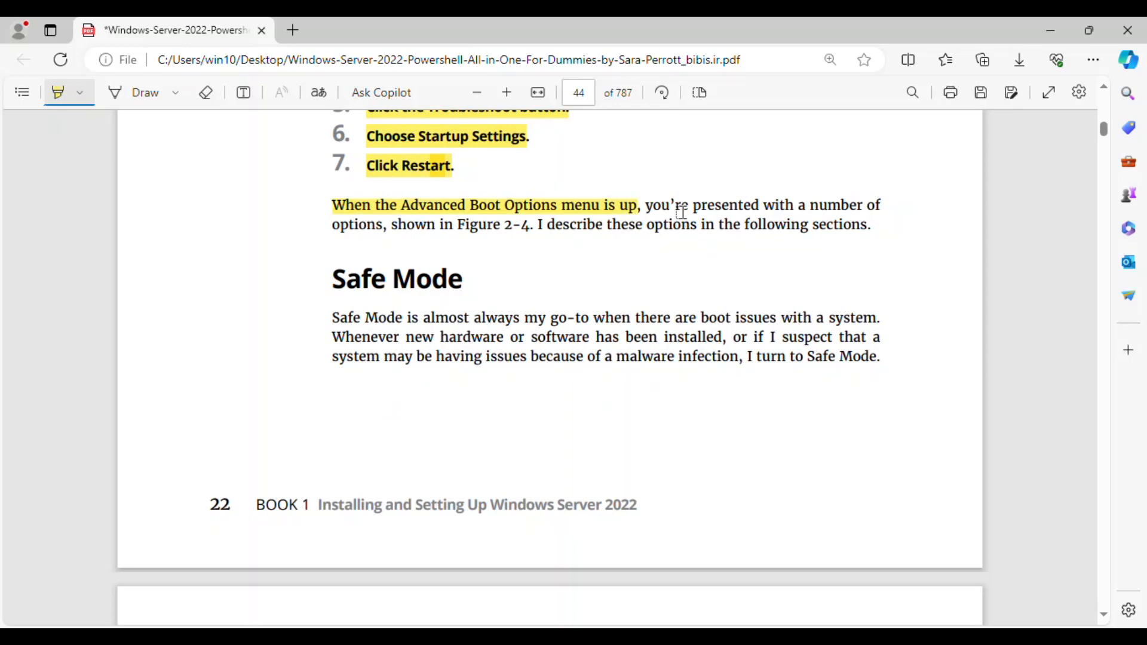
{"action": "mouse_move", "coordinate": [768, 199]}
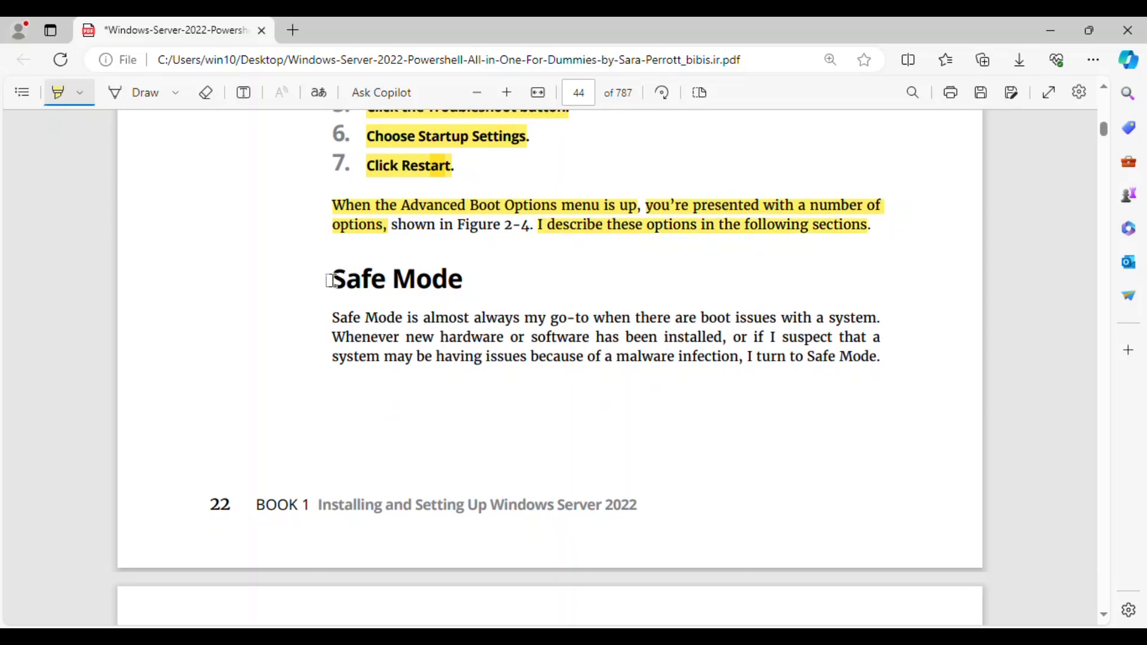
{"action": "scroll", "scroll_direction": "down", "scroll_amount": 3}
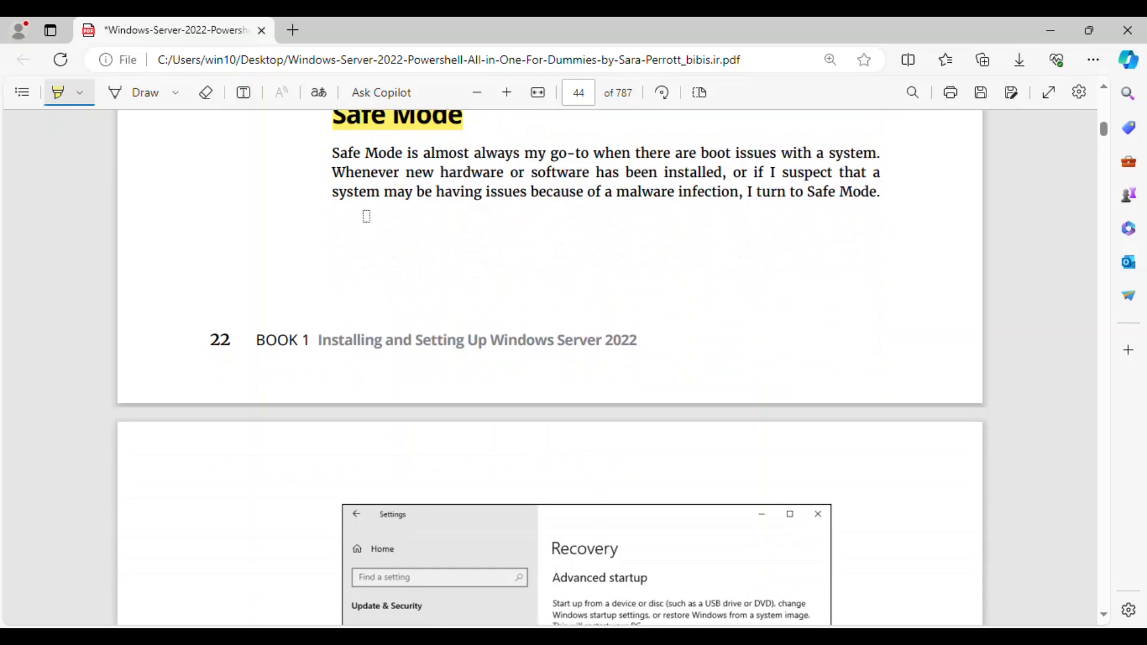
{"action": "left_click_drag", "start_coordinate": [331, 153], "coordinate": [515, 153]}
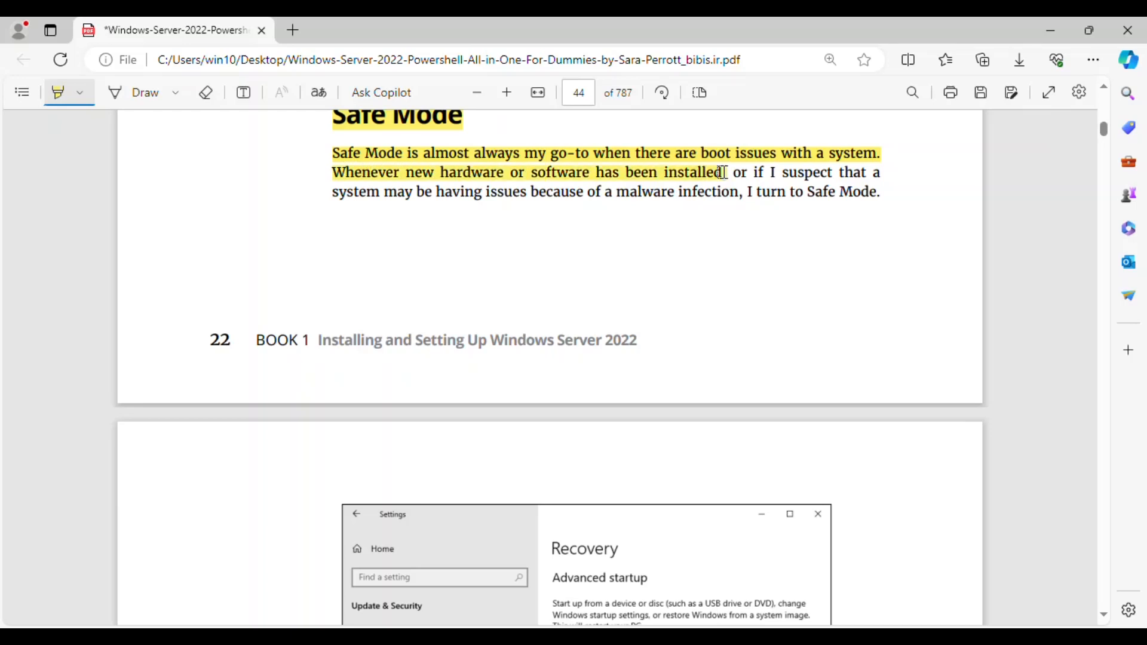
{"action": "left_click_drag", "start_coordinate": [720, 172], "coordinate": [881, 172]}
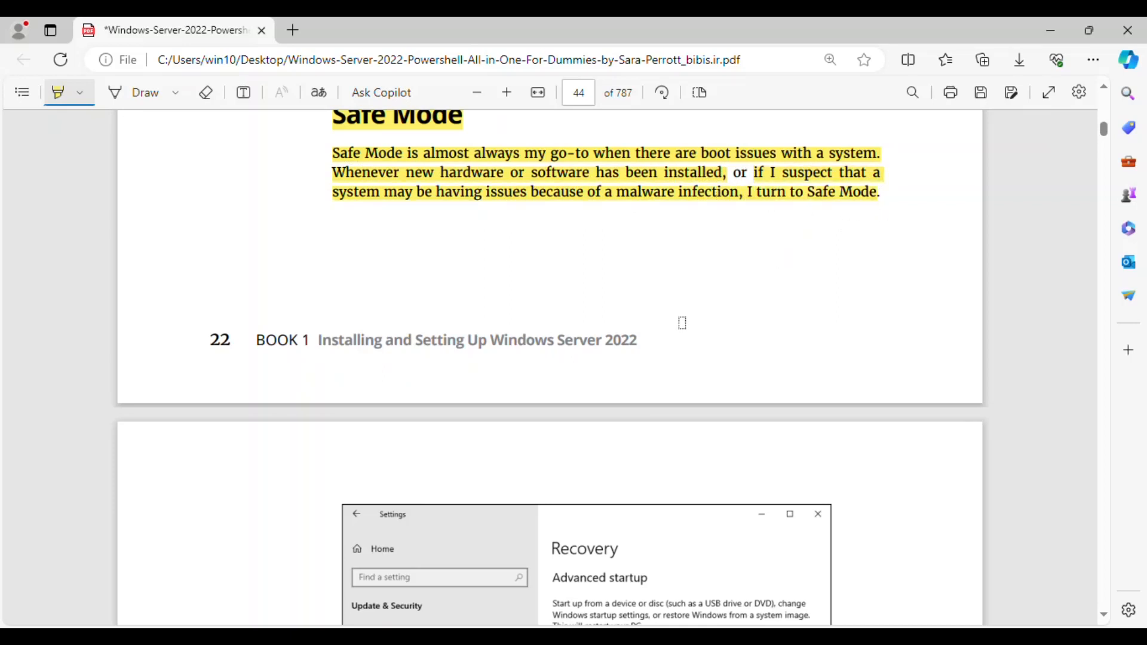
Highlight the FIGURE 2-3 and FIGURE 2-4 caption text on page 45.
{"action": "scroll", "scroll_direction": "down", "scroll_amount": 3}
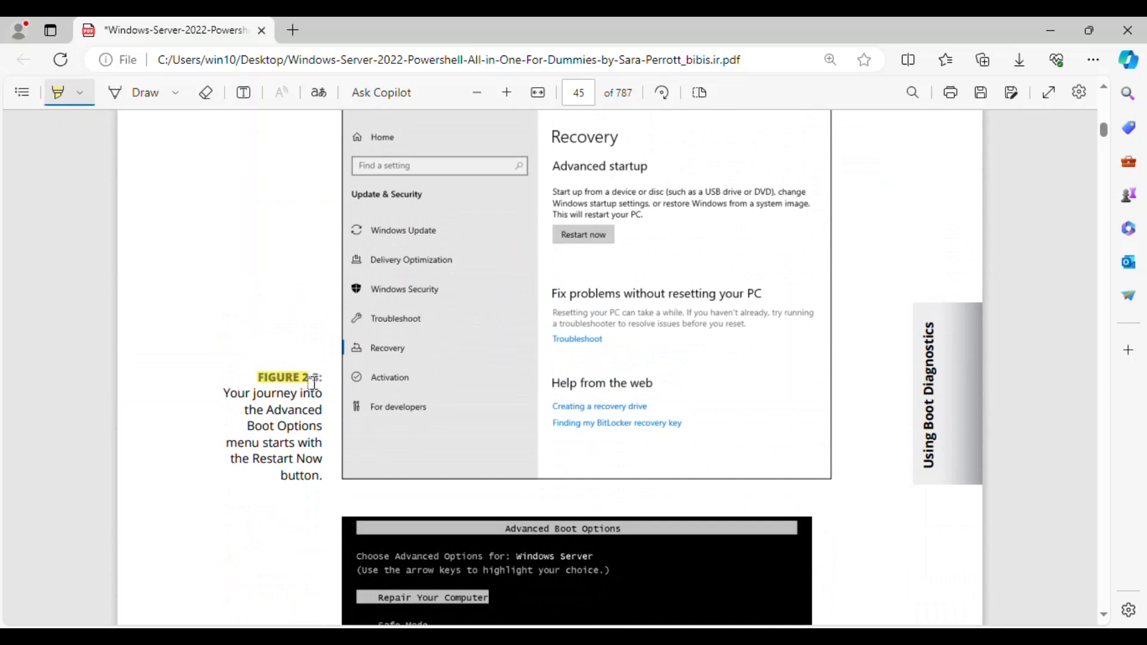
{"action": "left_click_drag", "start_coordinate": [310, 377], "coordinate": [322, 476]}
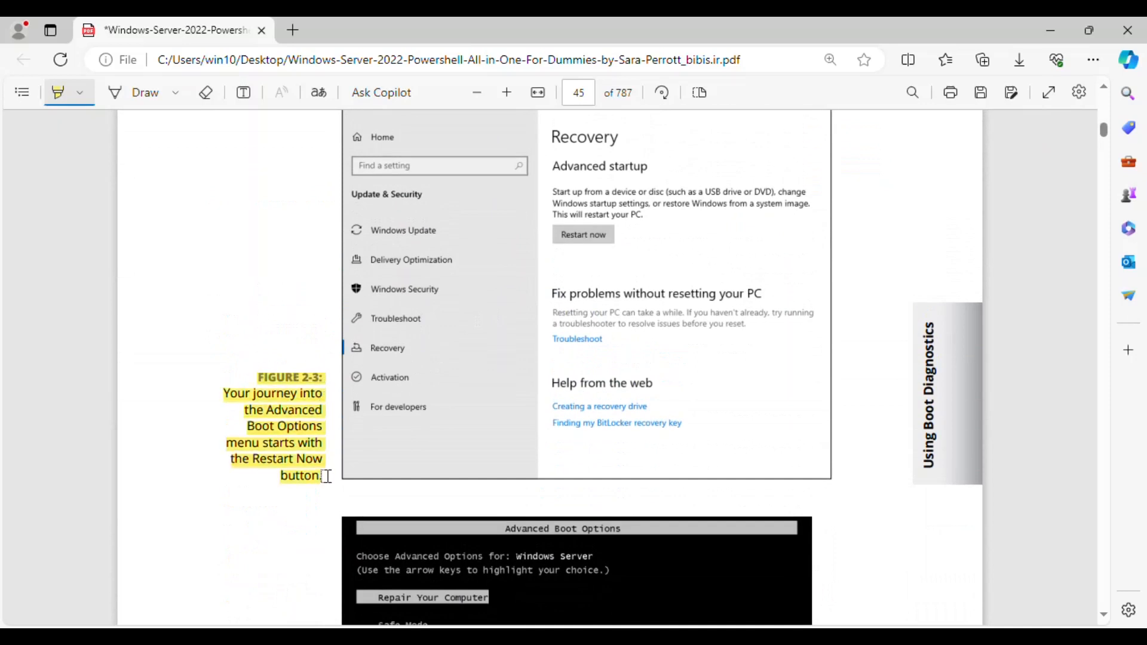
{"action": "mouse_move", "coordinate": [281, 446]}
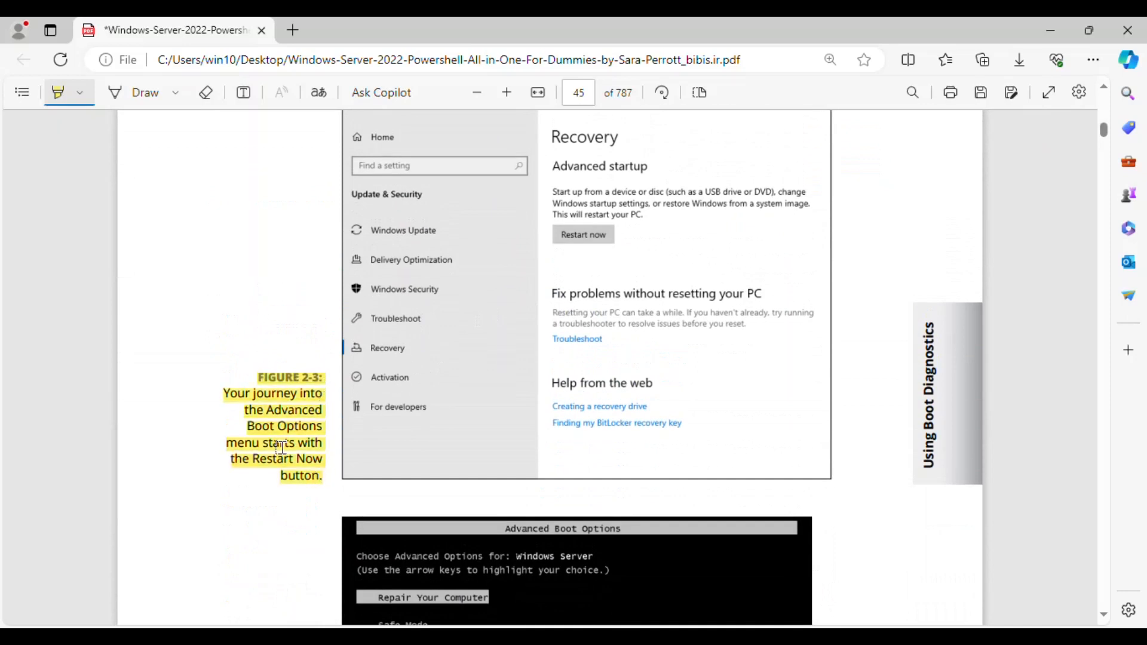
{"action": "scroll", "scroll_direction": "down", "scroll_amount": 3}
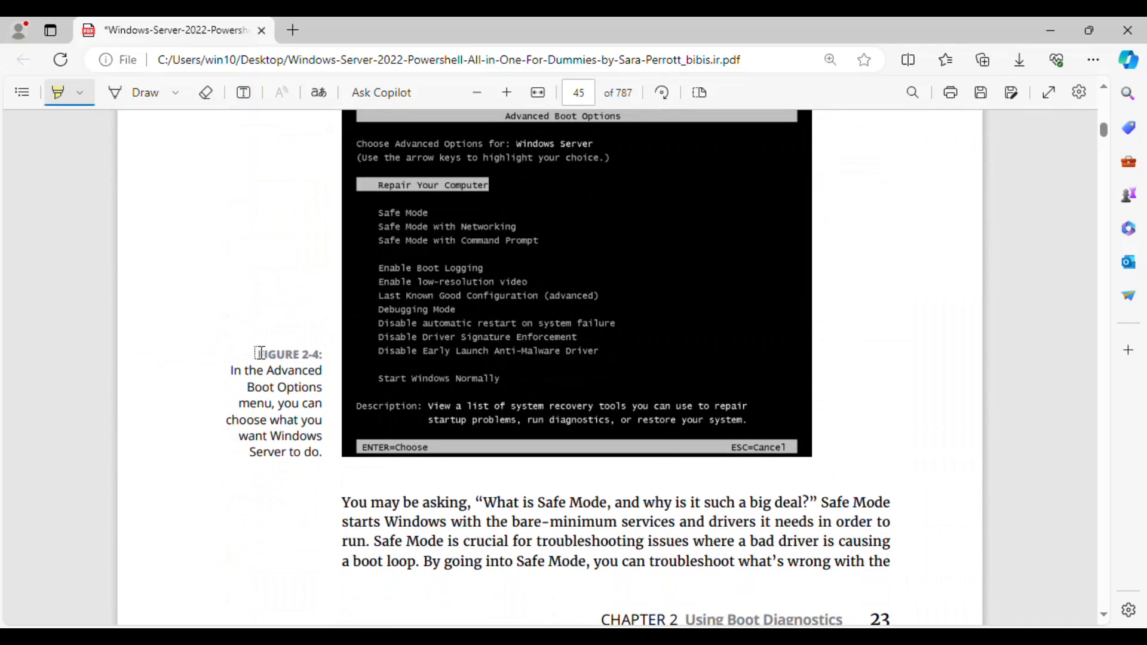
{"action": "left_click_drag", "start_coordinate": [257, 355], "coordinate": [320, 452]}
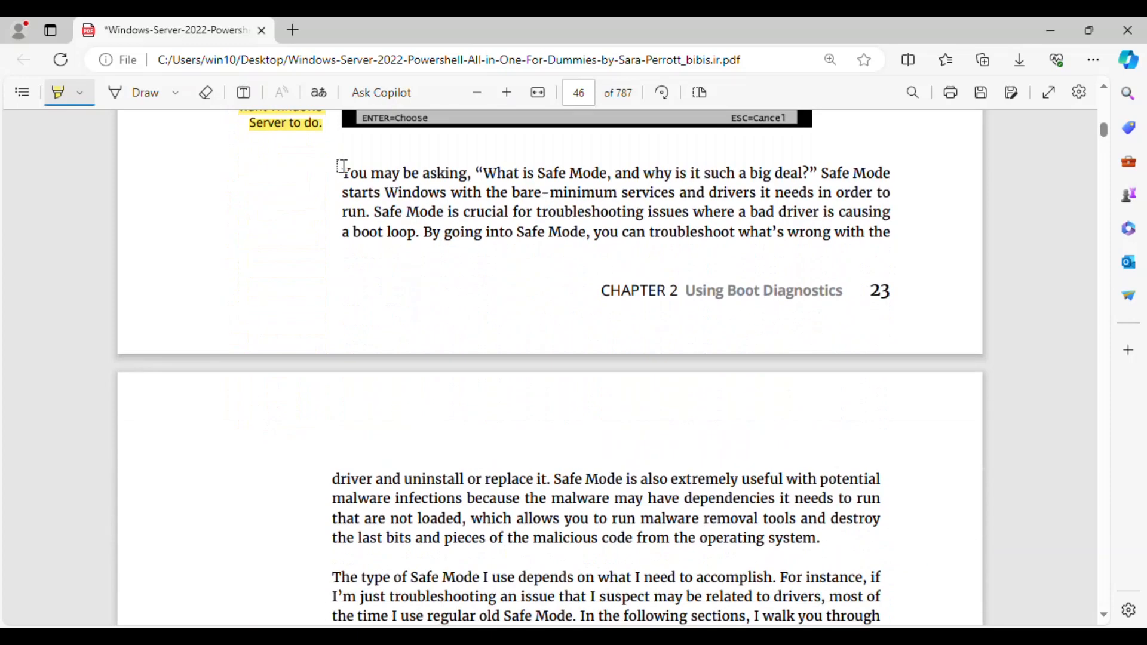
Highlight the 'You may be asking, What is Safe Mode' paragraph through the boot-loop sentence.
{"action": "left_click_drag", "start_coordinate": [341, 174], "coordinate": [611, 174]}
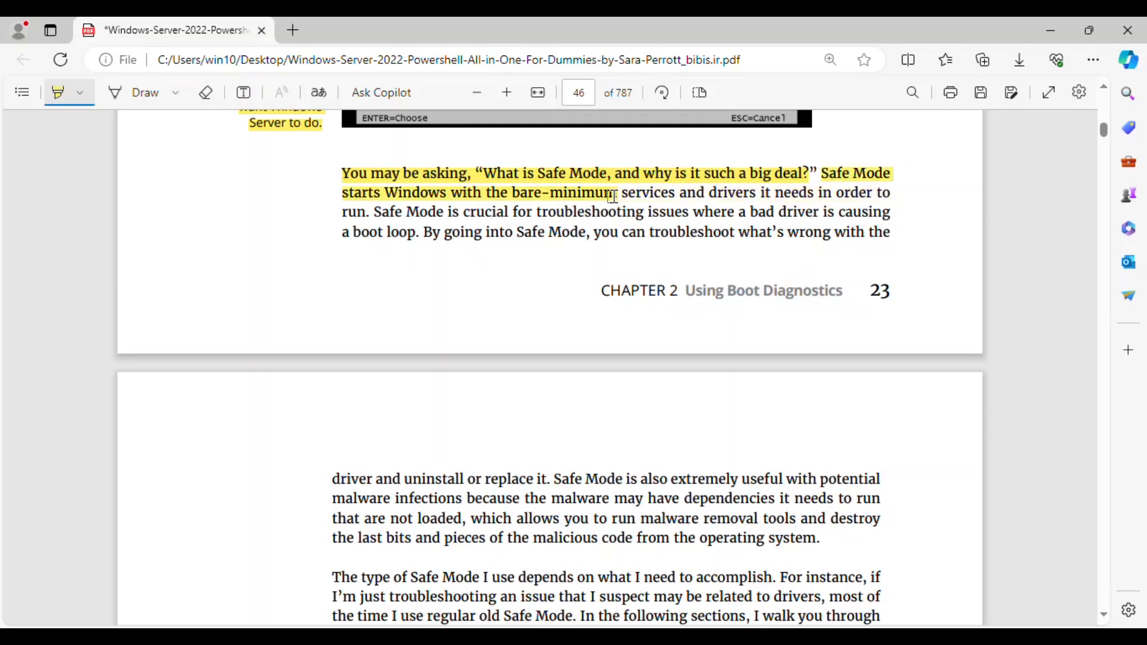
{"action": "left_click_drag", "start_coordinate": [623, 192], "coordinate": [825, 192]}
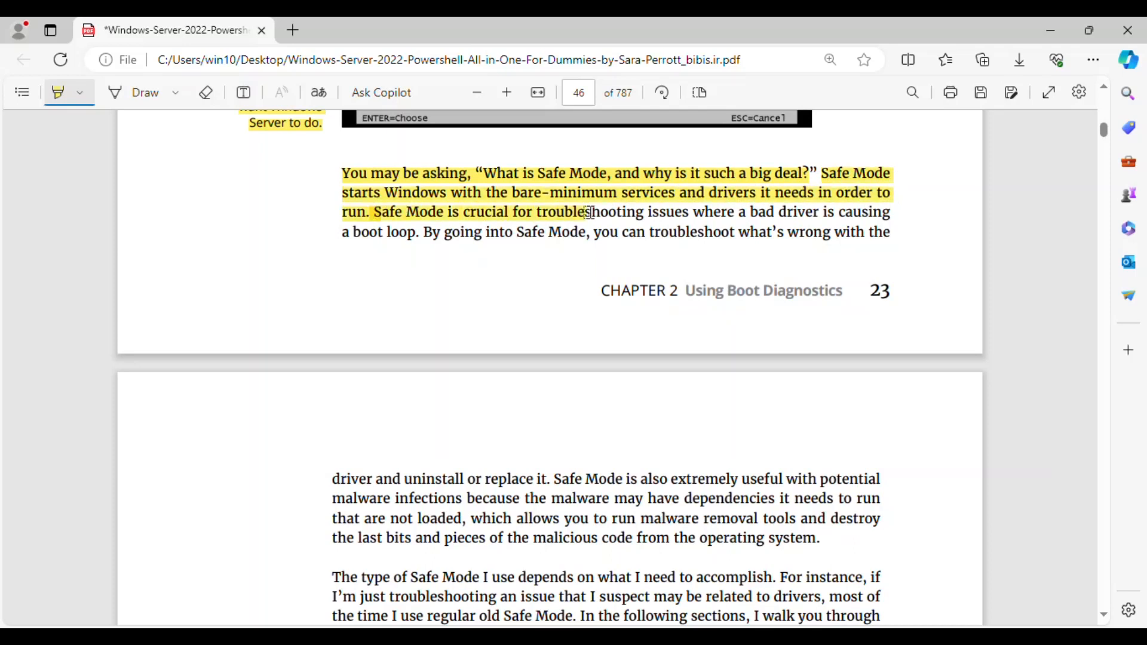
{"action": "left_click_drag", "start_coordinate": [593, 212], "coordinate": [890, 212]}
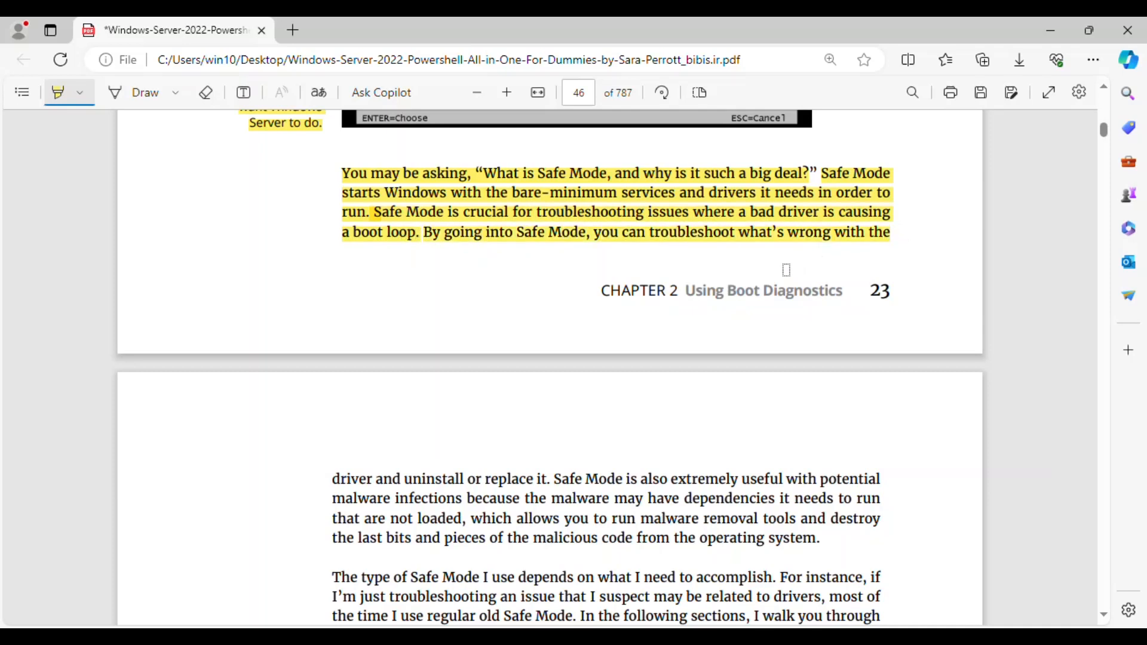
Highlight the remaining Safe Mode explanation through the malware removal sentence.
{"action": "scroll", "scroll_direction": "down", "scroll_amount": 3}
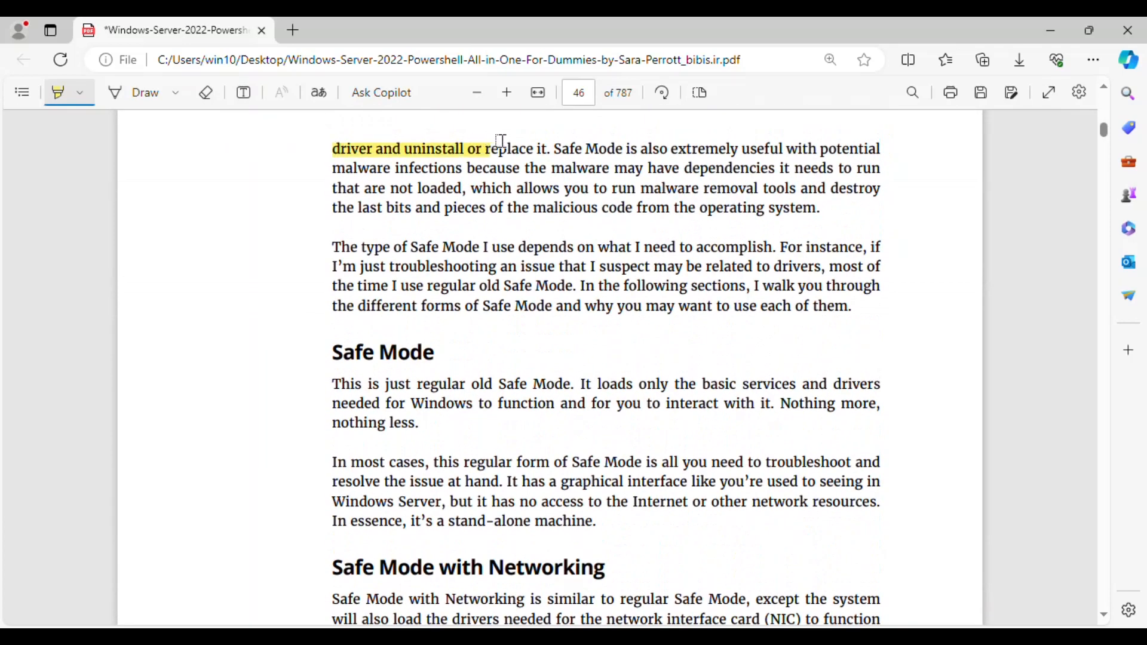
{"action": "left_click_drag", "start_coordinate": [501, 149], "coordinate": [702, 149]}
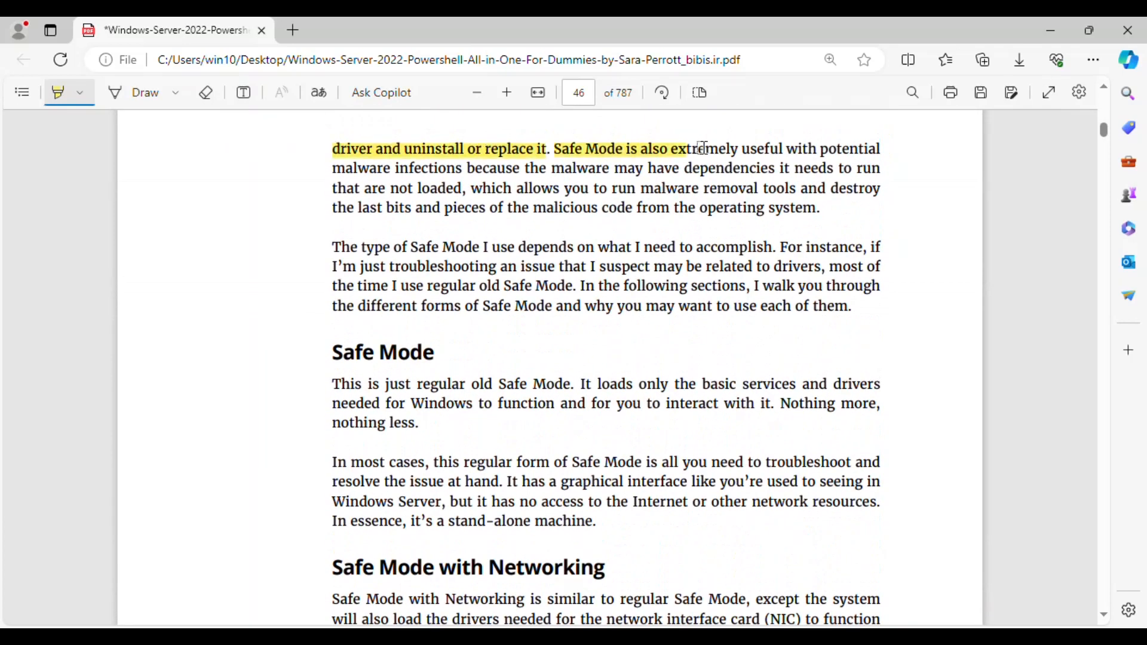
{"action": "left_click_drag", "start_coordinate": [700, 149], "coordinate": [519, 169]}
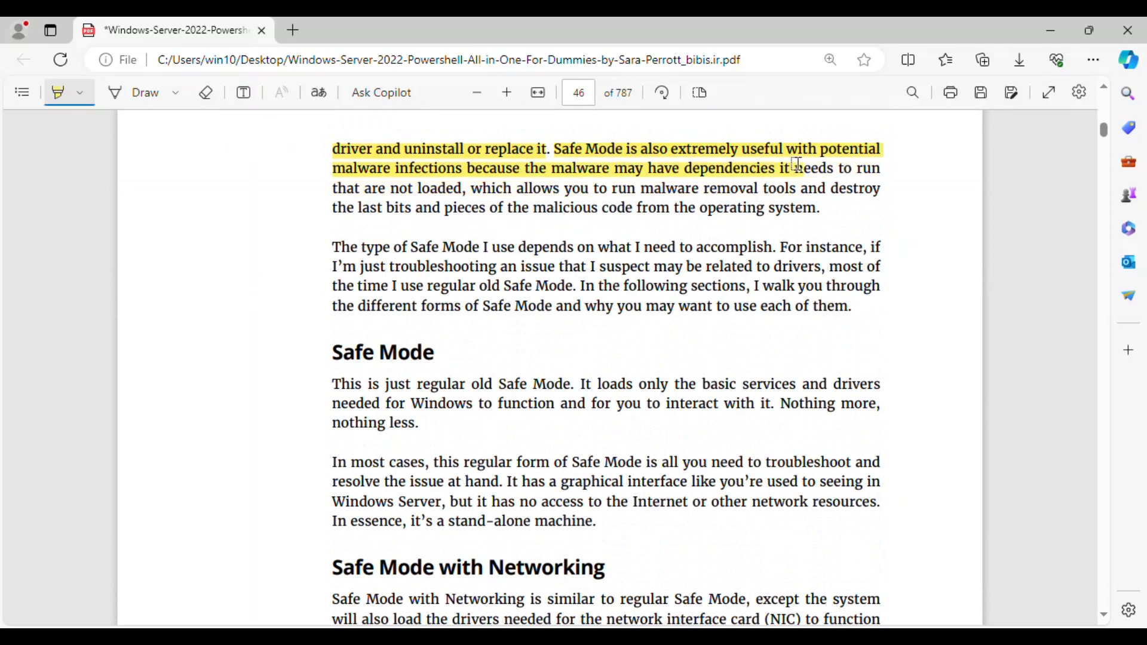
{"action": "left_click_drag", "start_coordinate": [794, 167], "coordinate": [885, 168]}
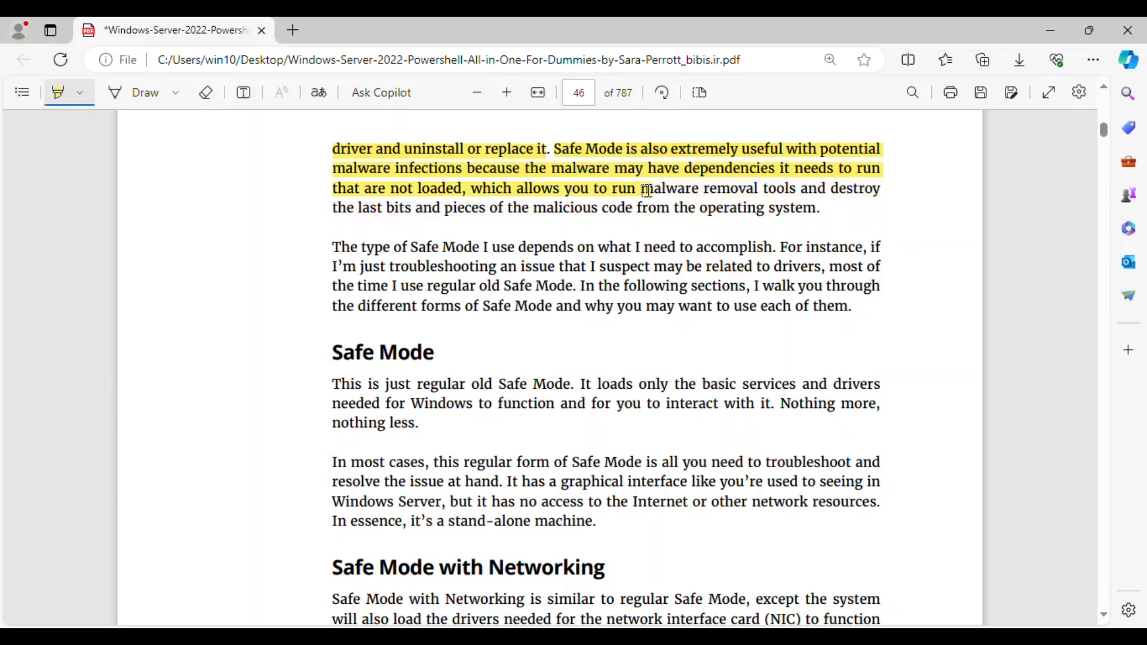
{"action": "left_click_drag", "start_coordinate": [642, 188], "coordinate": [877, 189]}
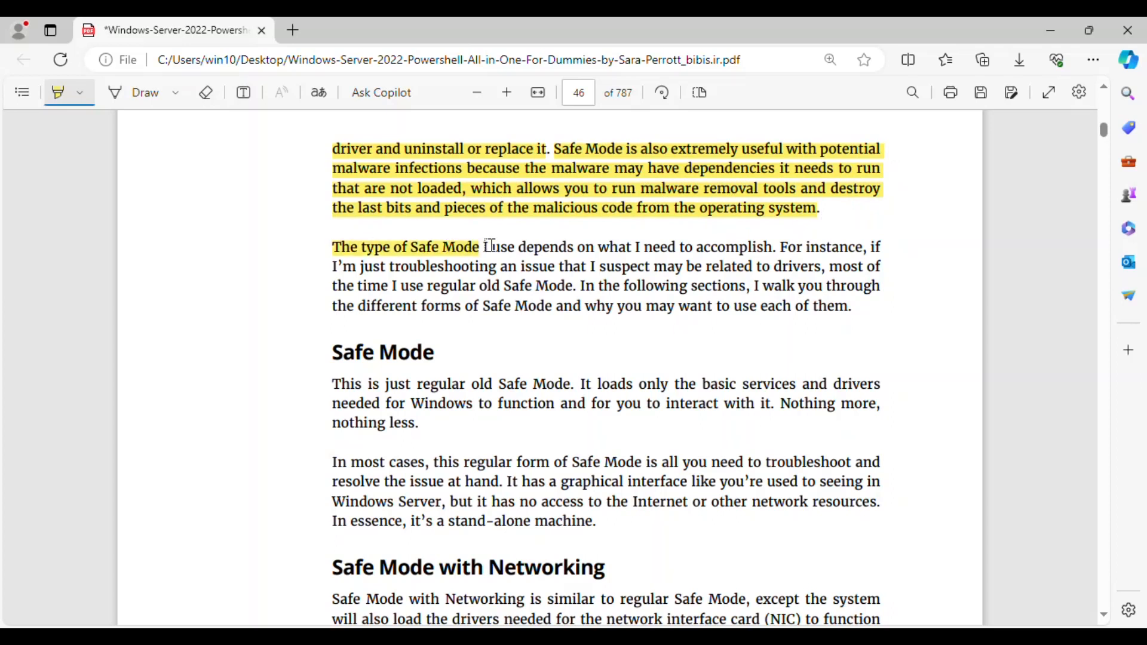
Highlight the 'The type of Safe Mode I use' paragraph through the following-sections sentence.
{"action": "left_click_drag", "start_coordinate": [483, 246], "coordinate": [674, 246]}
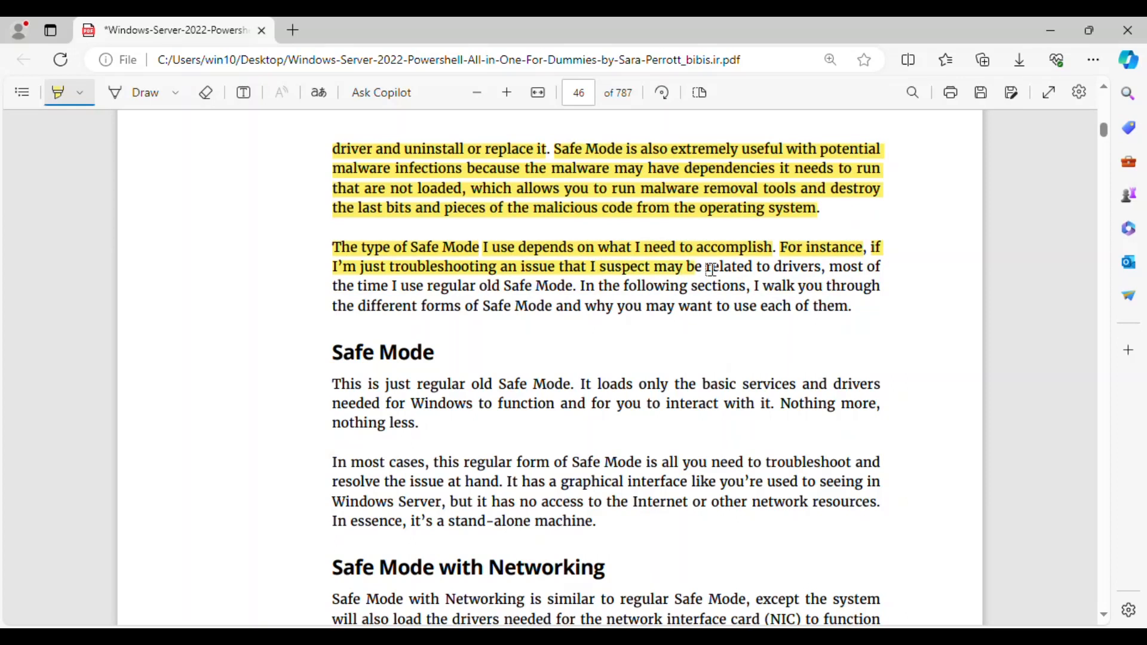
{"action": "left_click_drag", "start_coordinate": [706, 266], "coordinate": [827, 266]}
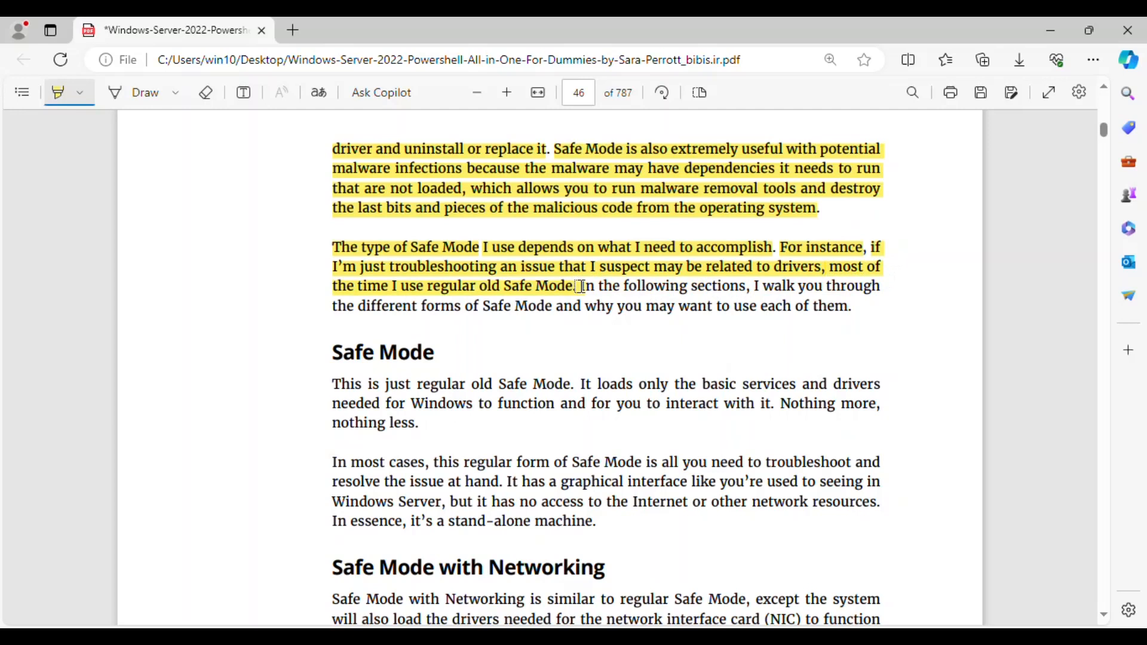
{"action": "left_click_drag", "start_coordinate": [580, 286], "coordinate": [794, 286]}
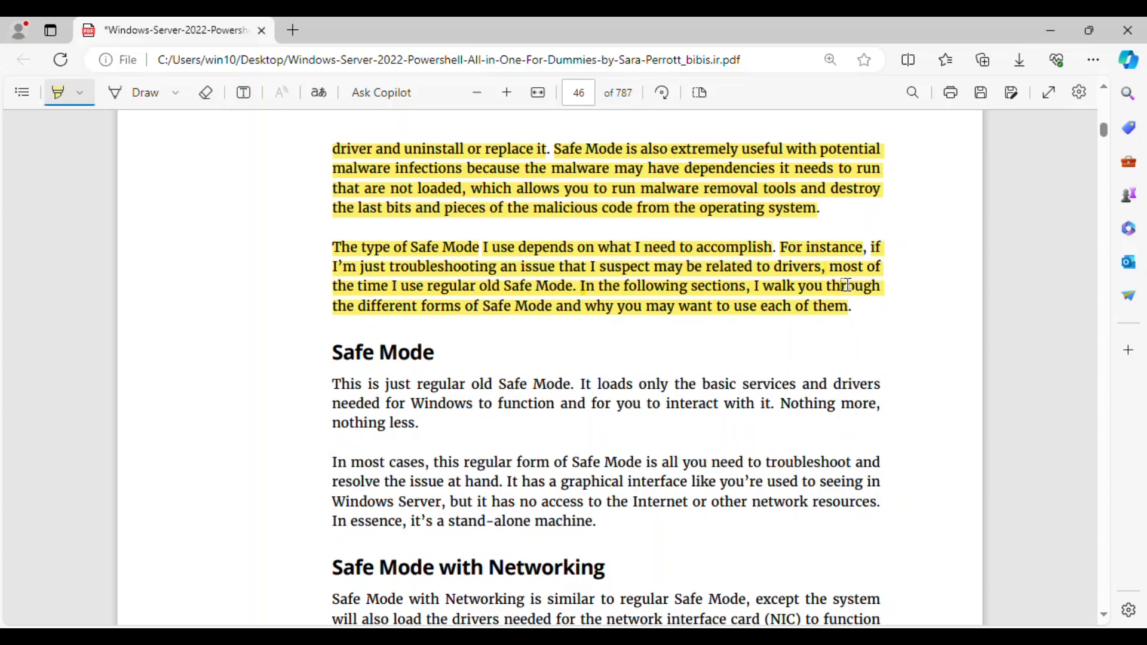
Highlight the Safe Mode heading and paragraphs through the no-Internet and stand-alone machine sentences.
{"action": "scroll", "scroll_direction": "down", "scroll_amount": 3}
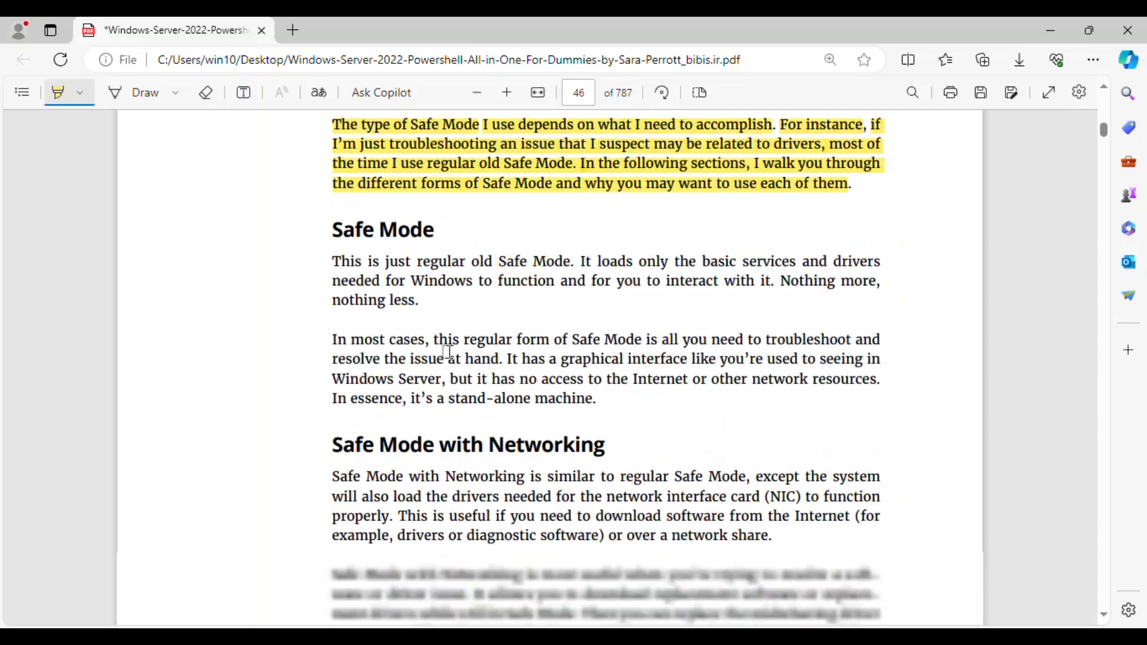
{"action": "scroll", "scroll_direction": "down", "scroll_amount": 3}
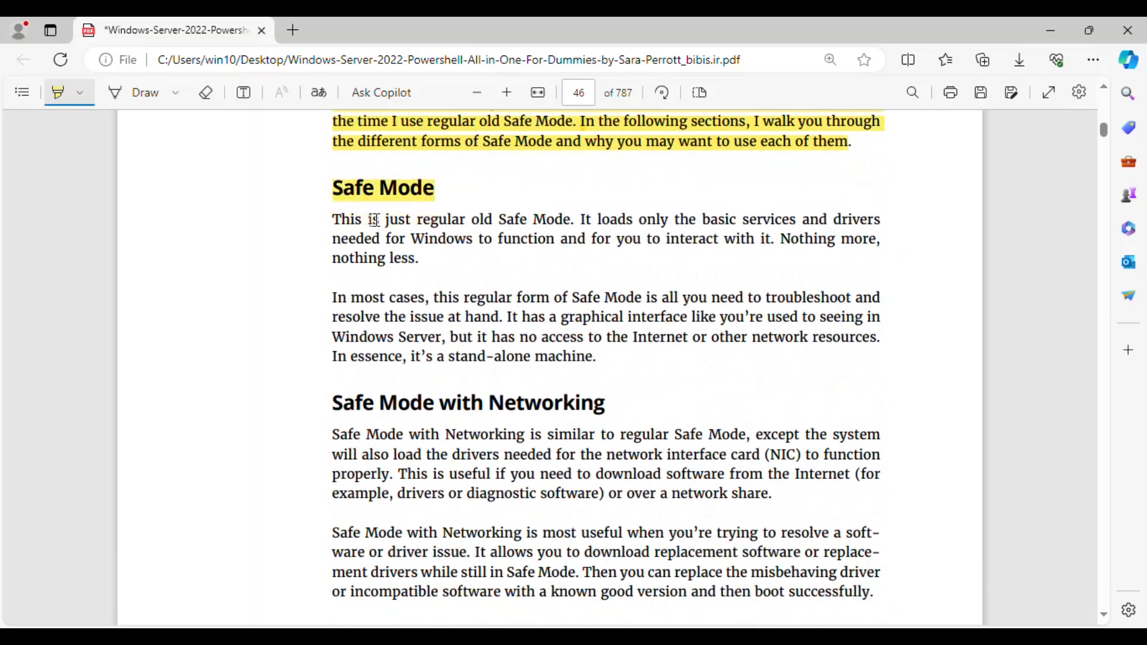
{"action": "left_click_drag", "start_coordinate": [332, 218], "coordinate": [557, 219]}
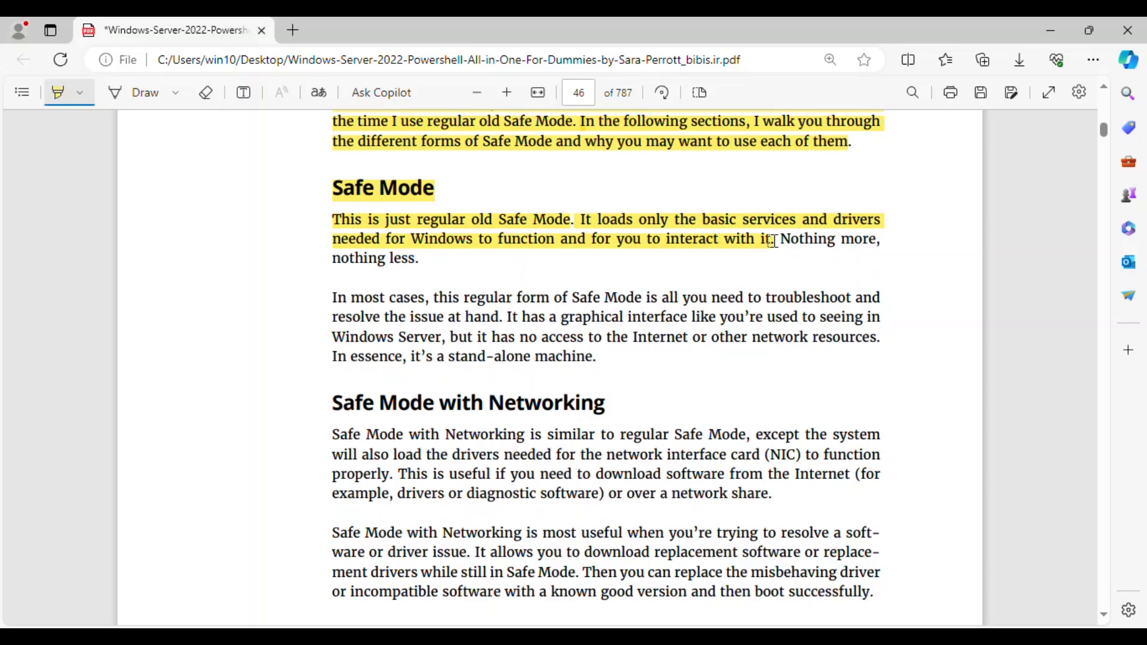
{"action": "left_click_drag", "start_coordinate": [772, 238], "coordinate": [874, 248]}
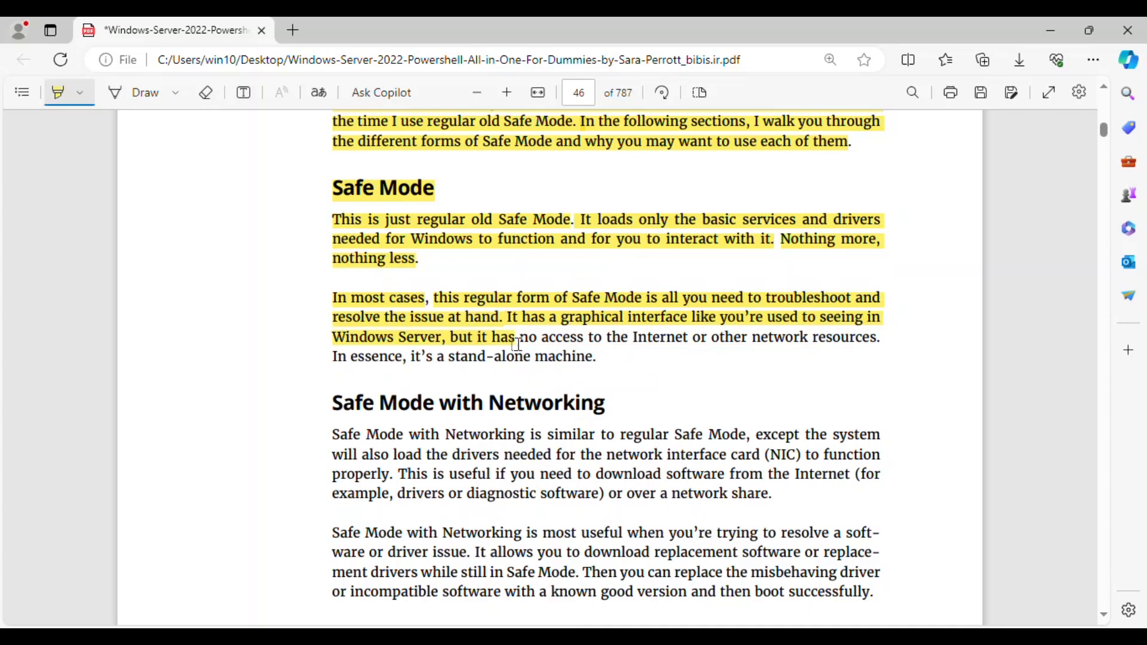
{"action": "left_click_drag", "start_coordinate": [512, 337], "coordinate": [794, 336]}
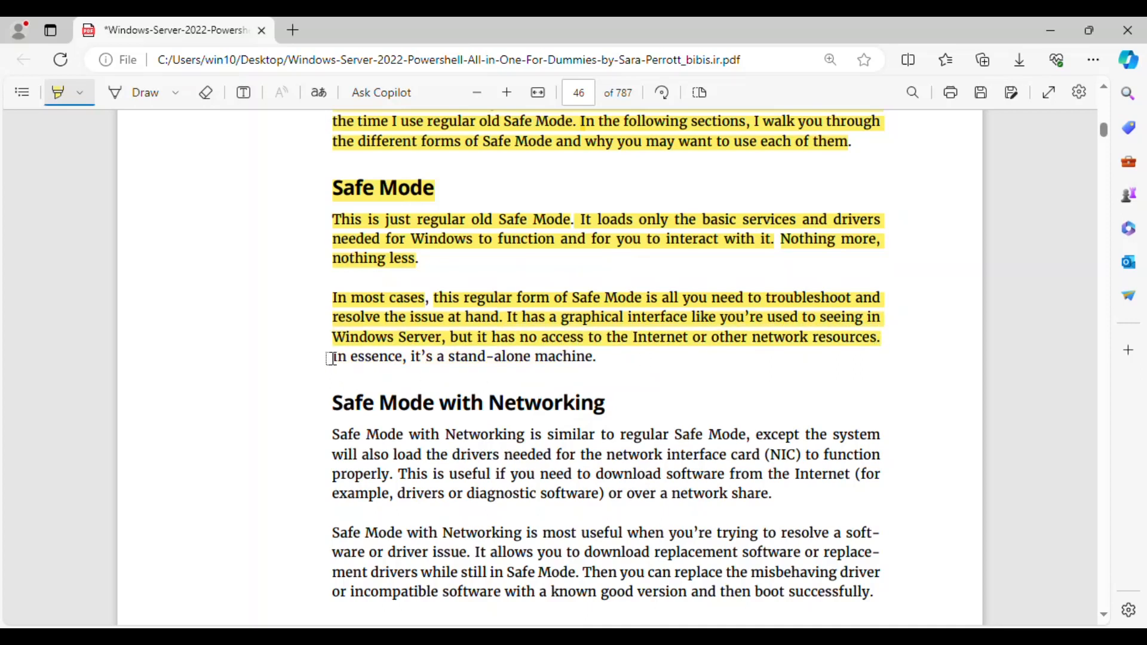
{"action": "left_click_drag", "start_coordinate": [332, 356], "coordinate": [597, 356]}
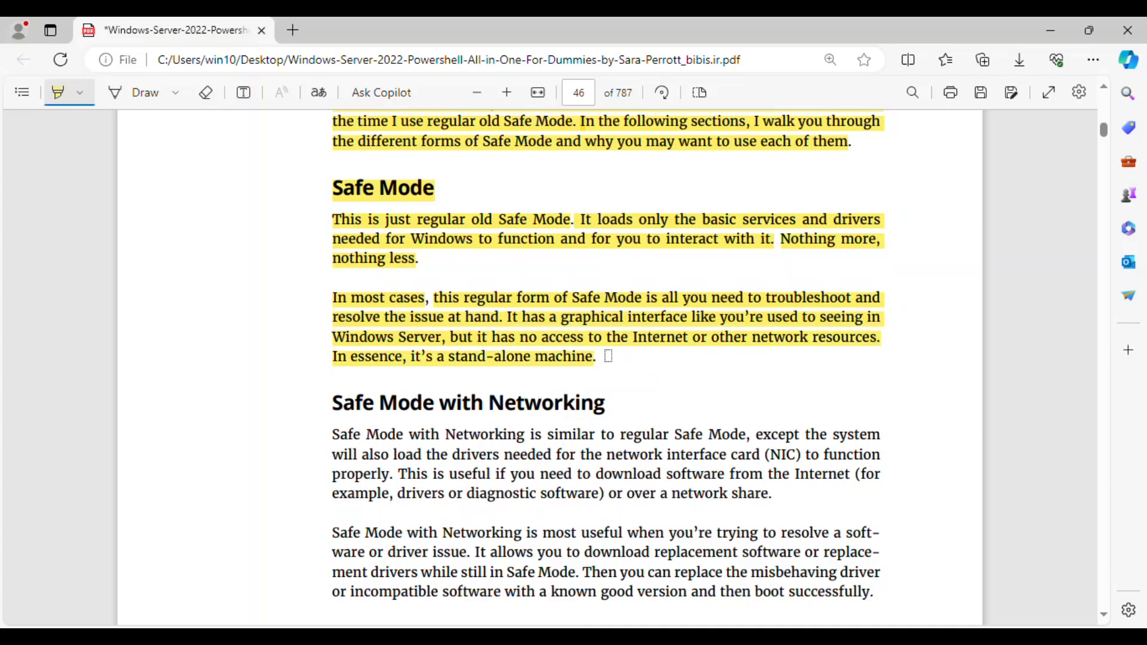
Highlight the Safe Mode with Networking heading and both of its paragraphs.
{"action": "scroll", "scroll_direction": "down", "scroll_amount": 3}
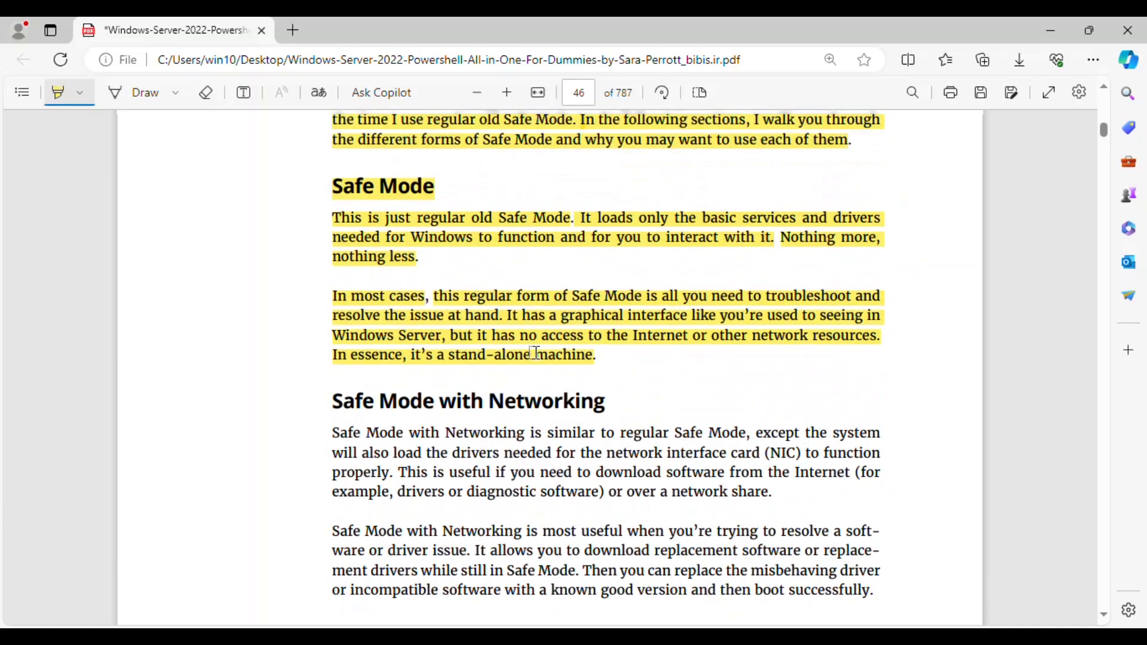
{"action": "scroll", "scroll_direction": "down", "scroll_amount": 3}
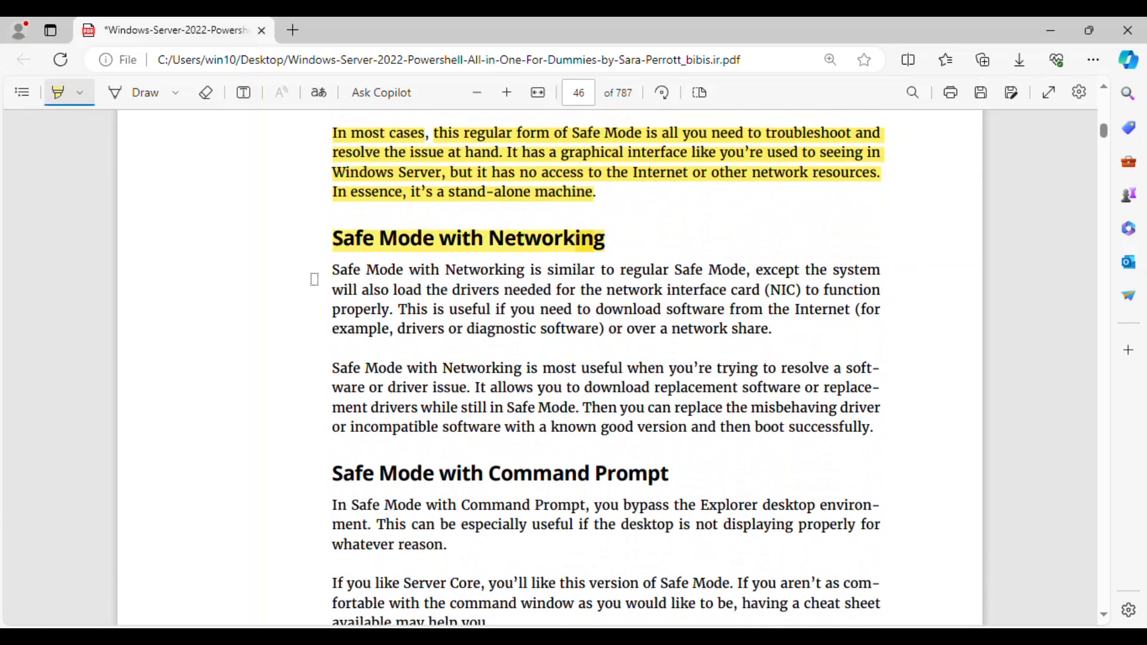
{"action": "left_click_drag", "start_coordinate": [332, 269], "coordinate": [525, 270]}
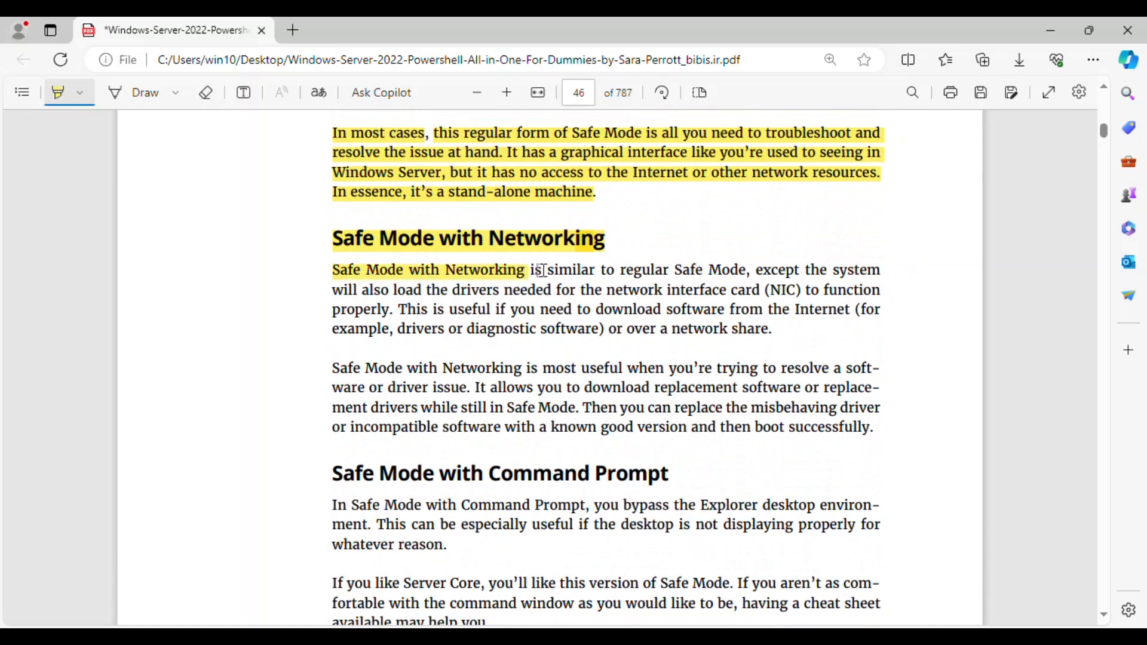
{"action": "left_click_drag", "start_coordinate": [534, 269], "coordinate": [746, 270]}
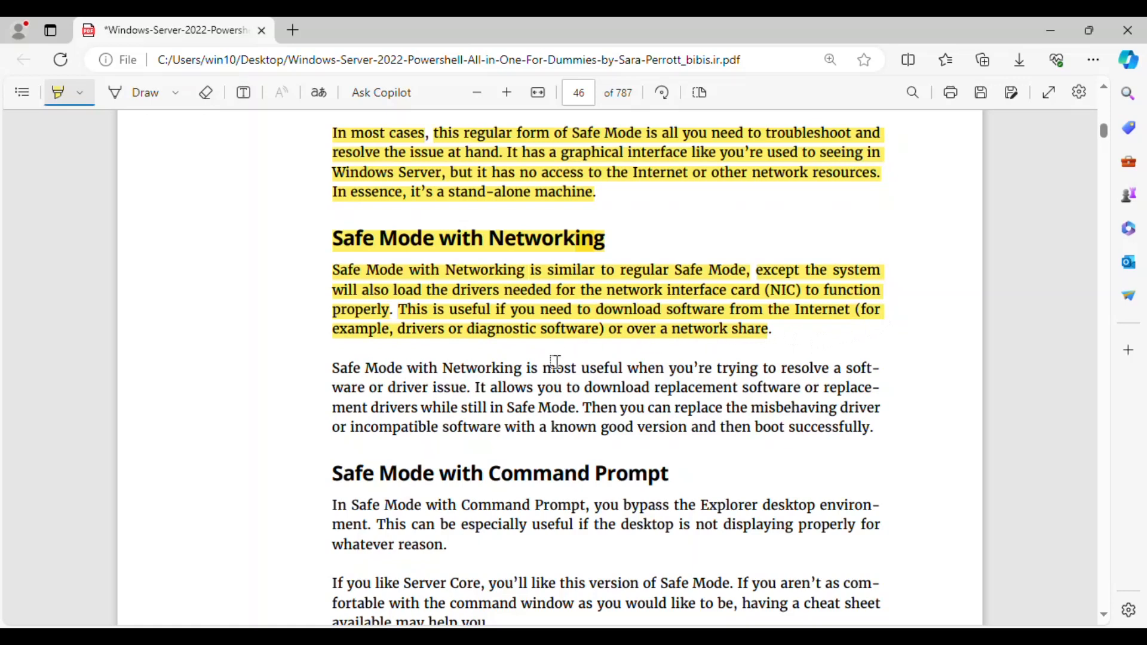
{"action": "scroll", "scroll_direction": "down", "scroll_amount": 3}
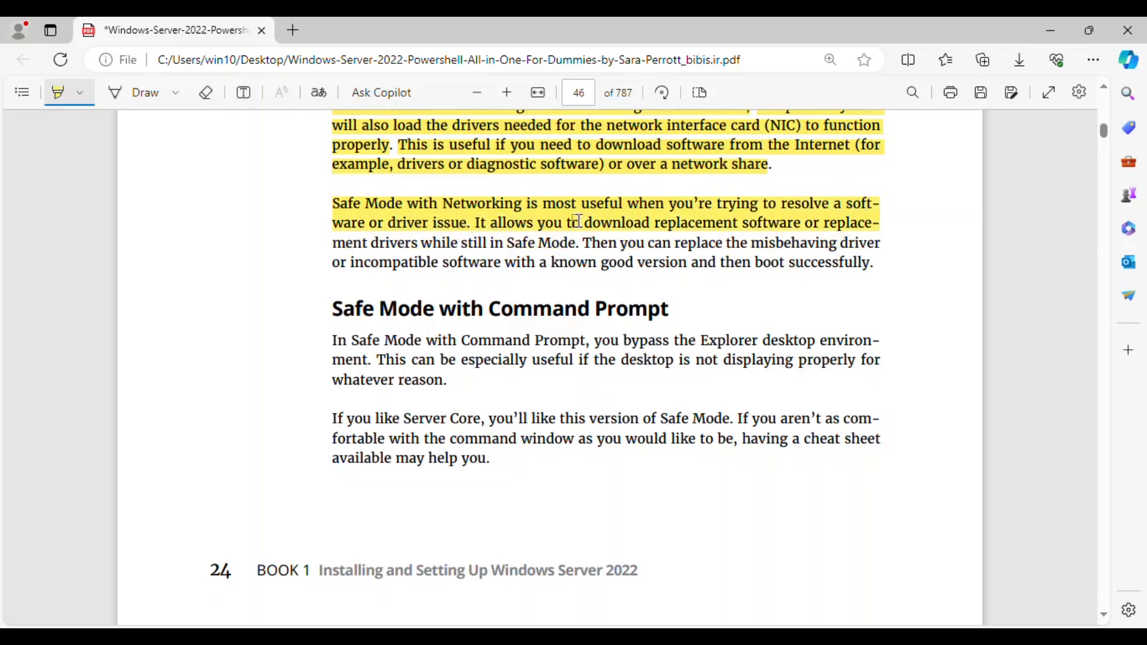
{"action": "mouse_move", "coordinate": [874, 224]}
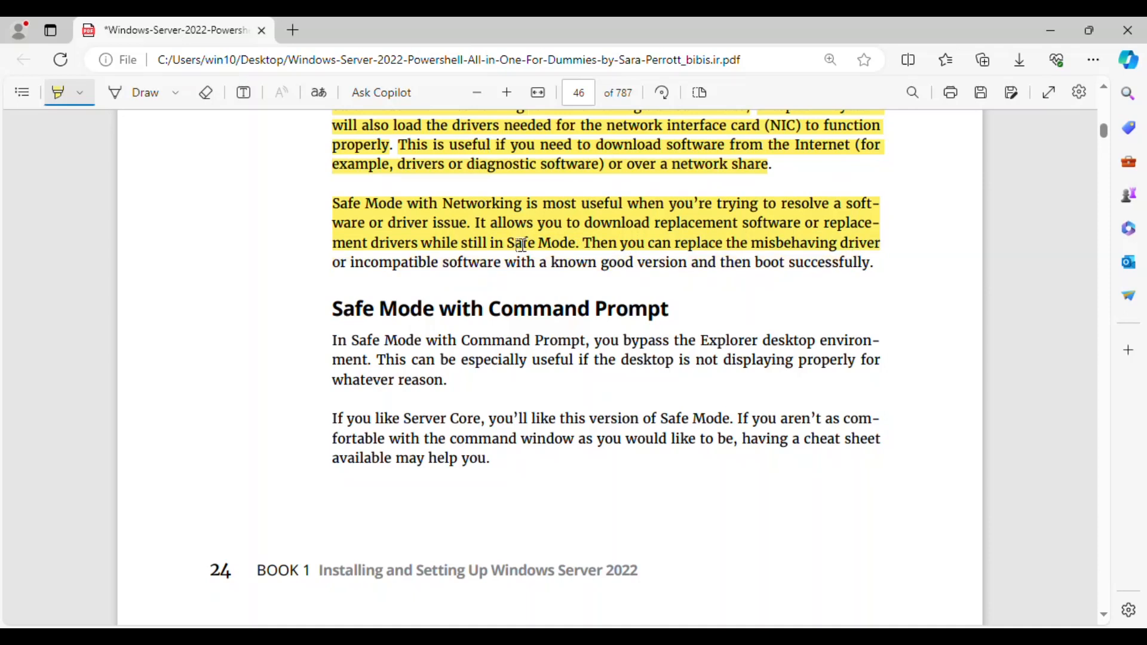
{"action": "left_click_drag", "start_coordinate": [519, 245], "coordinate": [873, 263]}
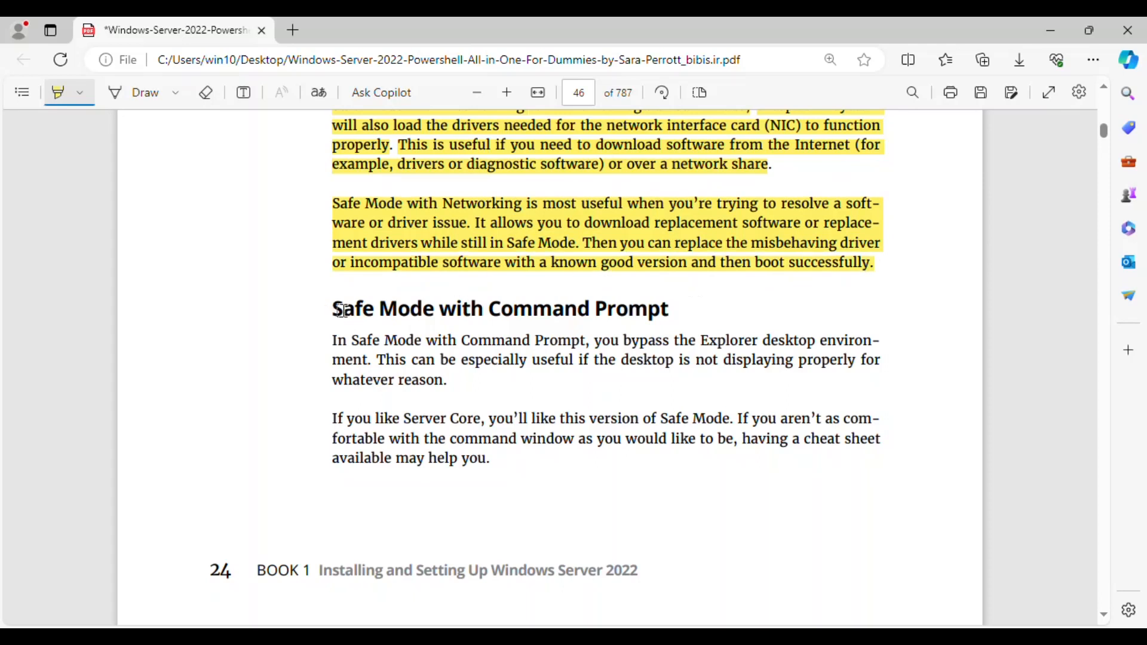
Highlight the Command Prompt paragraph about bypassing Explorer and the Server Core paragraph.
{"action": "scroll", "scroll_direction": "down", "scroll_amount": 3}
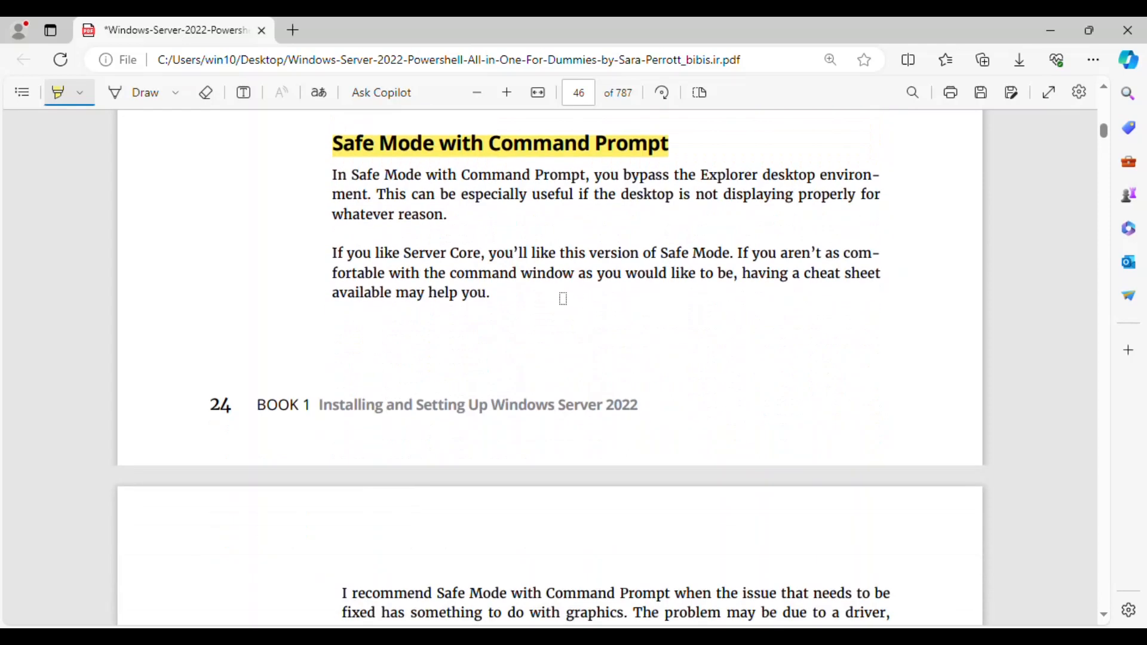
{"action": "left_click_drag", "start_coordinate": [331, 174], "coordinate": [528, 174]}
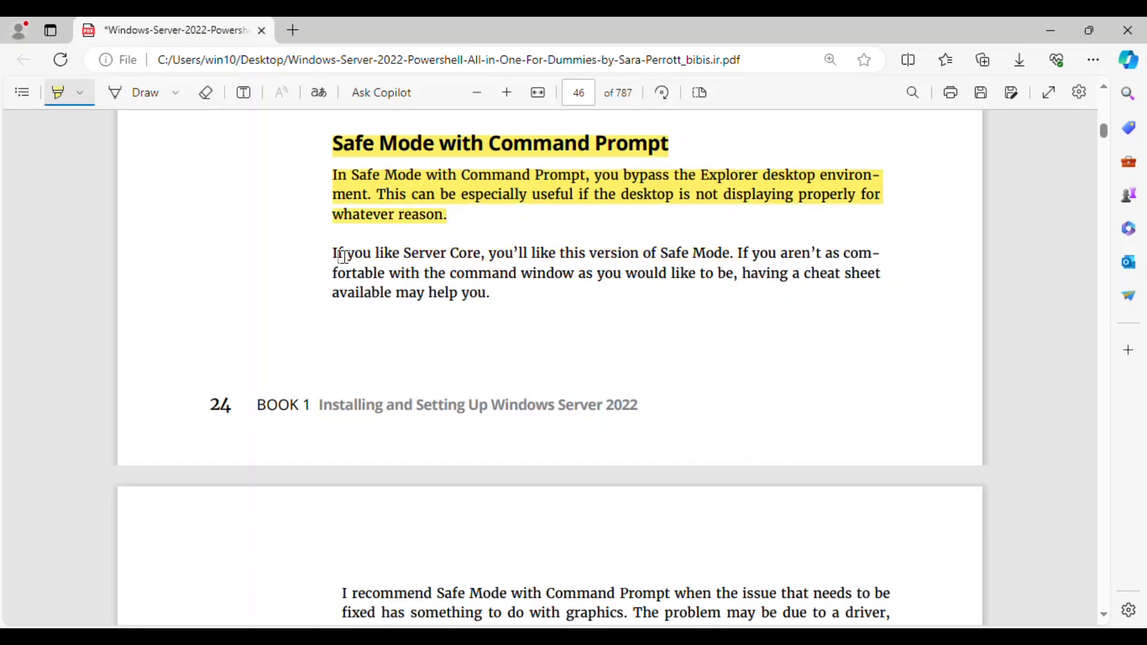
{"action": "left_click_drag", "start_coordinate": [332, 253], "coordinate": [635, 252]}
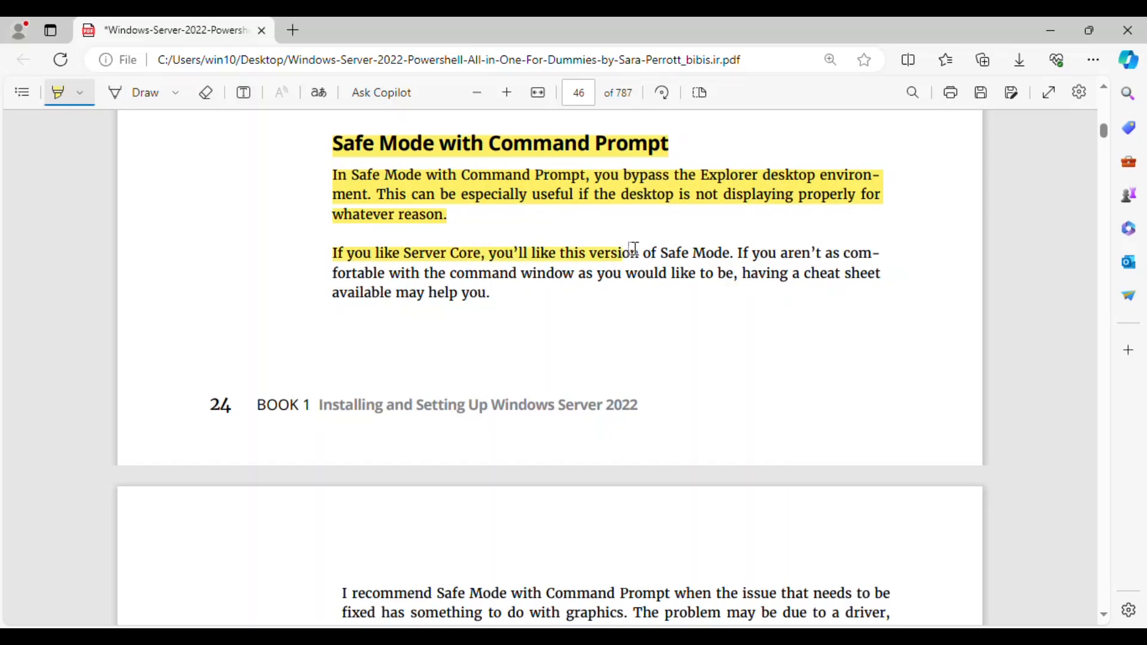
{"action": "left_click_drag", "start_coordinate": [626, 252], "coordinate": [772, 252]}
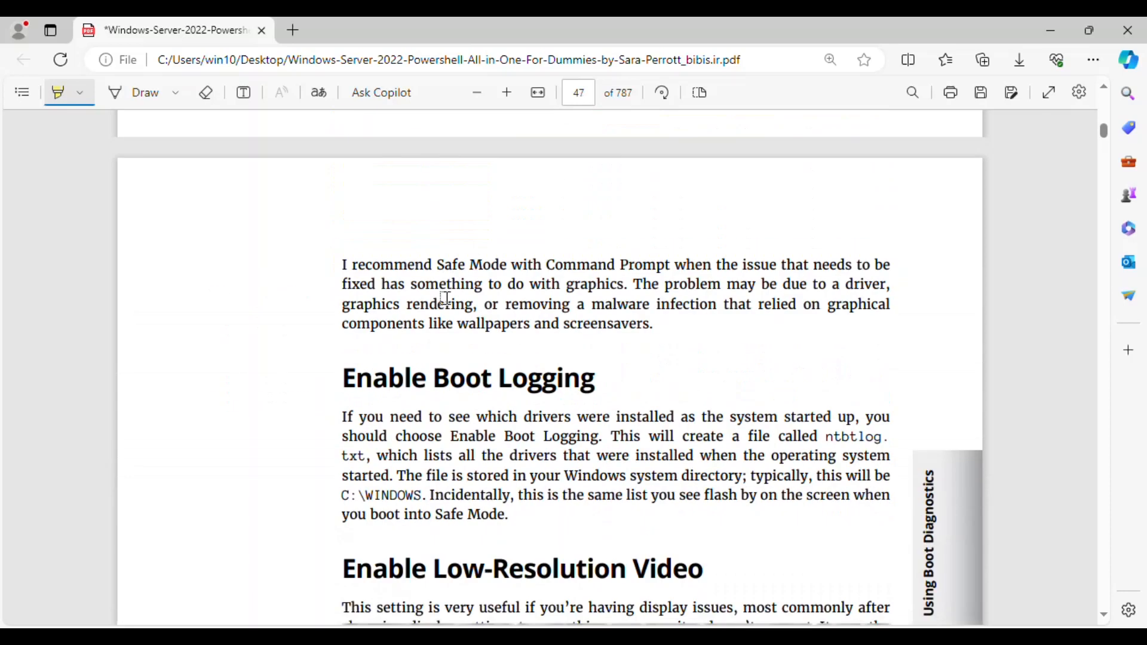
Highlight the graphics-issues recommendation paragraph, including the drivers and wallpapers sentence.
{"action": "left_click_drag", "start_coordinate": [342, 264], "coordinate": [474, 264]}
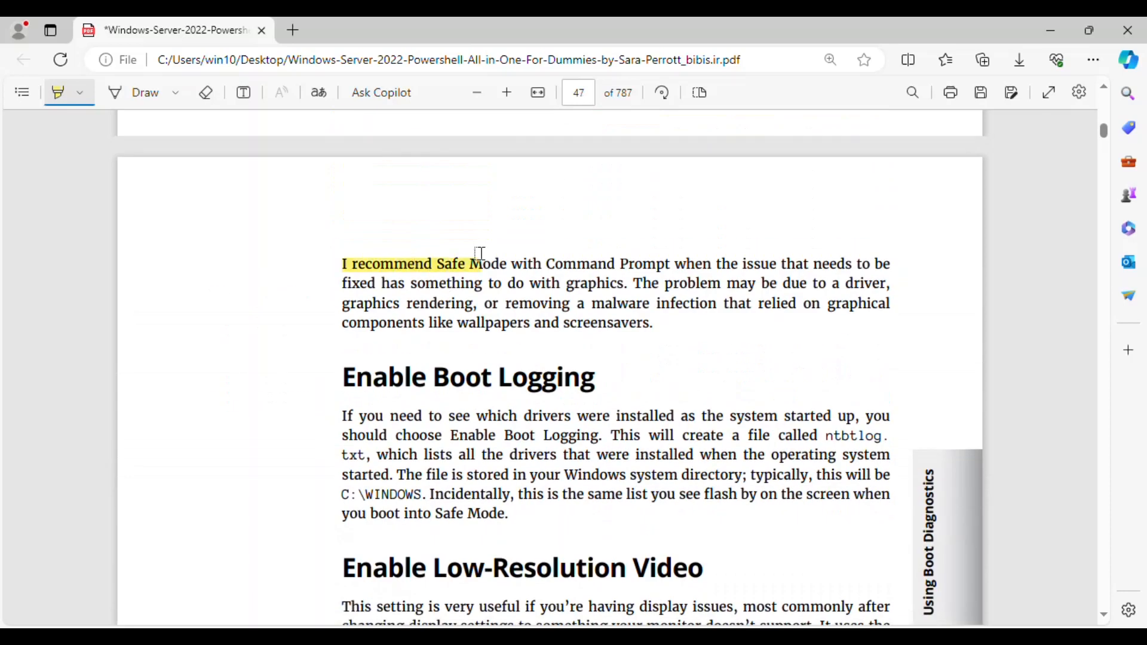
{"action": "left_click_drag", "start_coordinate": [472, 264], "coordinate": [665, 263]}
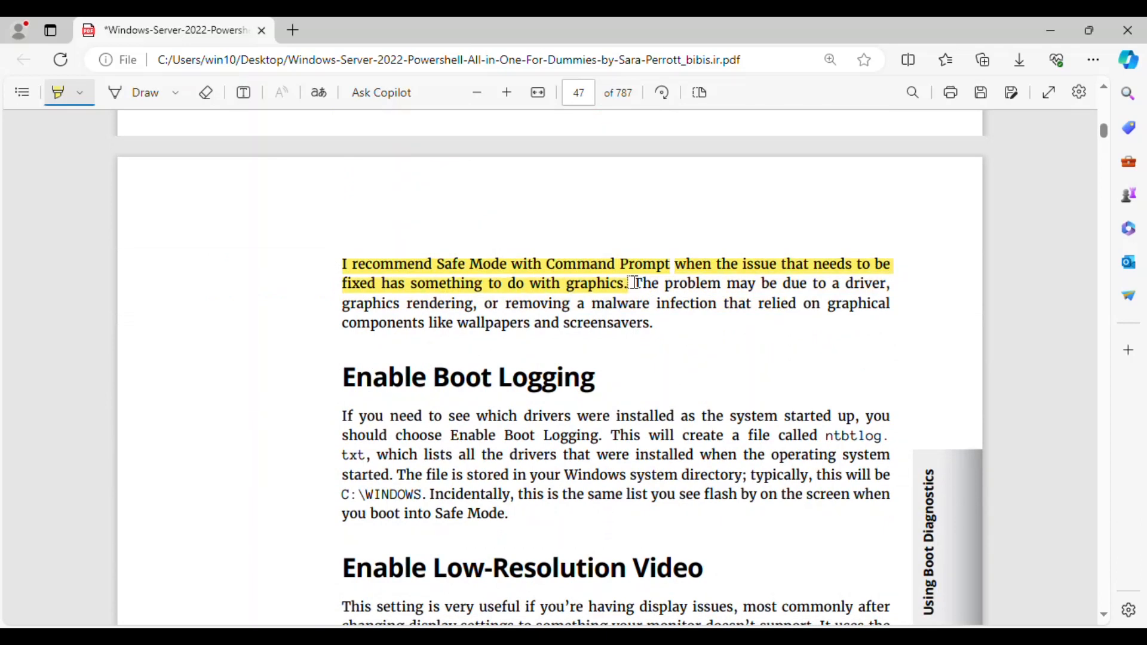
{"action": "left_click_drag", "start_coordinate": [633, 283], "coordinate": [889, 283]}
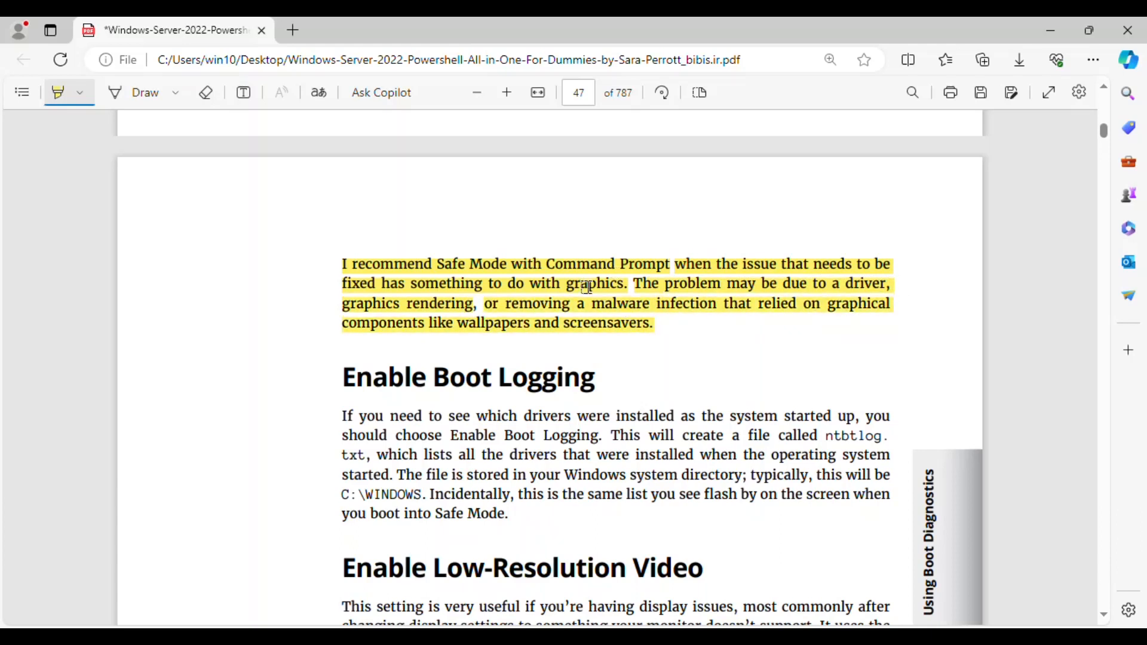
Highlight the Enable Boot Logging paragraph, including the ntbtlog file name, through the Safe Mode sentence.
{"action": "scroll", "scroll_direction": "down", "scroll_amount": 3}
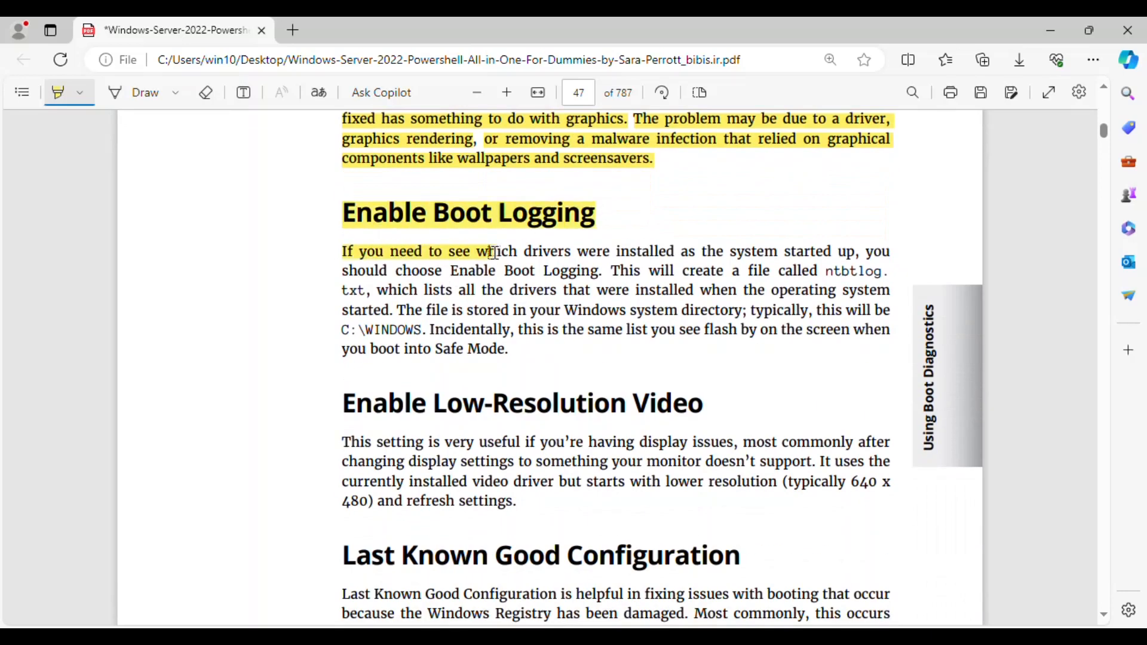
{"action": "left_click_drag", "start_coordinate": [483, 251], "coordinate": [891, 251]}
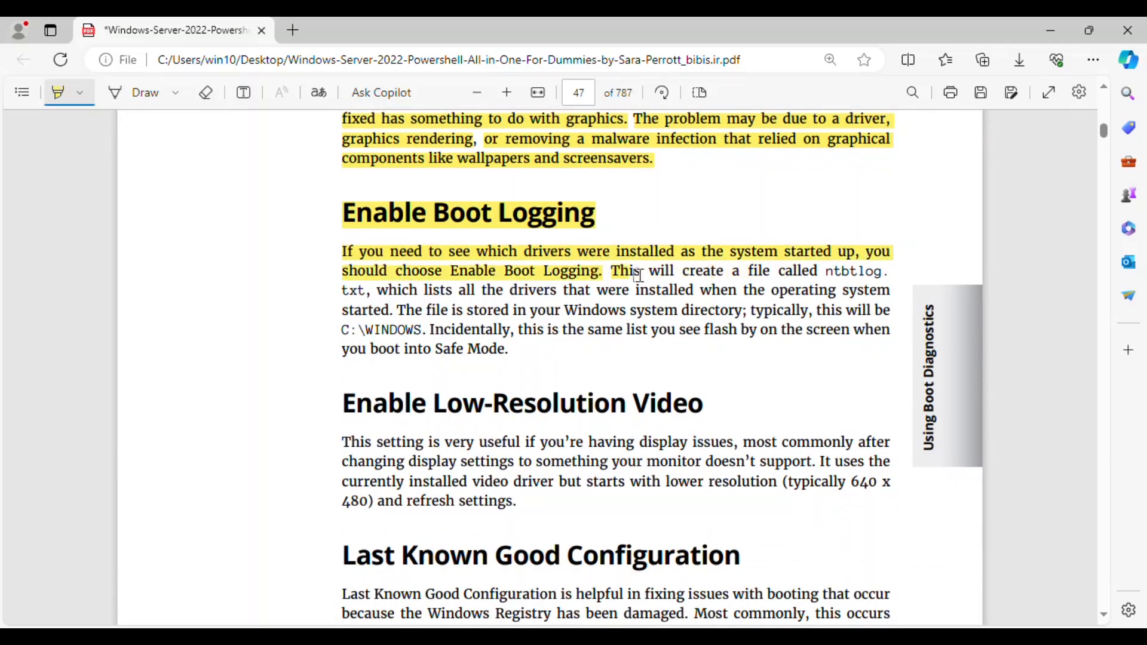
{"action": "left_click_drag", "start_coordinate": [610, 271], "coordinate": [818, 271]}
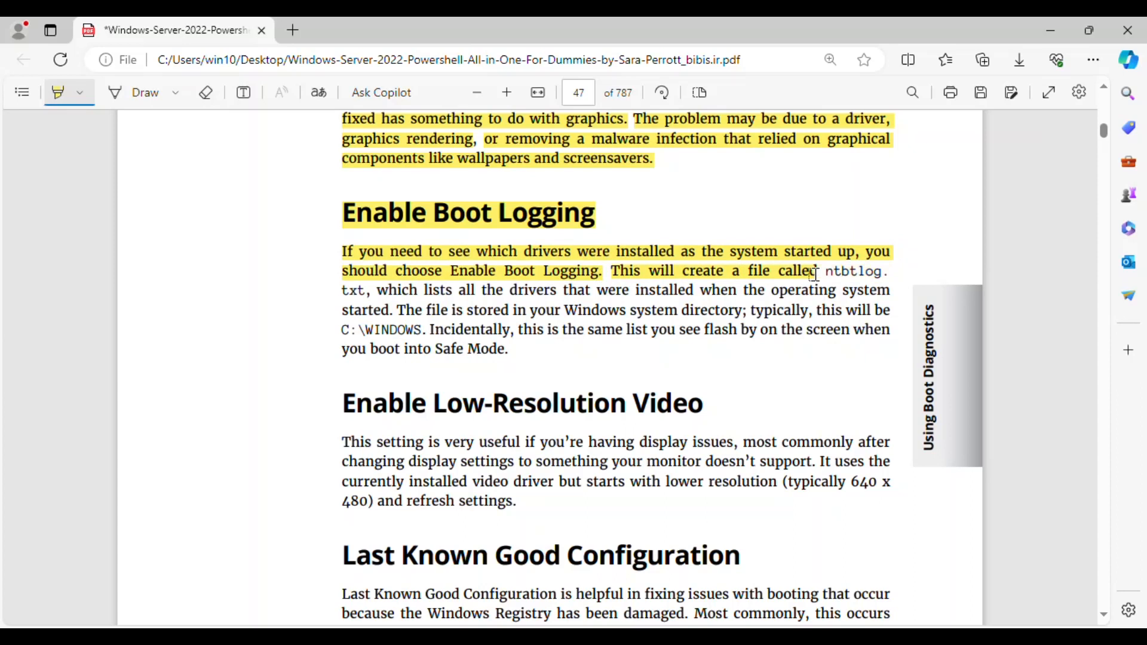
{"action": "double_click", "coordinate": [853, 271]}
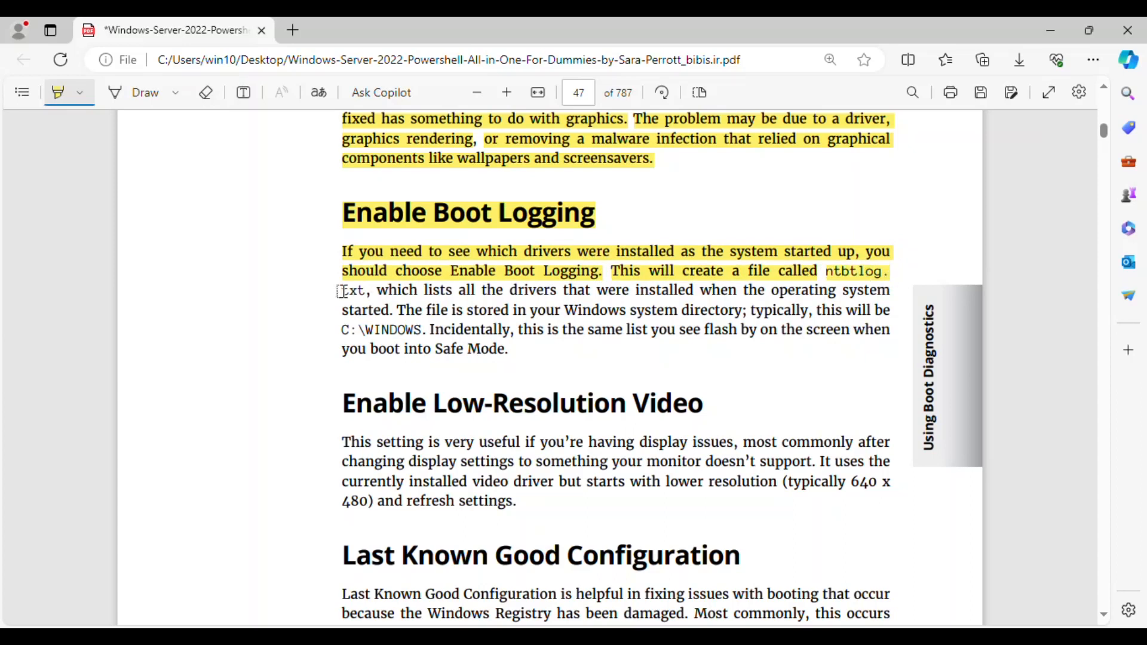
{"action": "left_click_drag", "start_coordinate": [342, 290], "coordinate": [471, 290]}
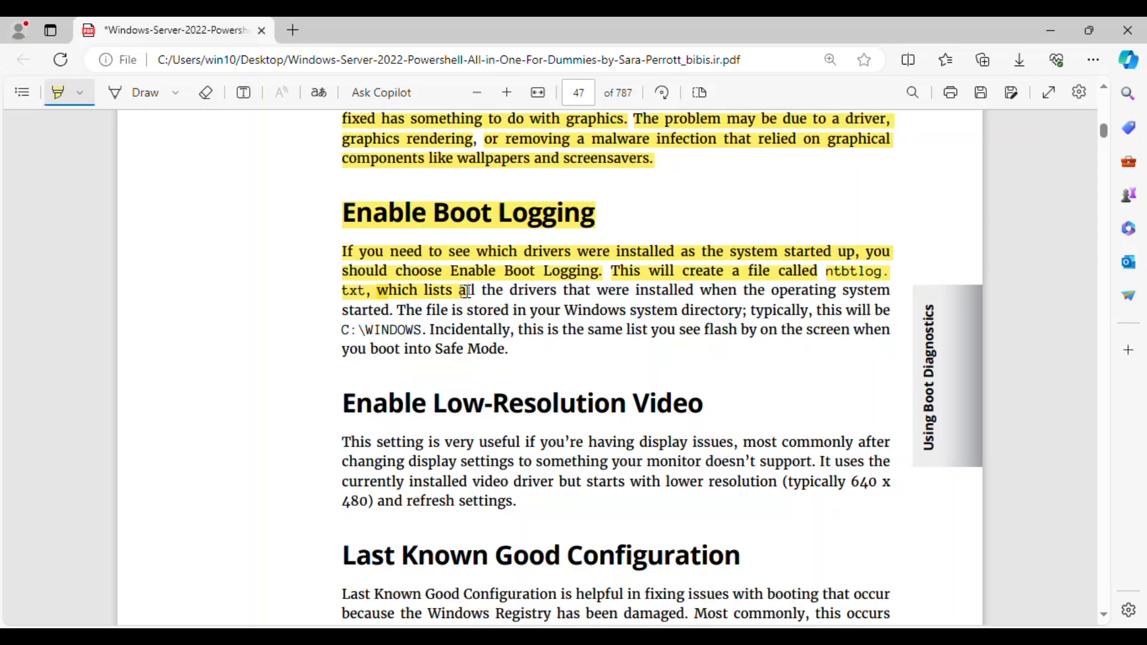
{"action": "left_click_drag", "start_coordinate": [457, 289], "coordinate": [512, 310]}
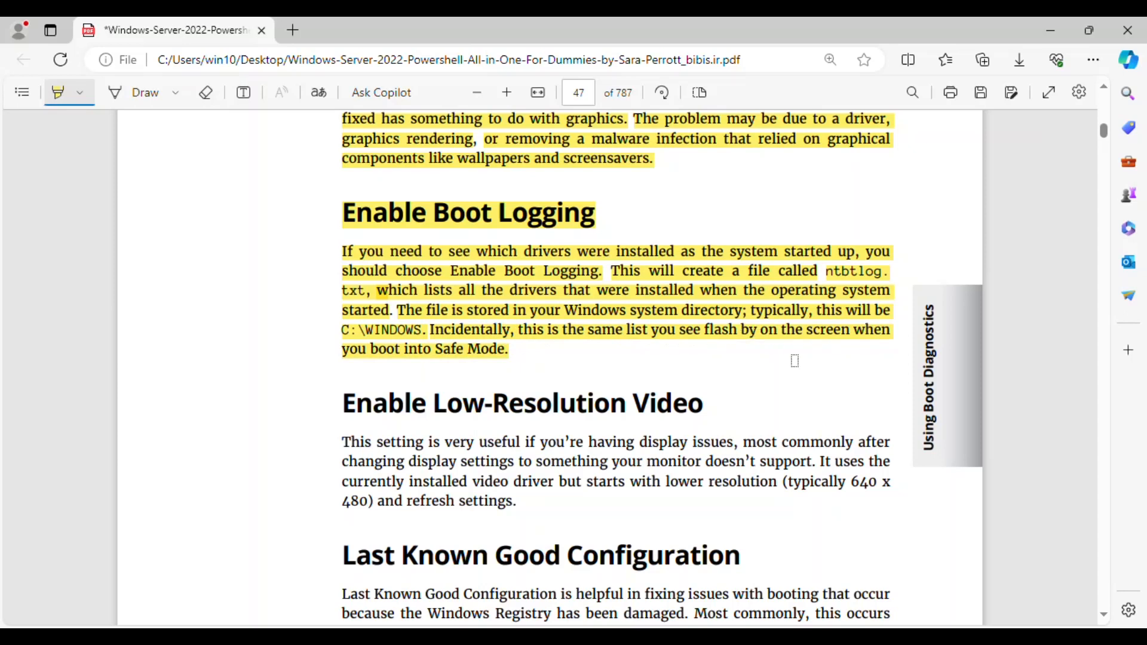
Highlight the Enable Low-Resolution Video text and the Last Known Good Configuration heading in yellow.
{"action": "scroll", "scroll_direction": "down", "scroll_amount": 3}
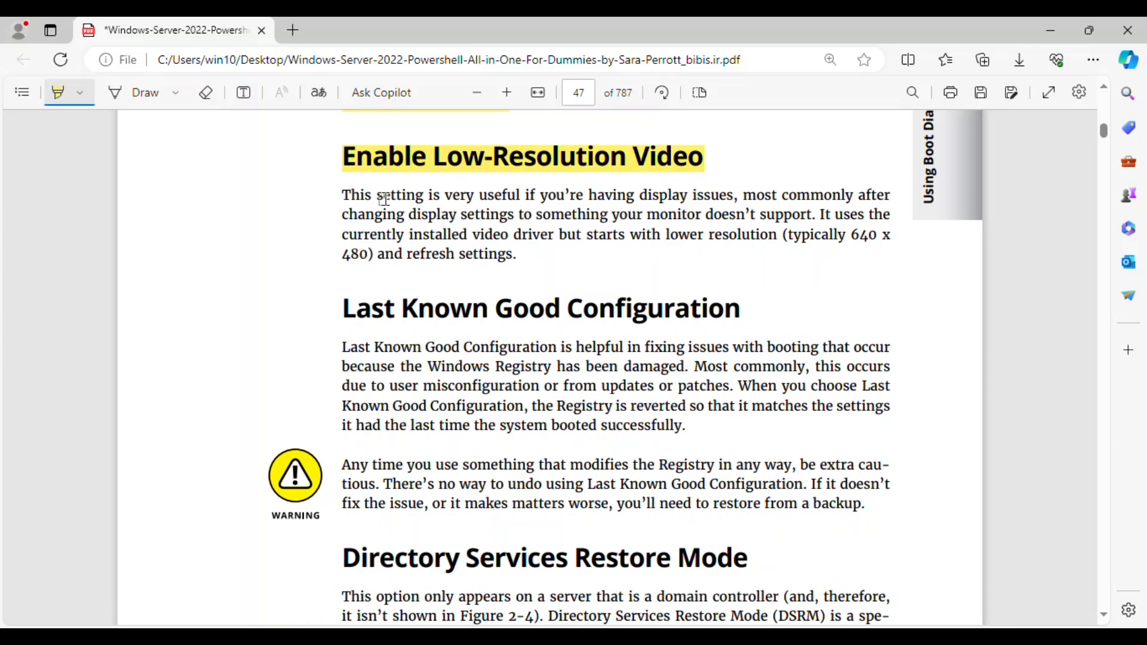
{"action": "left_click_drag", "start_coordinate": [342, 194], "coordinate": [590, 195]}
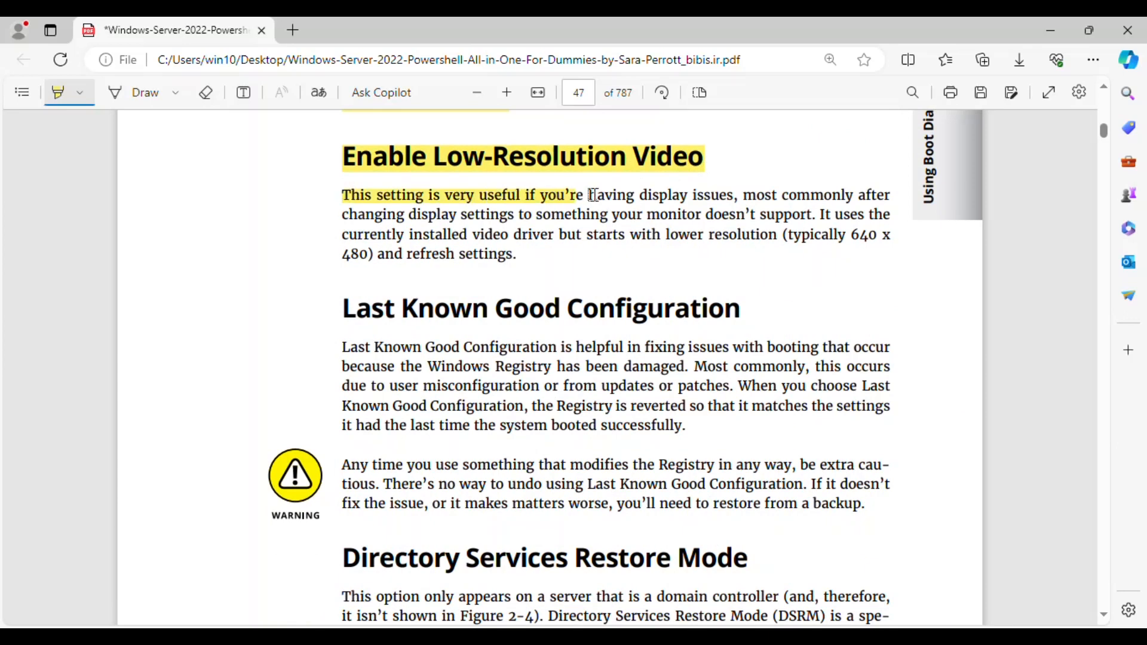
{"action": "left_click_drag", "start_coordinate": [589, 195], "coordinate": [889, 195]}
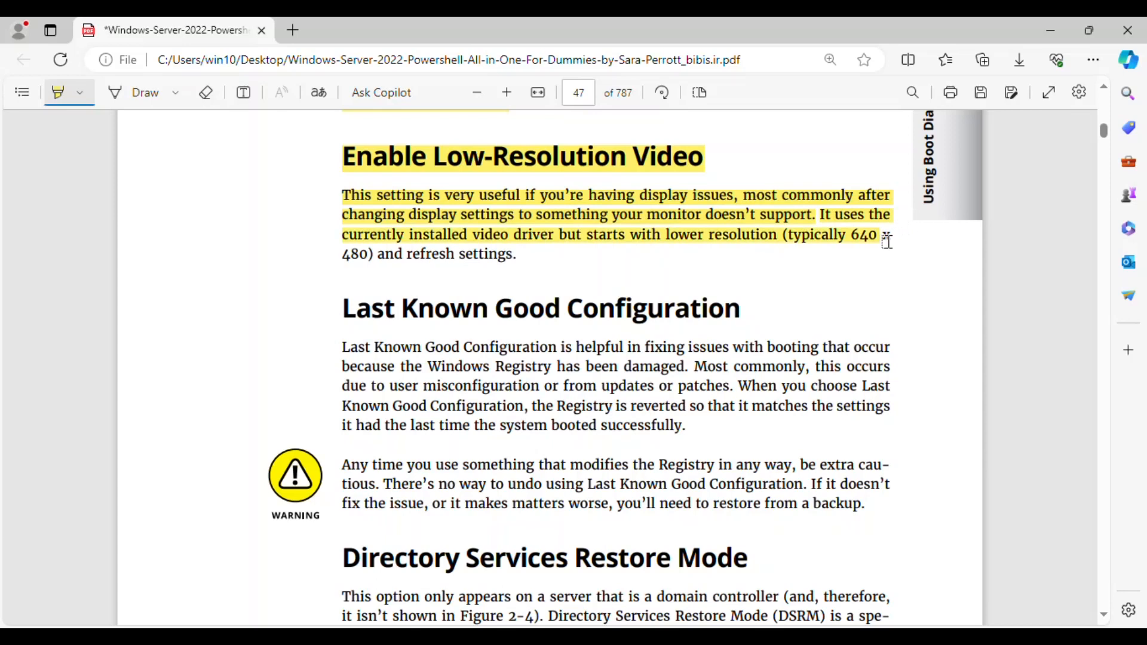
{"action": "left_click_drag", "start_coordinate": [662, 234], "coordinate": [885, 235]}
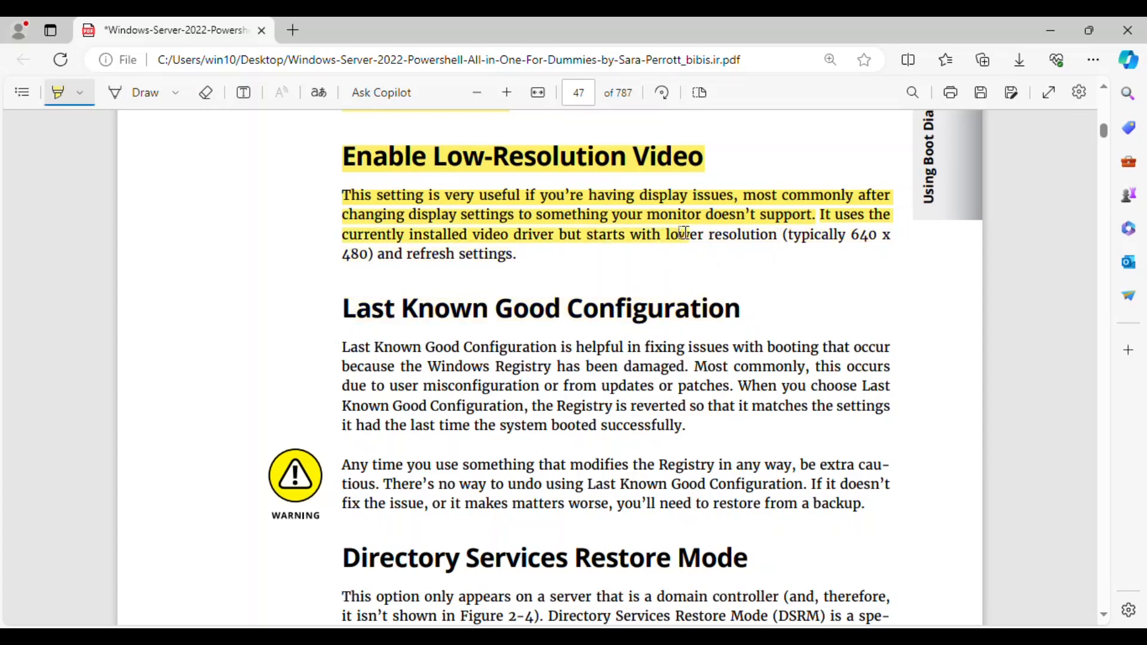
{"action": "left_click_drag", "start_coordinate": [662, 234], "coordinate": [896, 234]}
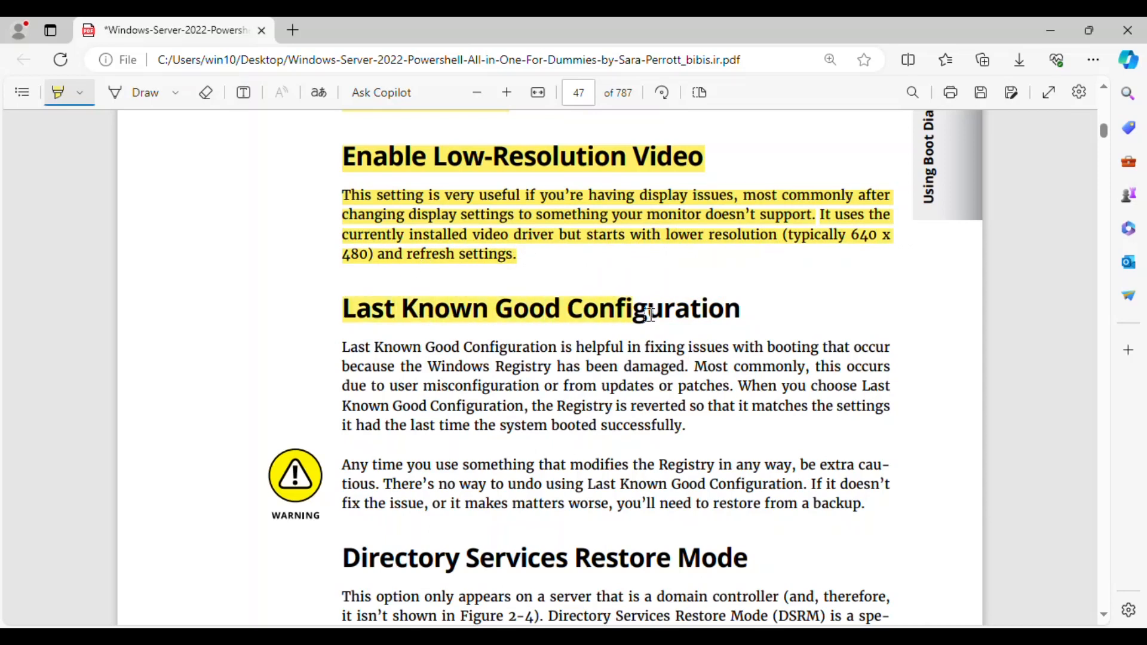
Highlight the Last Known Good Configuration paragraph, covering the damaged Registry and misconfiguration sentences.
{"action": "scroll", "scroll_direction": "down", "scroll_amount": 3}
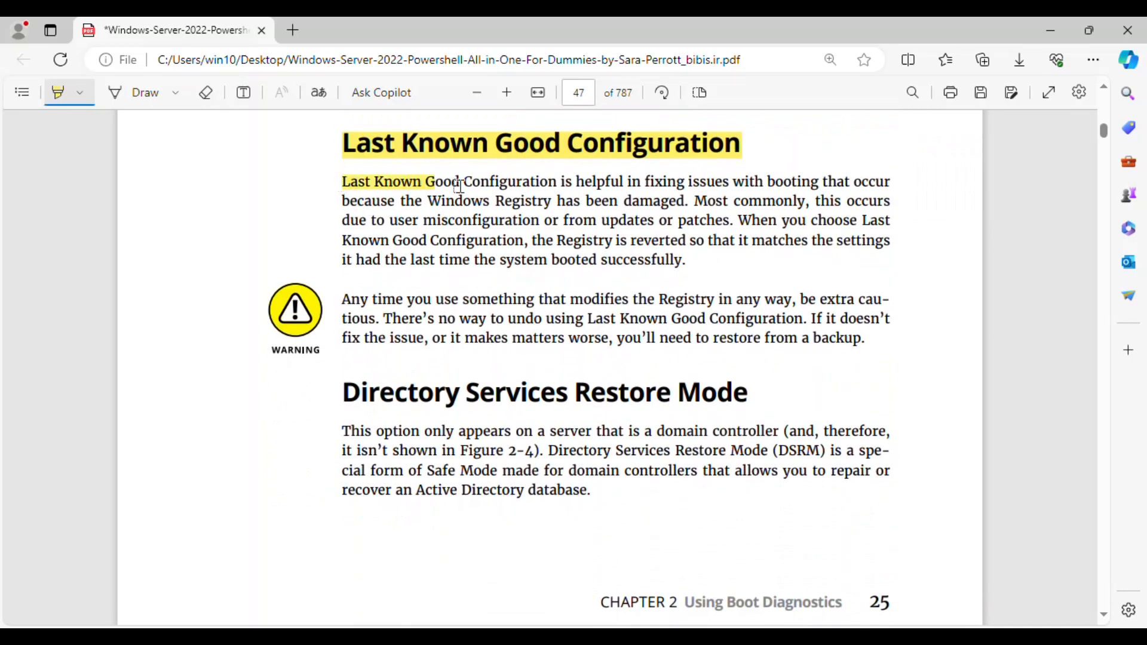
{"action": "left_click_drag", "start_coordinate": [433, 181], "coordinate": [885, 182]}
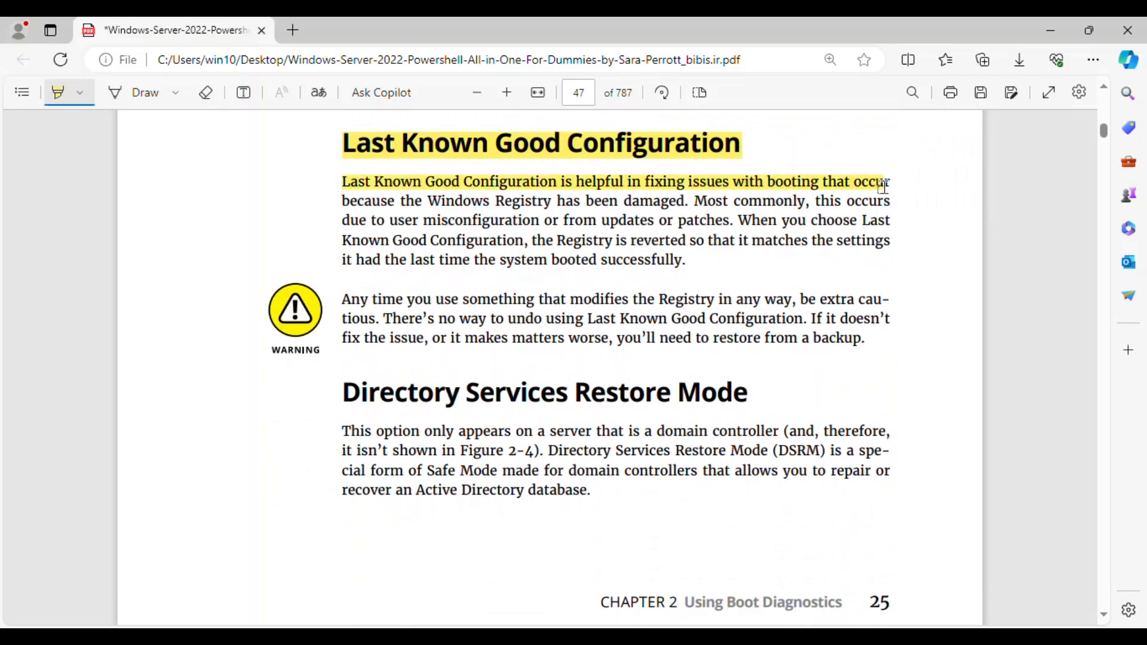
{"action": "left_click_drag", "start_coordinate": [881, 181], "coordinate": [541, 201]}
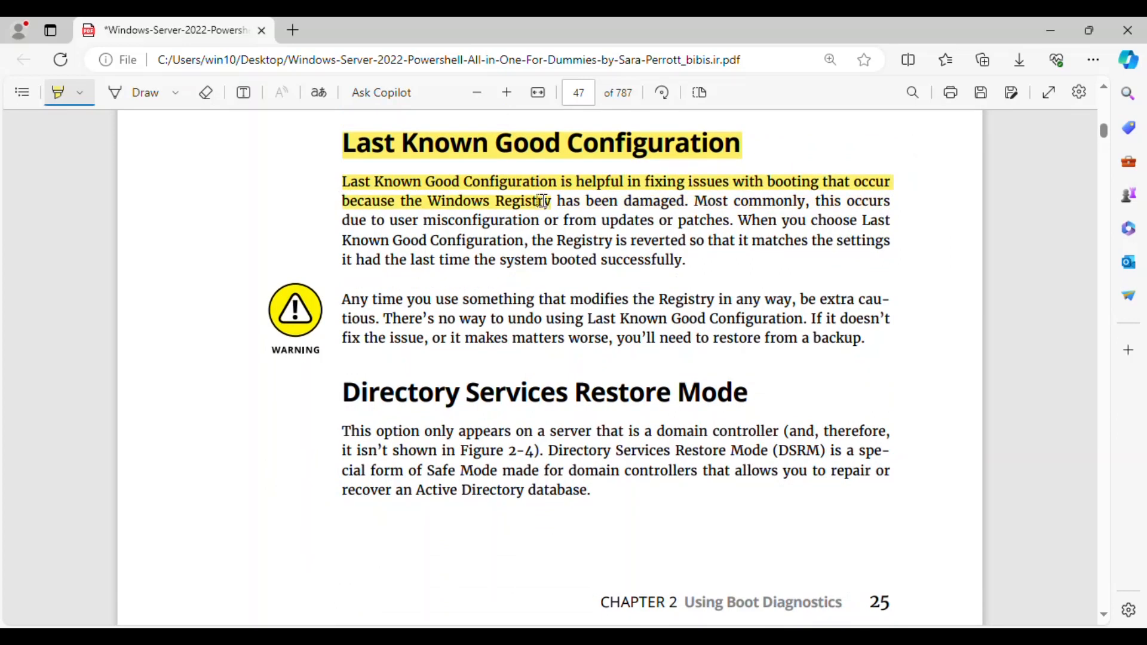
{"action": "left_click_drag", "start_coordinate": [539, 201], "coordinate": [684, 200]}
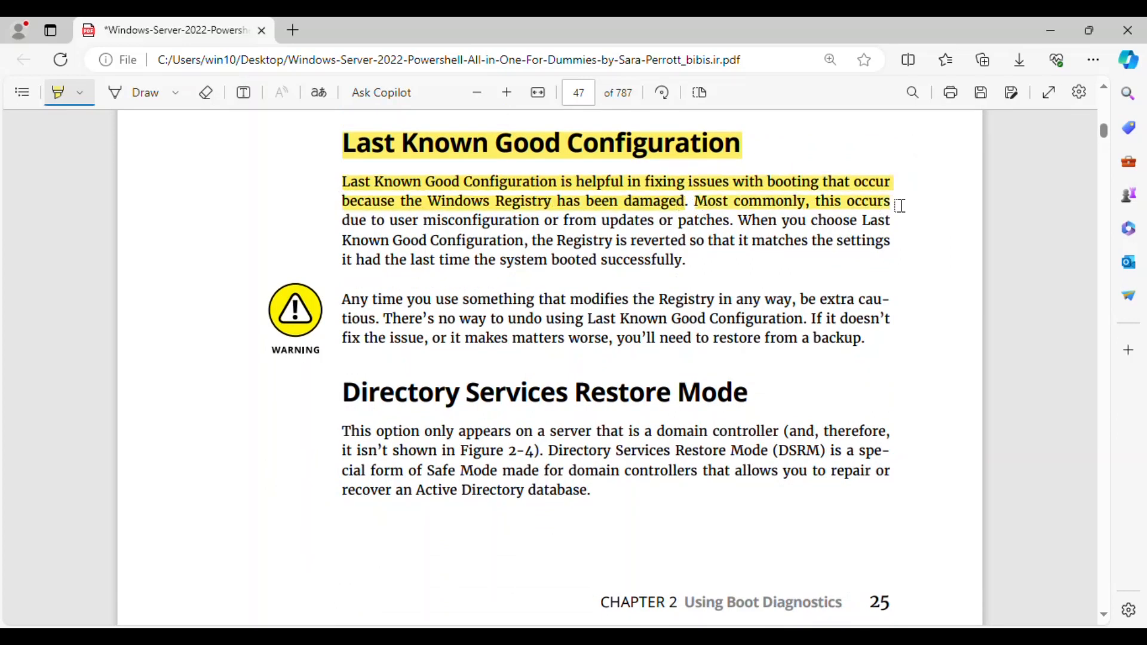
{"action": "left_click_drag", "start_coordinate": [896, 202], "coordinate": [596, 221]}
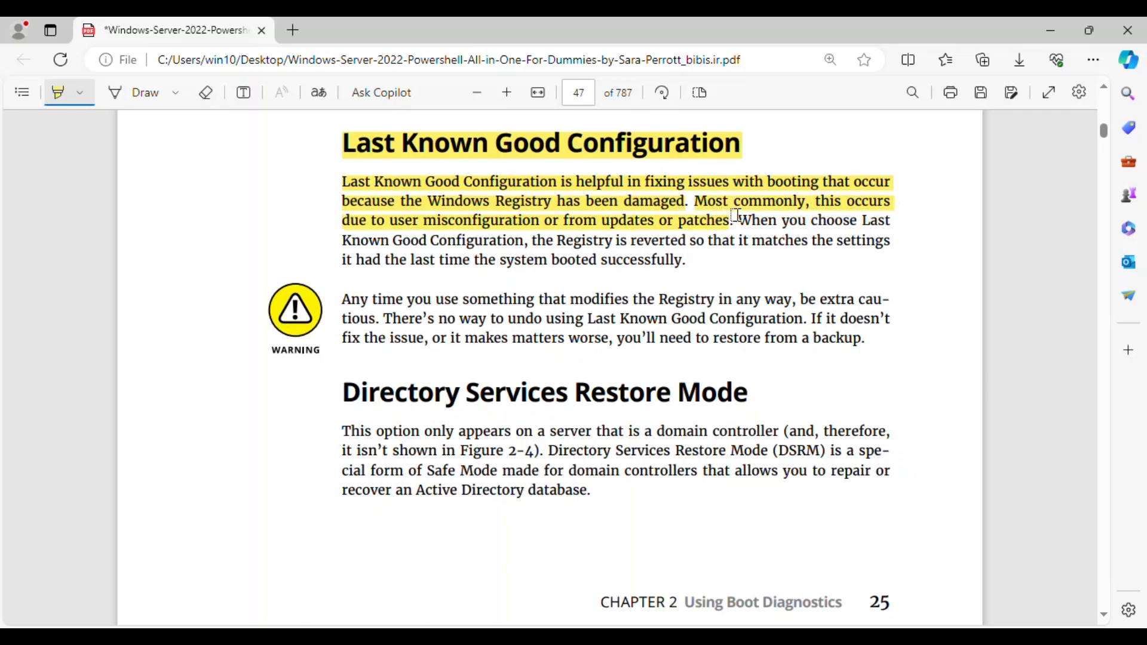
{"action": "left_click_drag", "start_coordinate": [736, 219], "coordinate": [852, 232]}
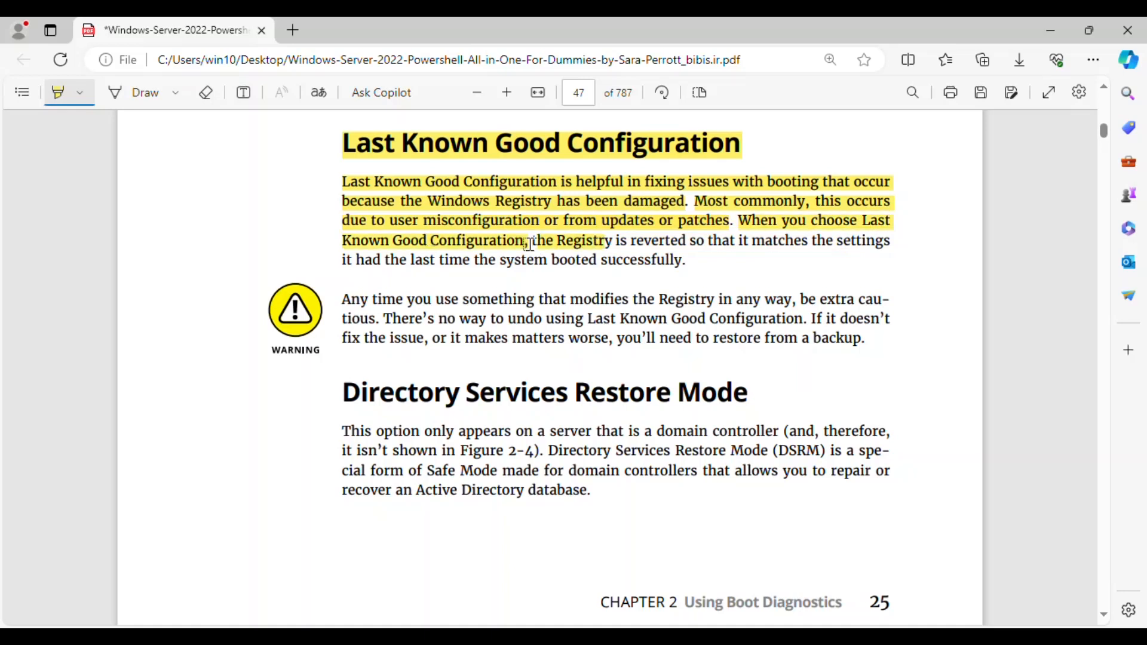
{"action": "left_click_drag", "start_coordinate": [525, 241], "coordinate": [878, 256]}
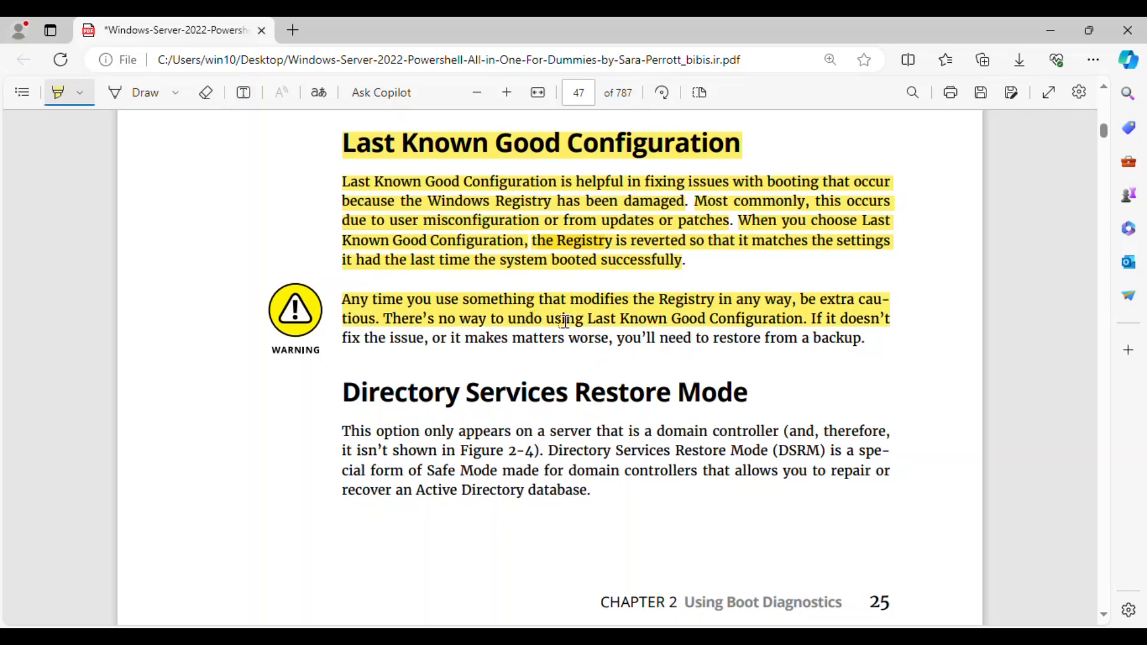
{"action": "mouse_move", "coordinate": [610, 319]}
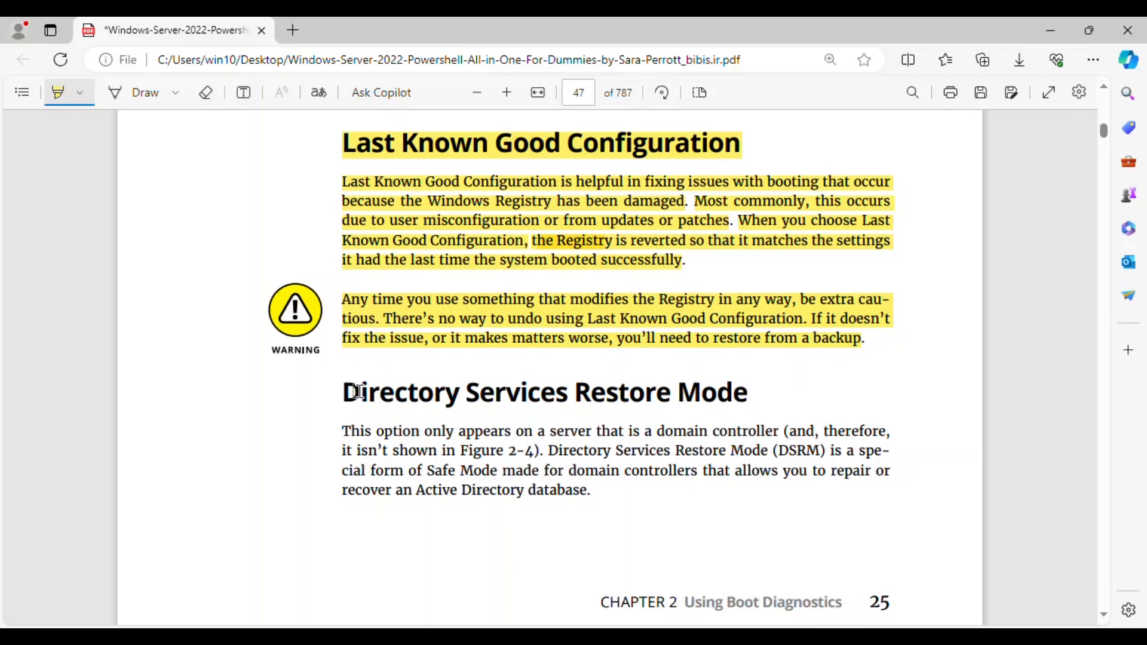
Scroll down past the Registry warning to the Directory Services Restore Mode section.
{"action": "scroll", "scroll_direction": "down", "scroll_amount": 3}
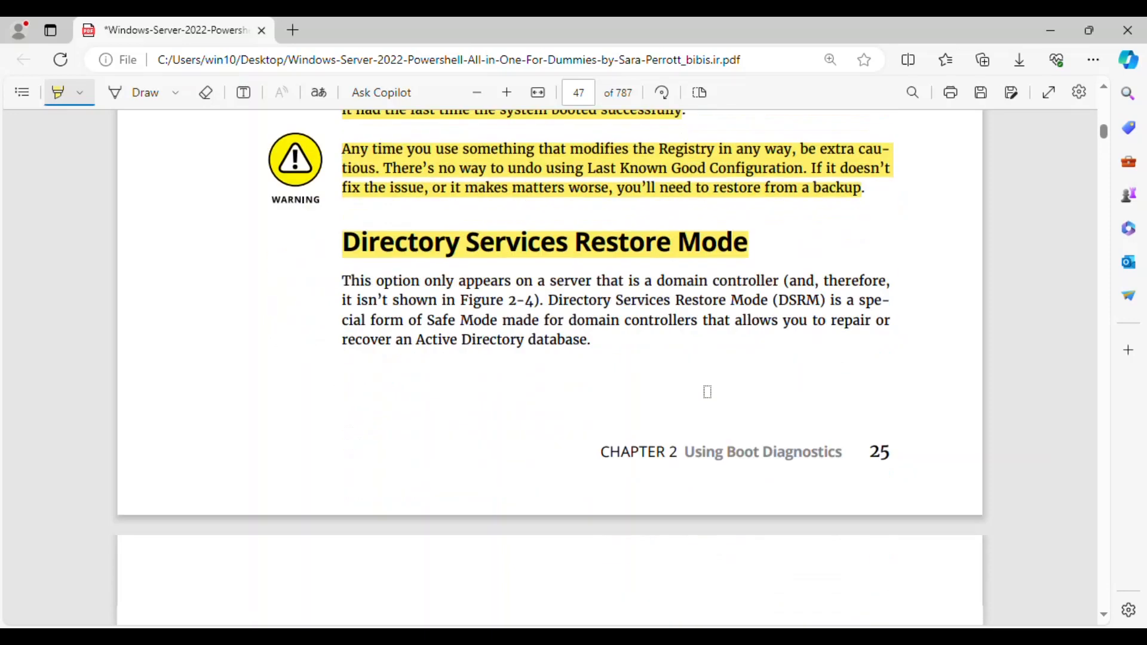
{"action": "scroll", "scroll_direction": "down", "scroll_amount": 3}
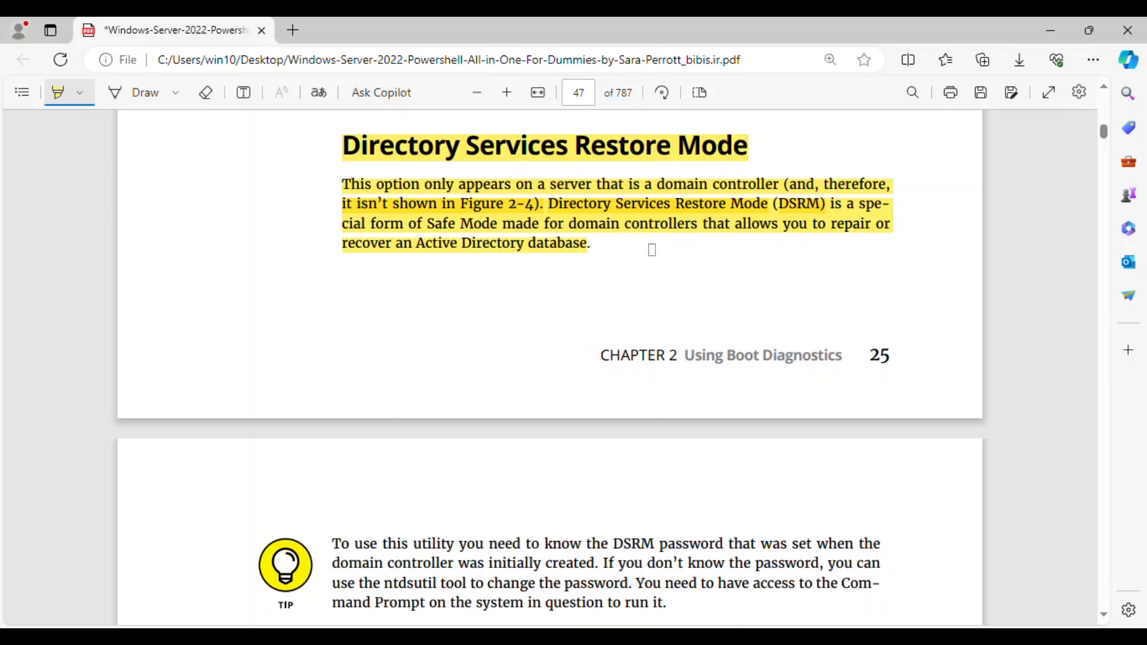
{"action": "scroll", "scroll_direction": "down", "scroll_amount": 3}
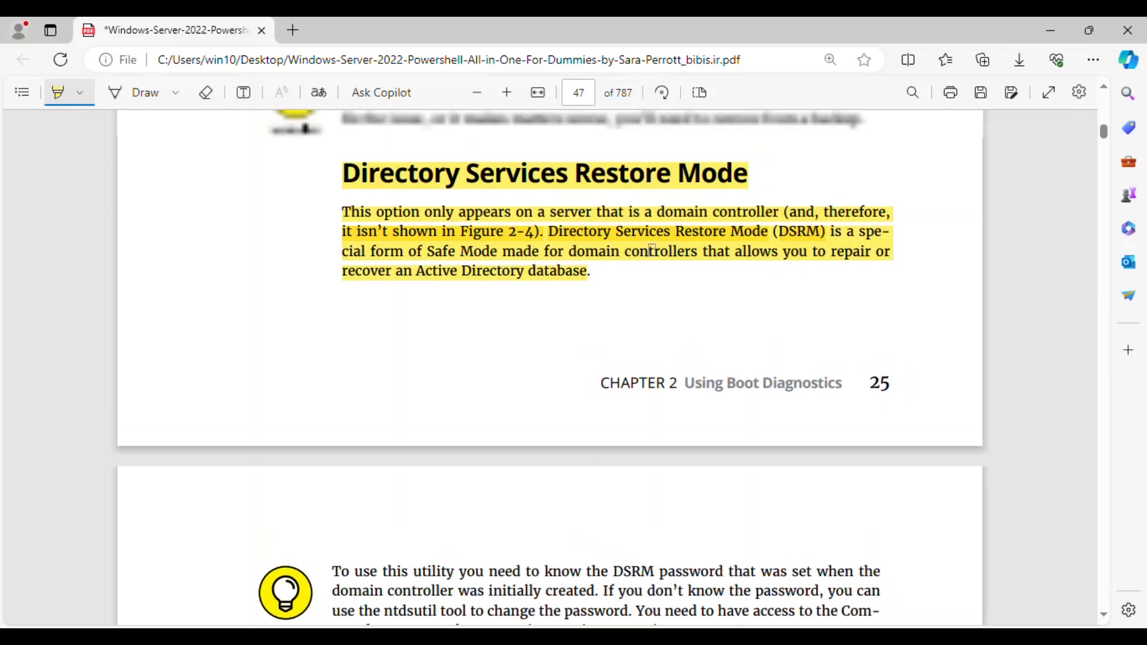
Highlight the DSRM password tip, including the ntdsutil and Command Prompt sentences.
{"action": "scroll", "scroll_direction": "down", "scroll_amount": 3}
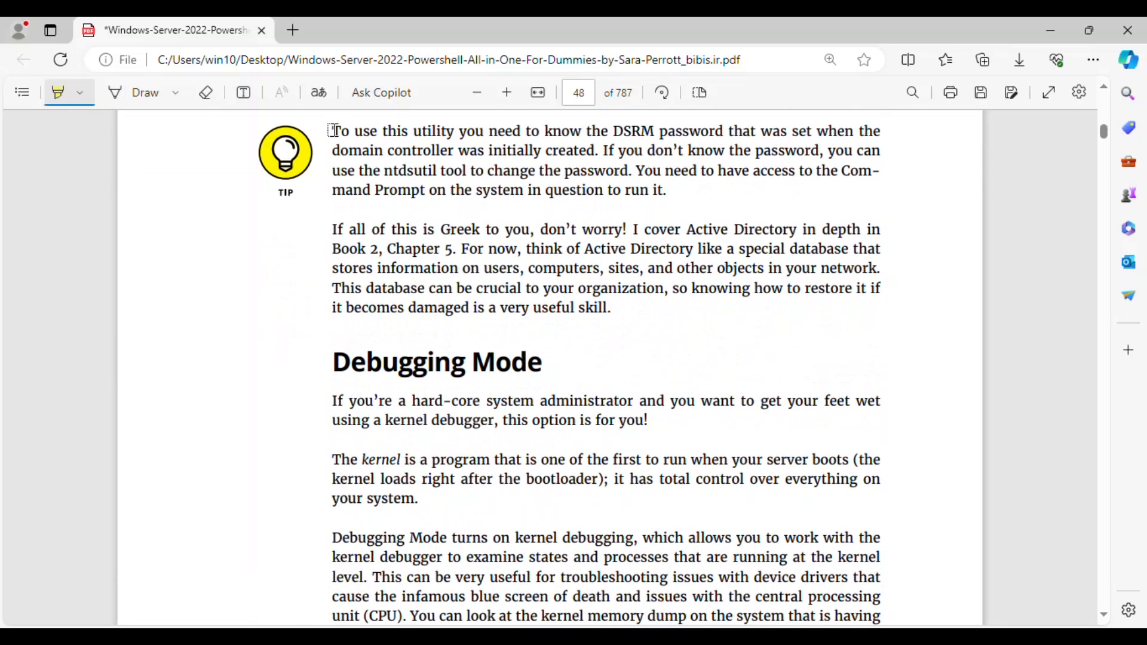
{"action": "left_click_drag", "start_coordinate": [332, 130], "coordinate": [726, 131]}
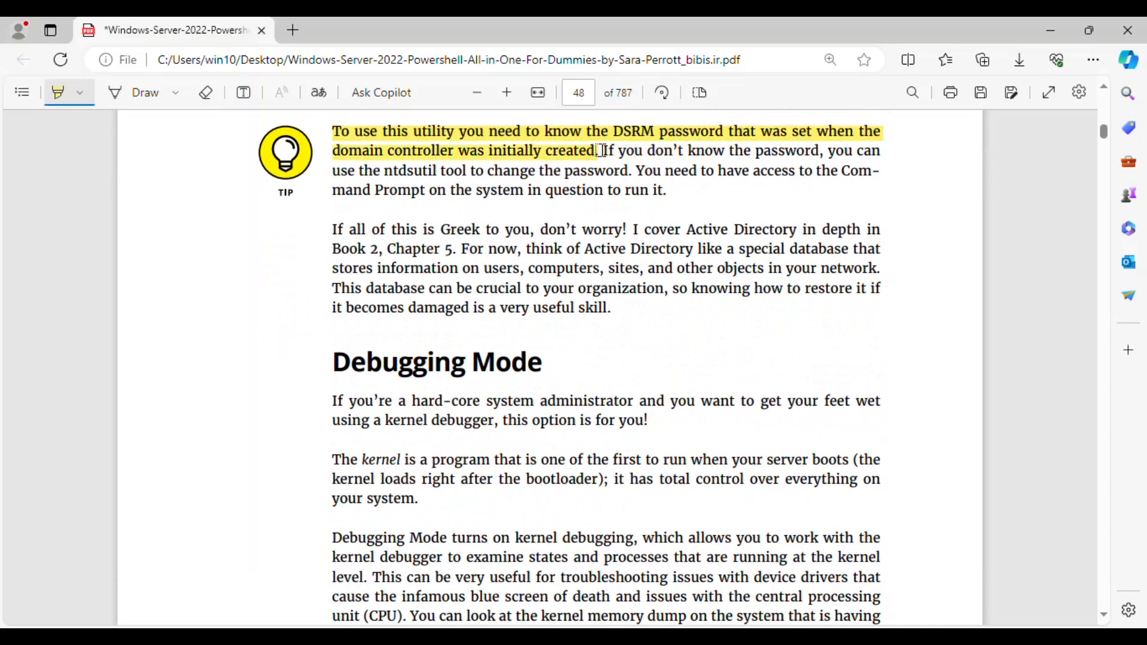
{"action": "left_click_drag", "start_coordinate": [600, 150], "coordinate": [823, 150]}
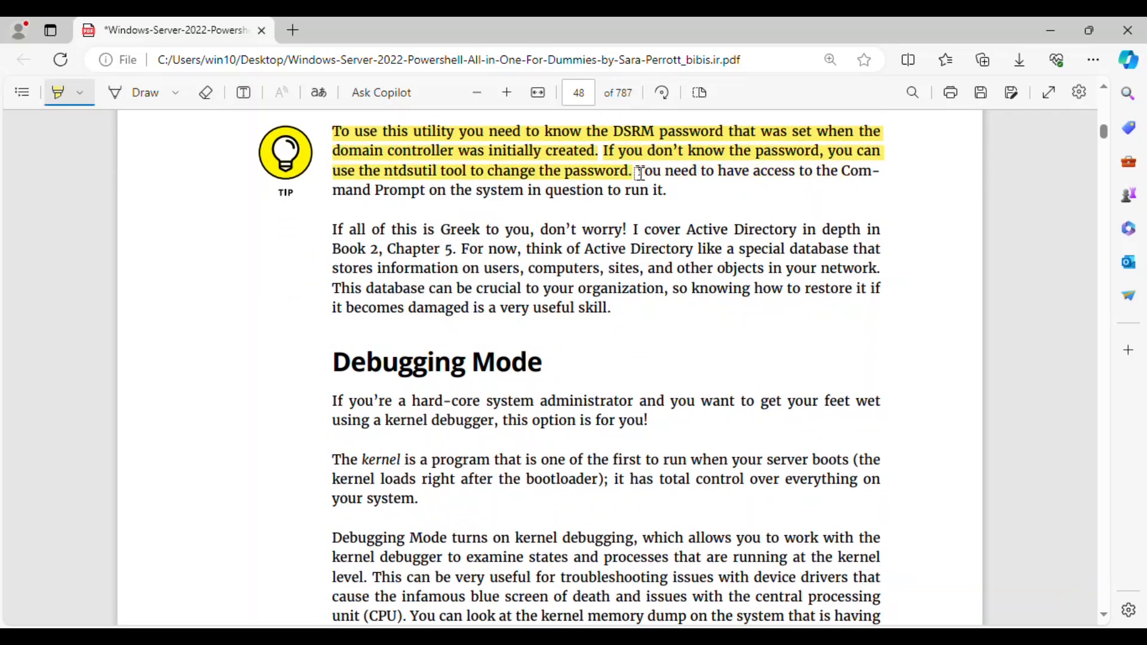
{"action": "left_click_drag", "start_coordinate": [635, 169], "coordinate": [666, 189]}
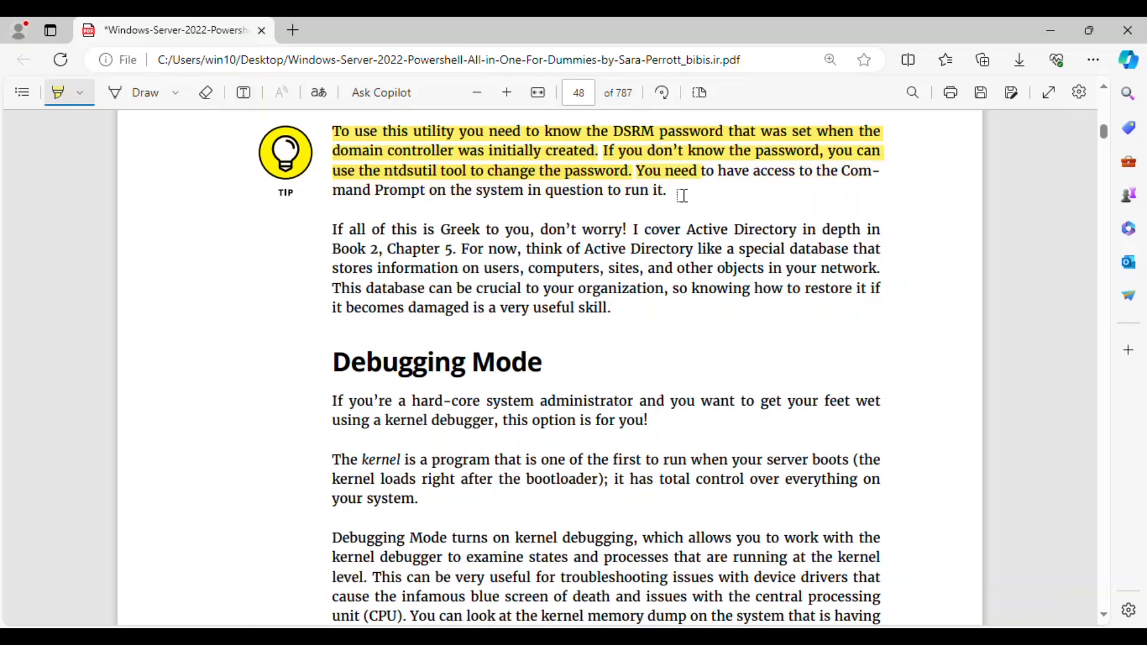
{"action": "left_click_drag", "start_coordinate": [702, 171], "coordinate": [665, 189]}
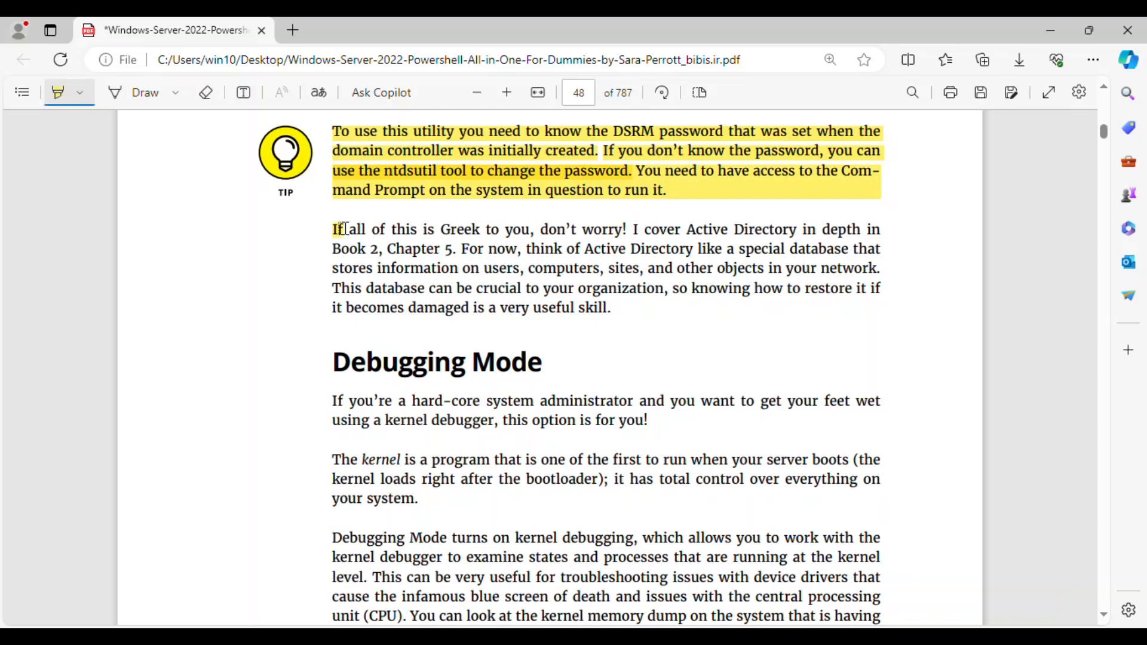
Highlight the 'If all of this is Greek to you' Active Directory paragraph.
{"action": "left_click_drag", "start_coordinate": [332, 229], "coordinate": [534, 228]}
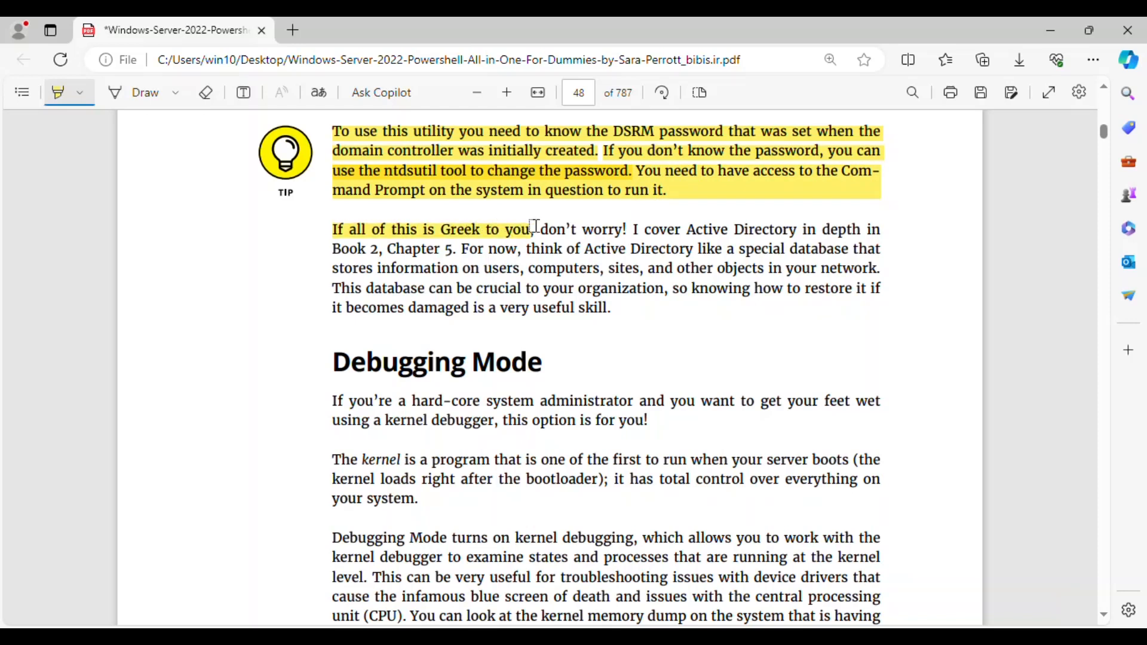
{"action": "left_click_drag", "start_coordinate": [535, 229], "coordinate": [778, 229]}
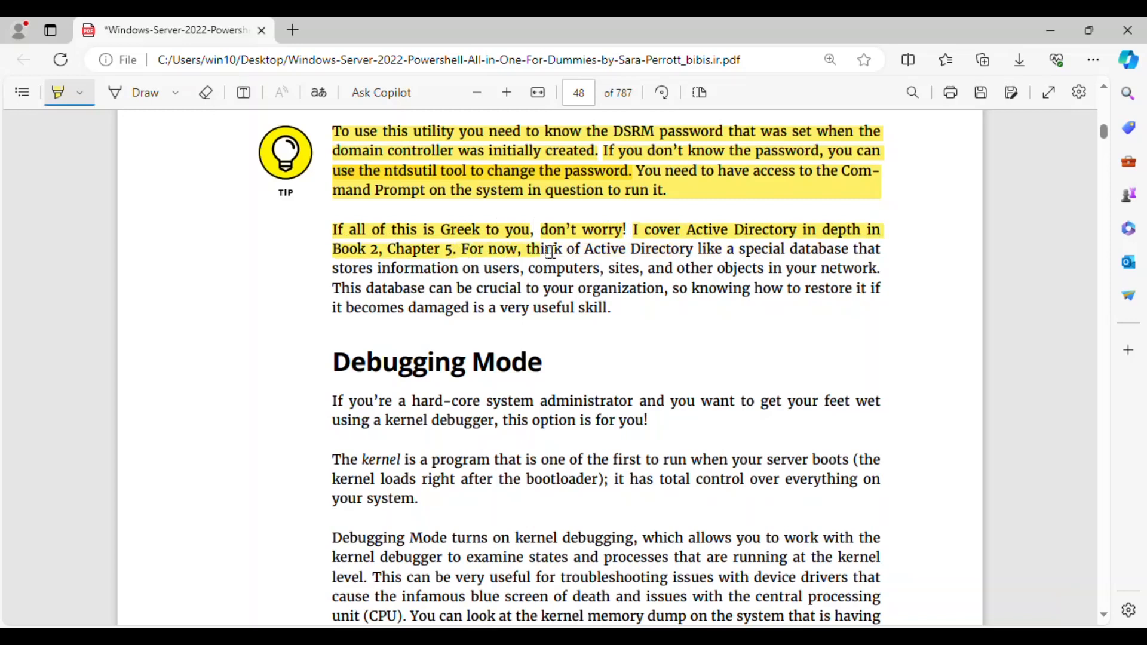
{"action": "left_click_drag", "start_coordinate": [524, 248], "coordinate": [786, 248]}
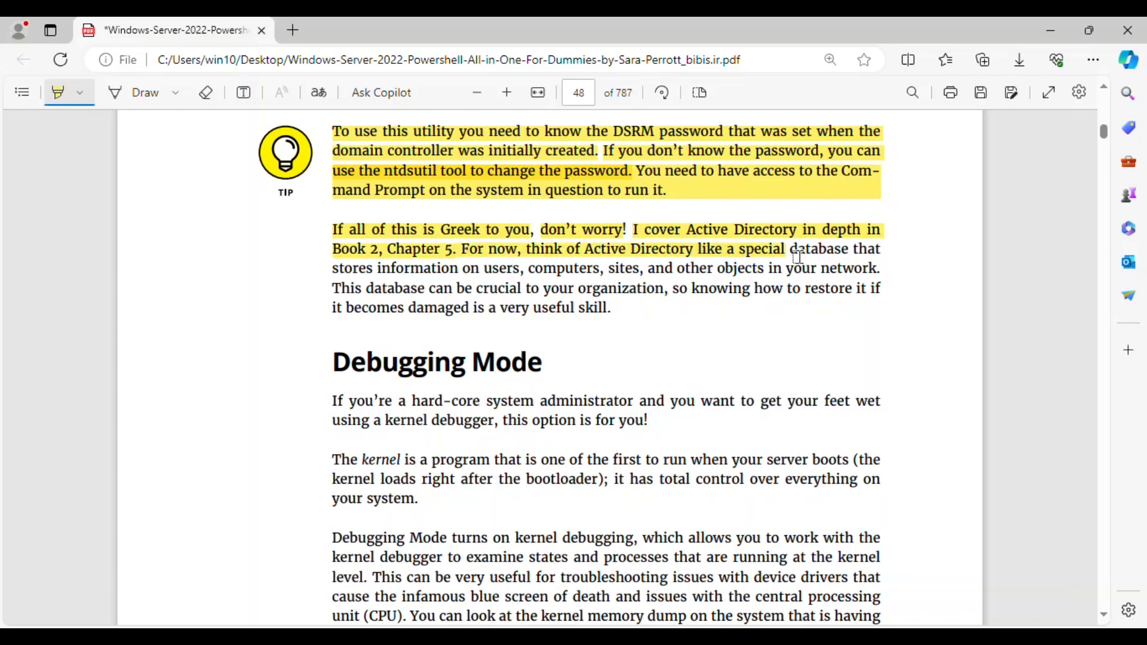
{"action": "left_click_drag", "start_coordinate": [789, 248], "coordinate": [545, 267]}
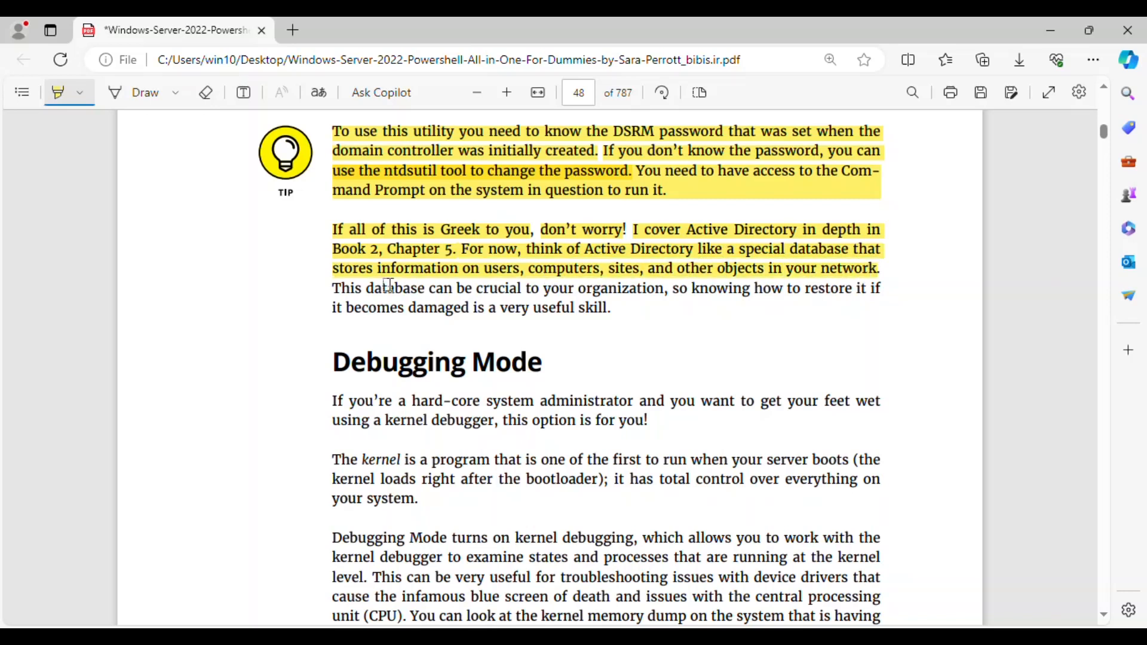
{"action": "left_click_drag", "start_coordinate": [331, 288], "coordinate": [633, 287]}
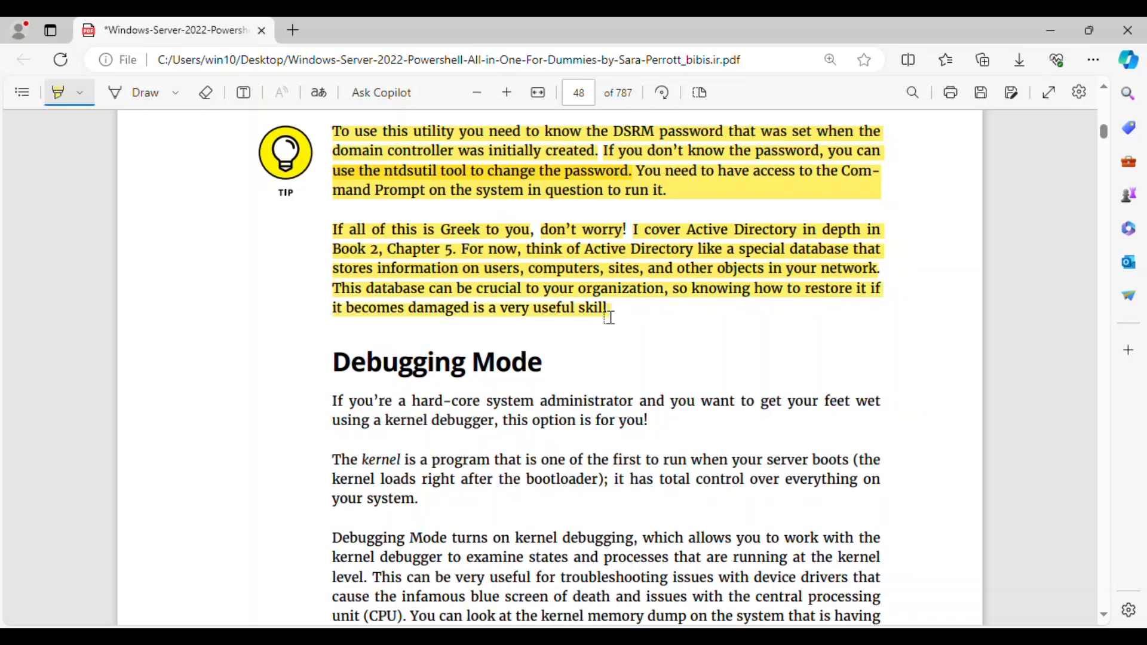
Highlight the paragraph defining the kernel.
{"action": "scroll", "scroll_direction": "down", "scroll_amount": 3}
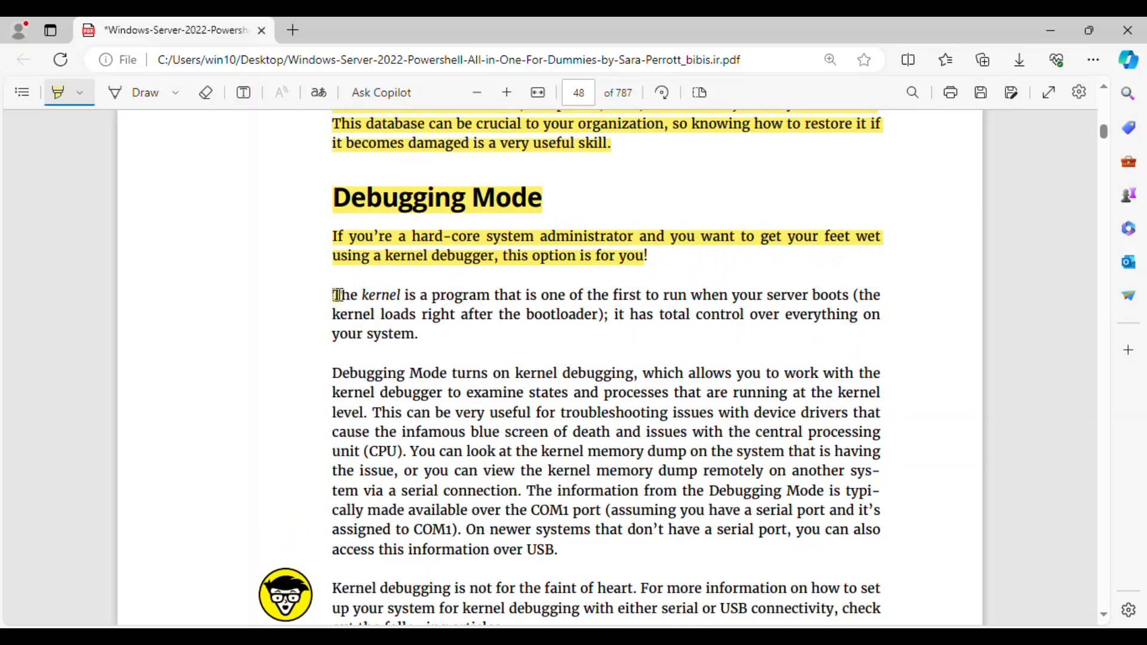
{"action": "left_click_drag", "start_coordinate": [333, 294], "coordinate": [515, 294]}
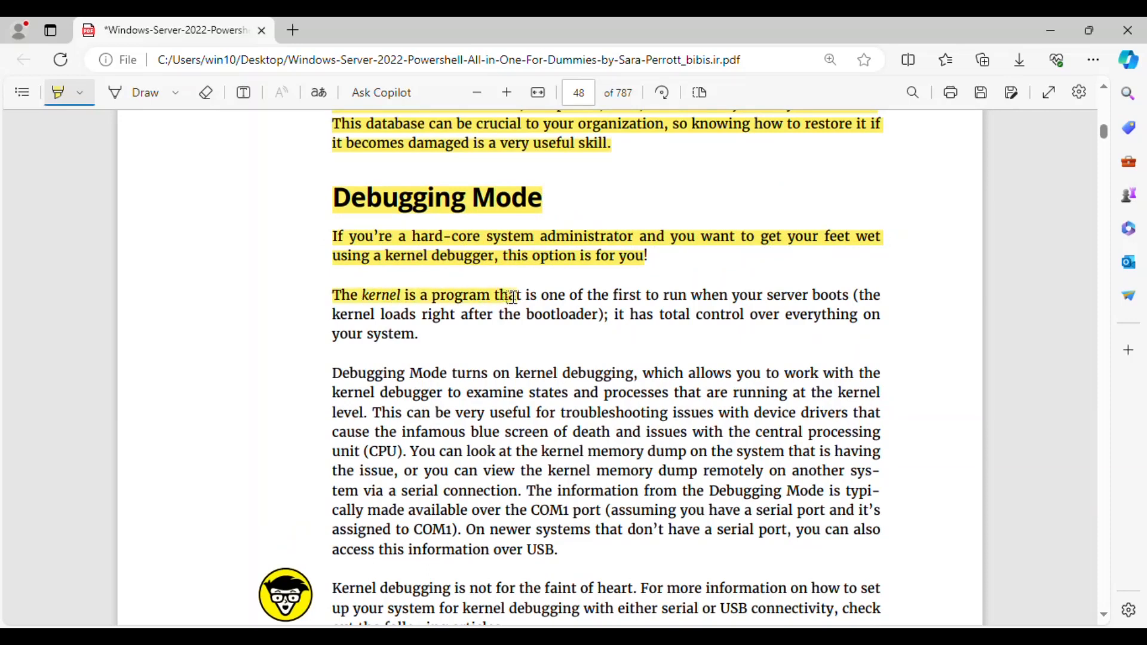
{"action": "left_click_drag", "start_coordinate": [503, 295], "coordinate": [640, 294]}
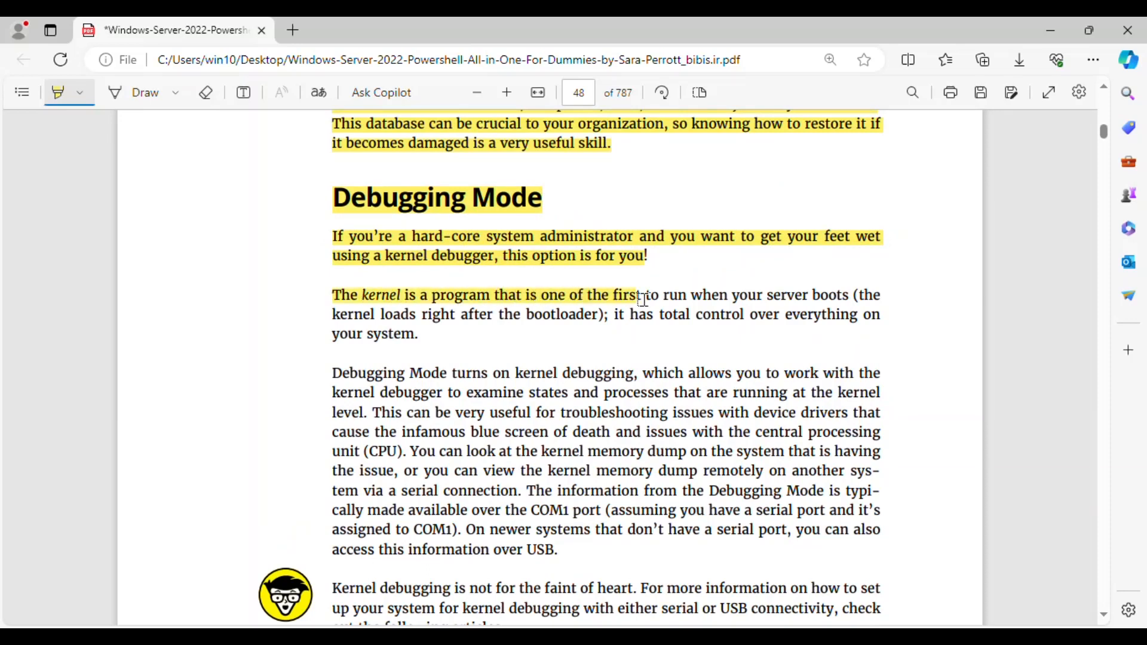
{"action": "left_click_drag", "start_coordinate": [640, 300], "coordinate": [738, 314]}
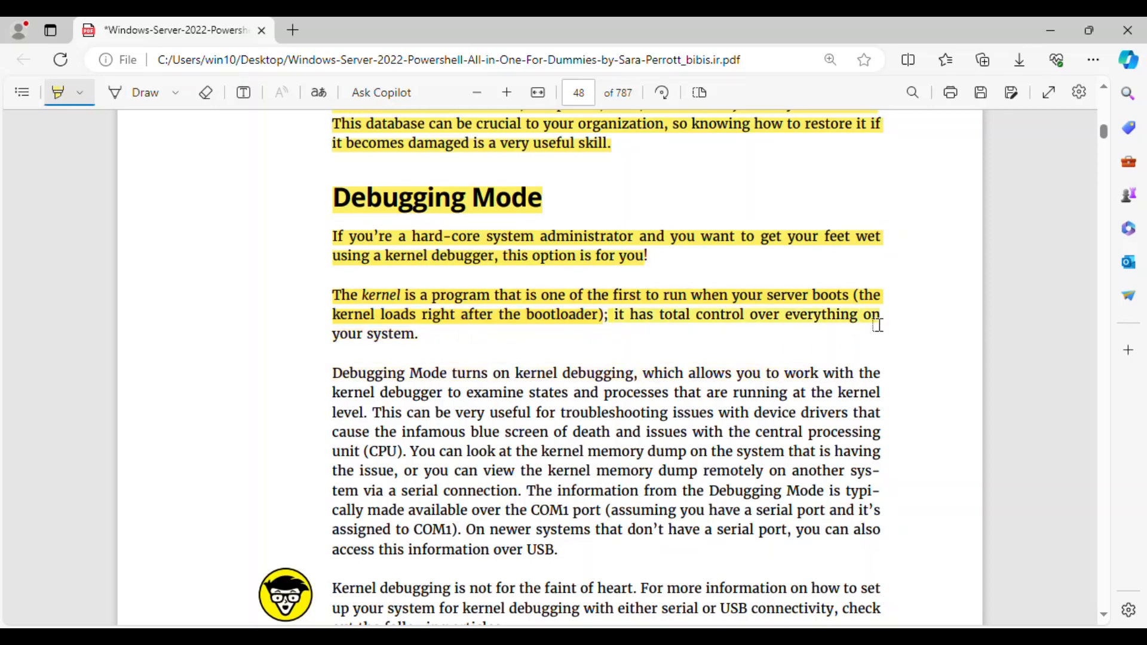
Highlight the kernel-debugging paragraph from blue screens and memory dumps through access over USB.
{"action": "scroll", "scroll_direction": "down", "scroll_amount": 3}
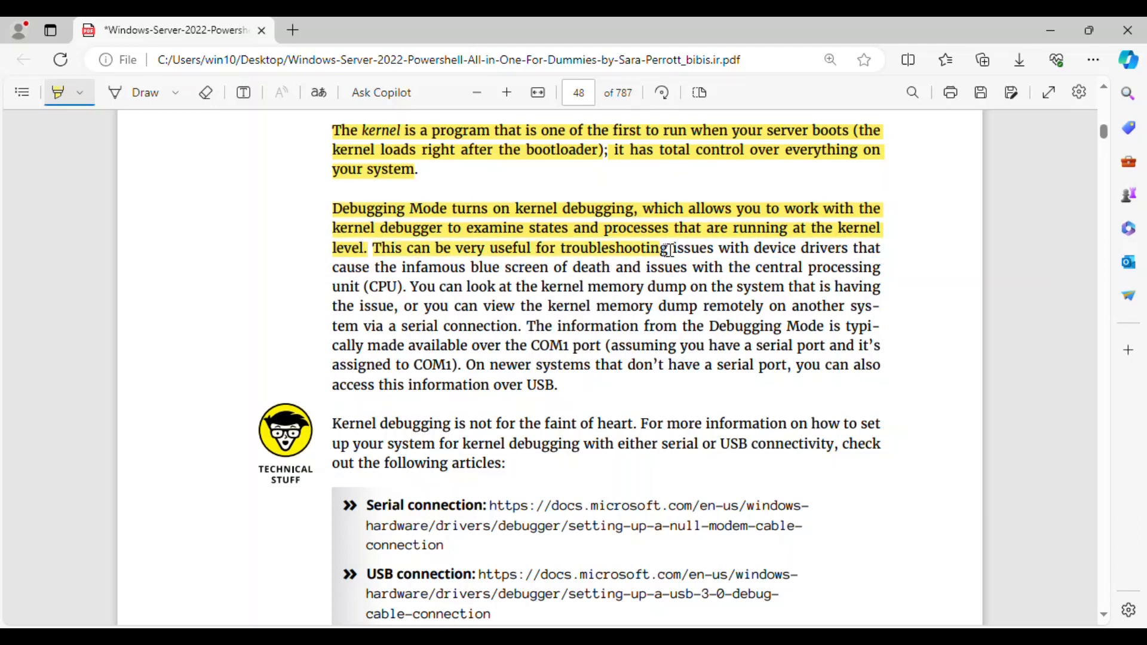
{"action": "left_click_drag", "start_coordinate": [666, 247], "coordinate": [647, 267]}
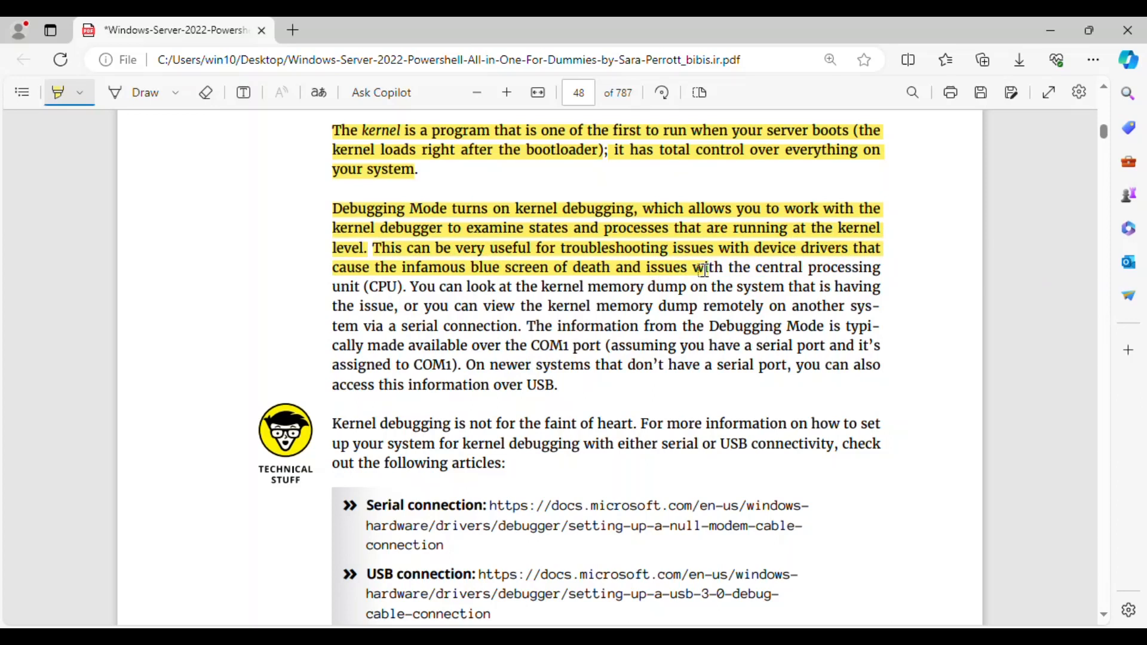
{"action": "left_click_drag", "start_coordinate": [730, 267], "coordinate": [871, 267]}
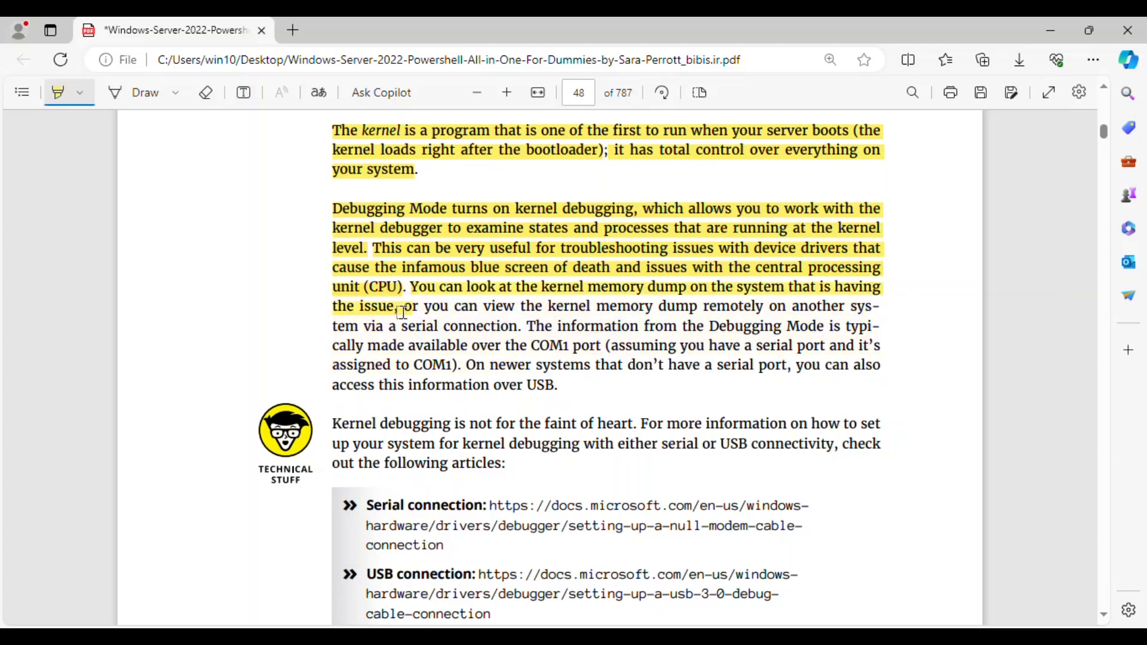
{"action": "left_click_drag", "start_coordinate": [410, 306], "coordinate": [647, 306]}
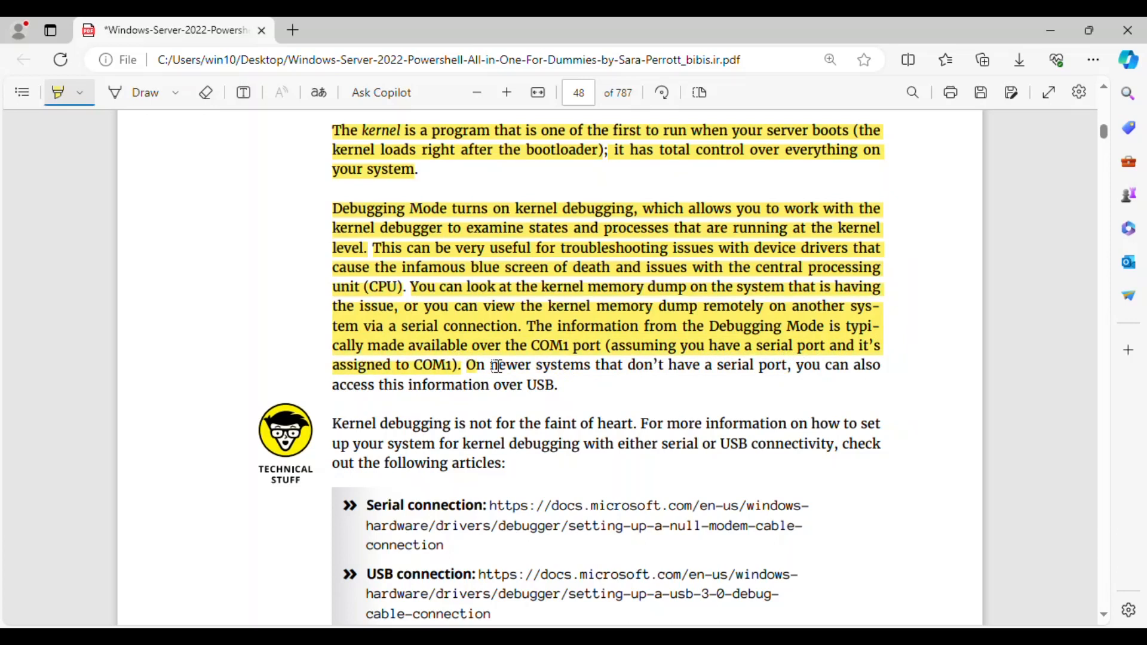
{"action": "left_click_drag", "start_coordinate": [492, 365], "coordinate": [832, 364]}
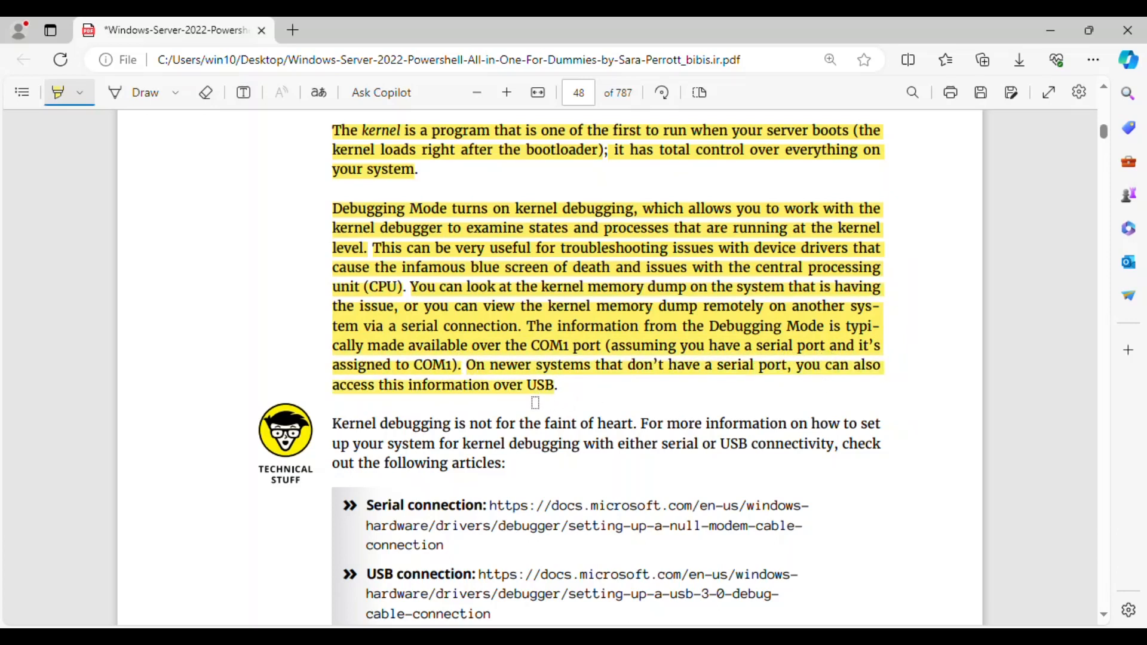
Highlight the 'Kernel debugging is not for the faint of heart' note and its article list.
{"action": "scroll", "scroll_direction": "down", "scroll_amount": 3}
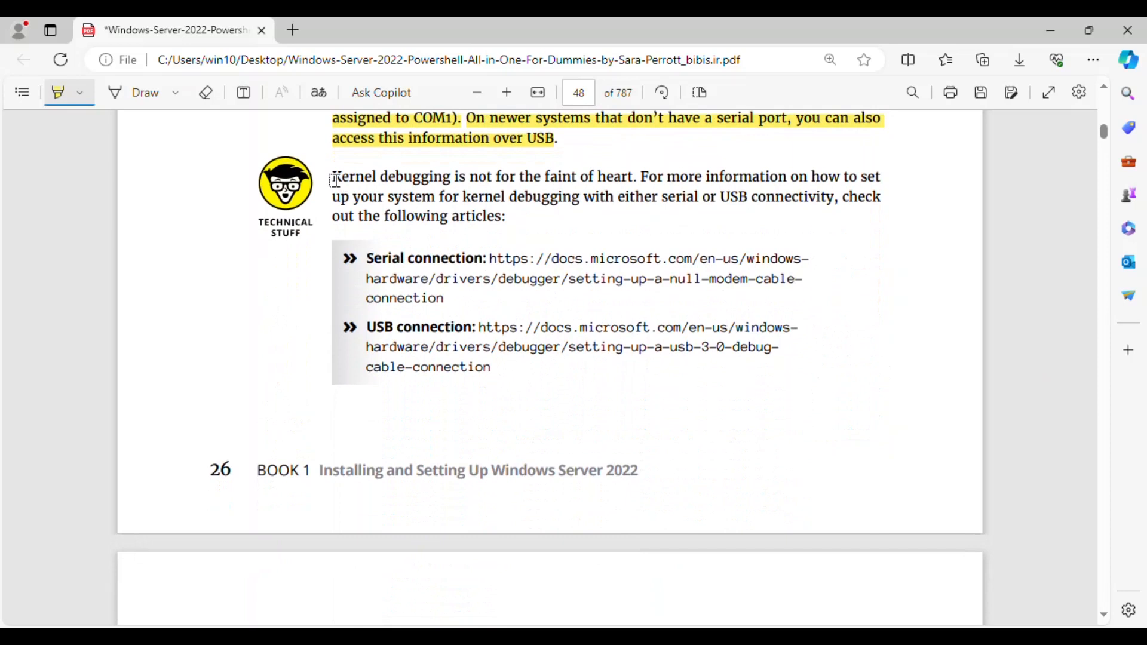
{"action": "left_click_drag", "start_coordinate": [332, 176], "coordinate": [673, 176]}
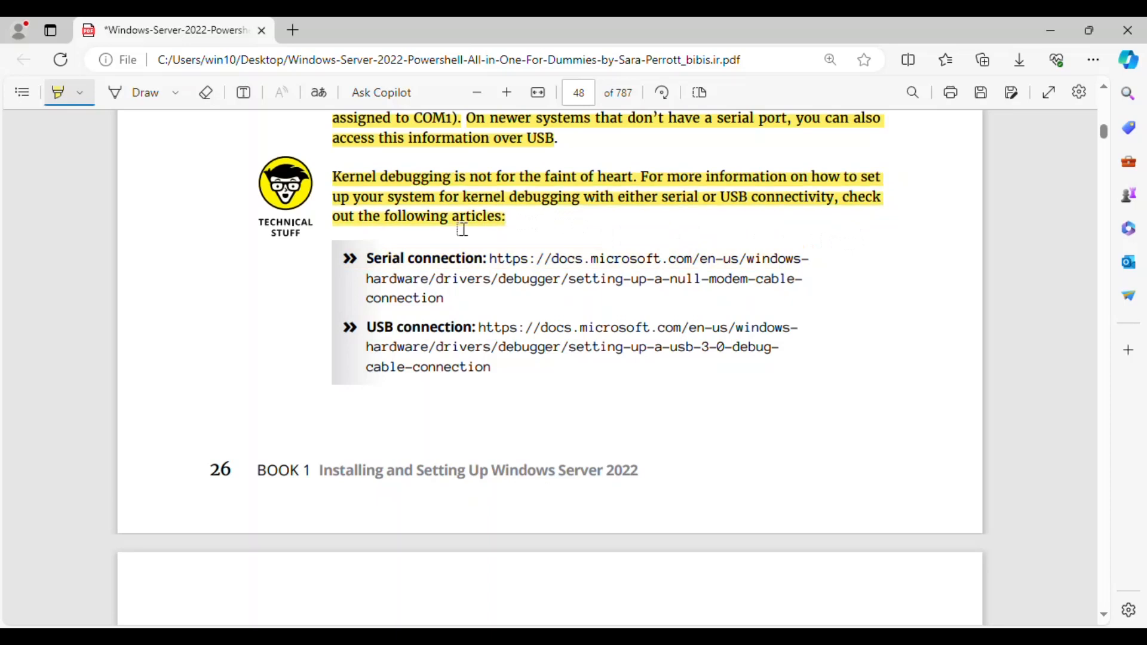
{"action": "mouse_move", "coordinate": [512, 261]}
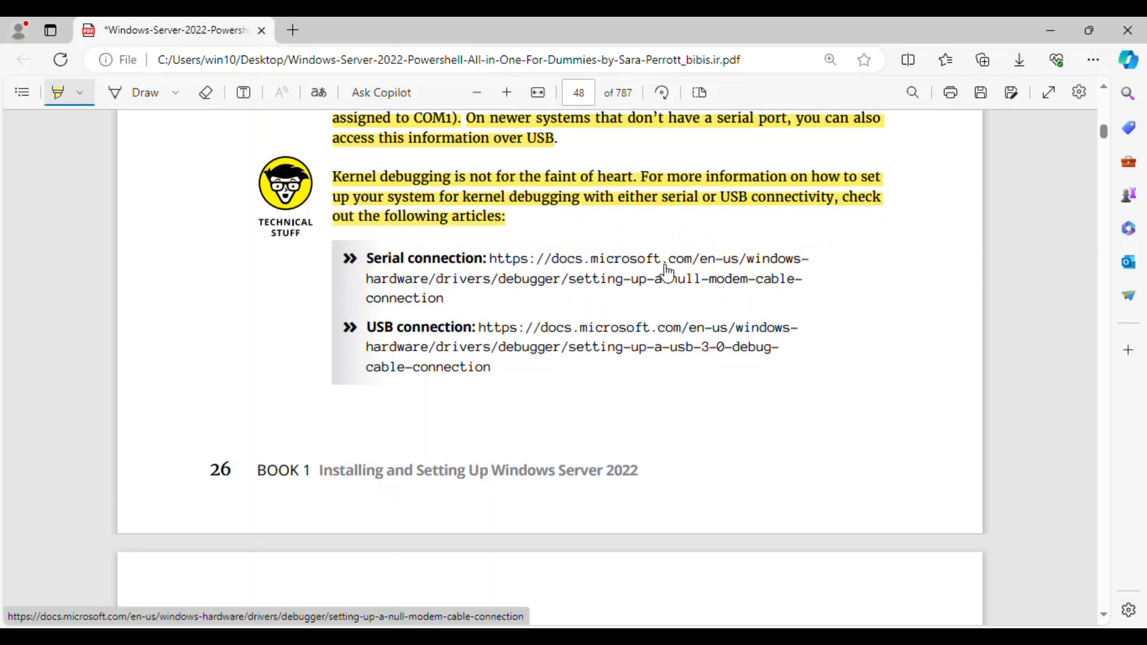
{"action": "mouse_move", "coordinate": [625, 274]}
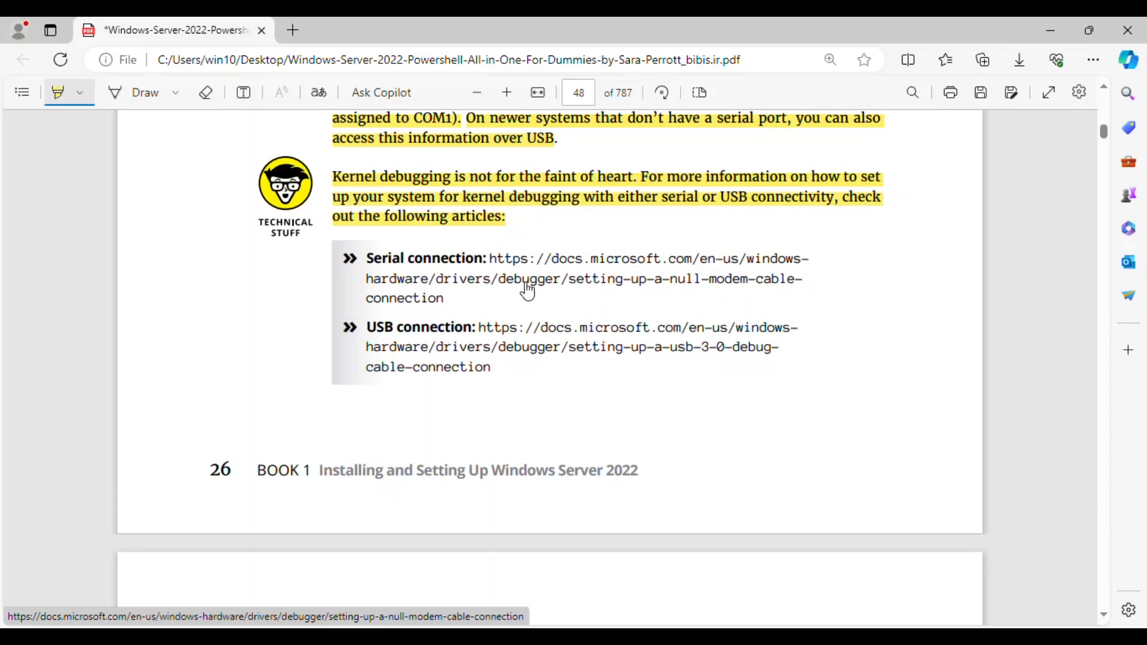
{"action": "mouse_move", "coordinate": [563, 285]}
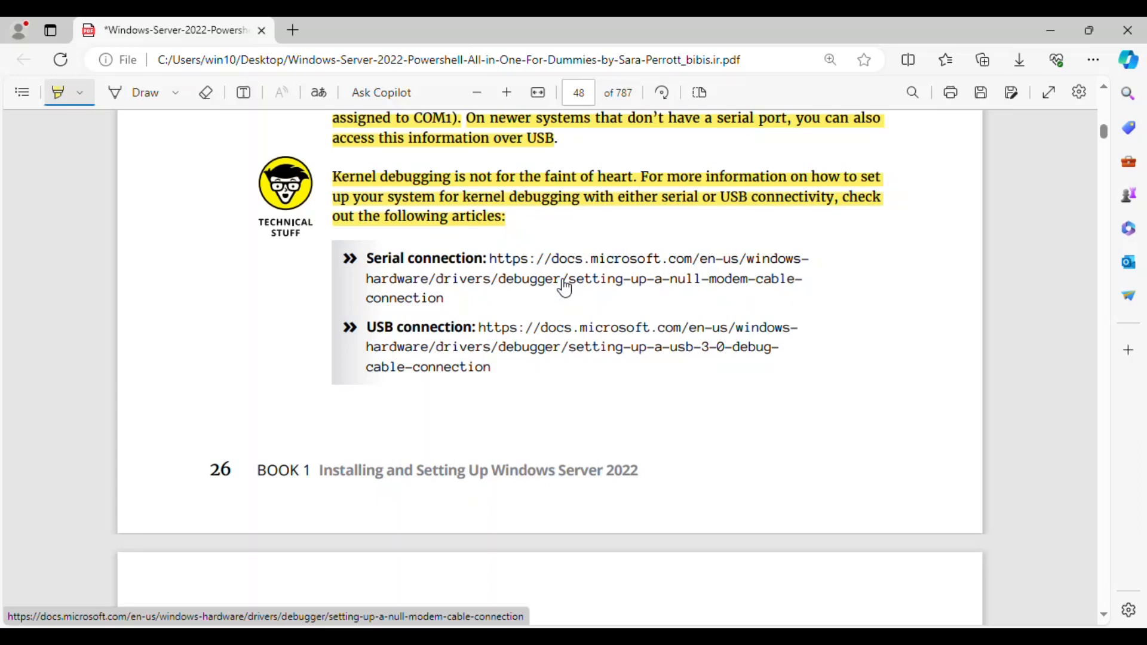
{"action": "mouse_move", "coordinate": [407, 339]}
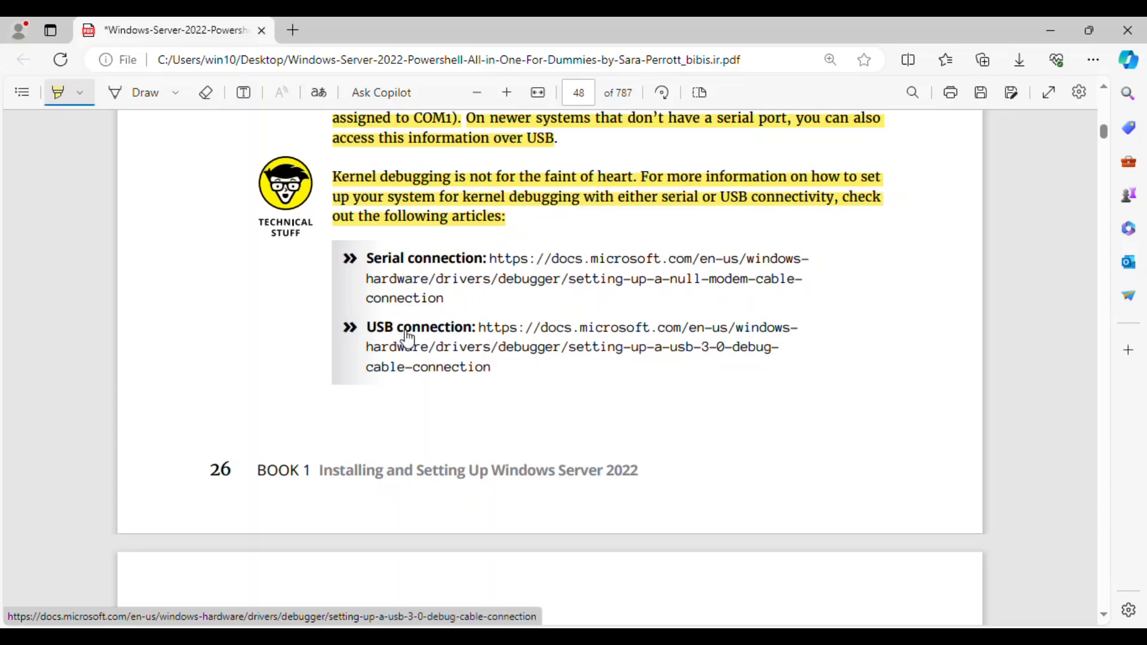
{"action": "mouse_move", "coordinate": [468, 336]}
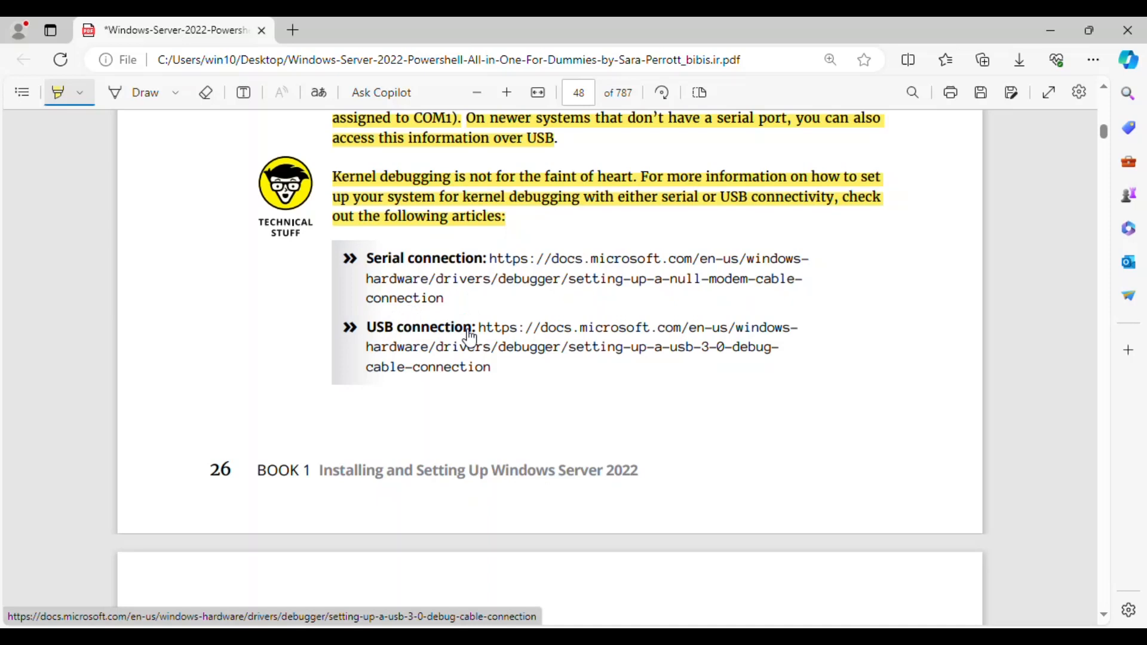
{"action": "mouse_move", "coordinate": [450, 335]}
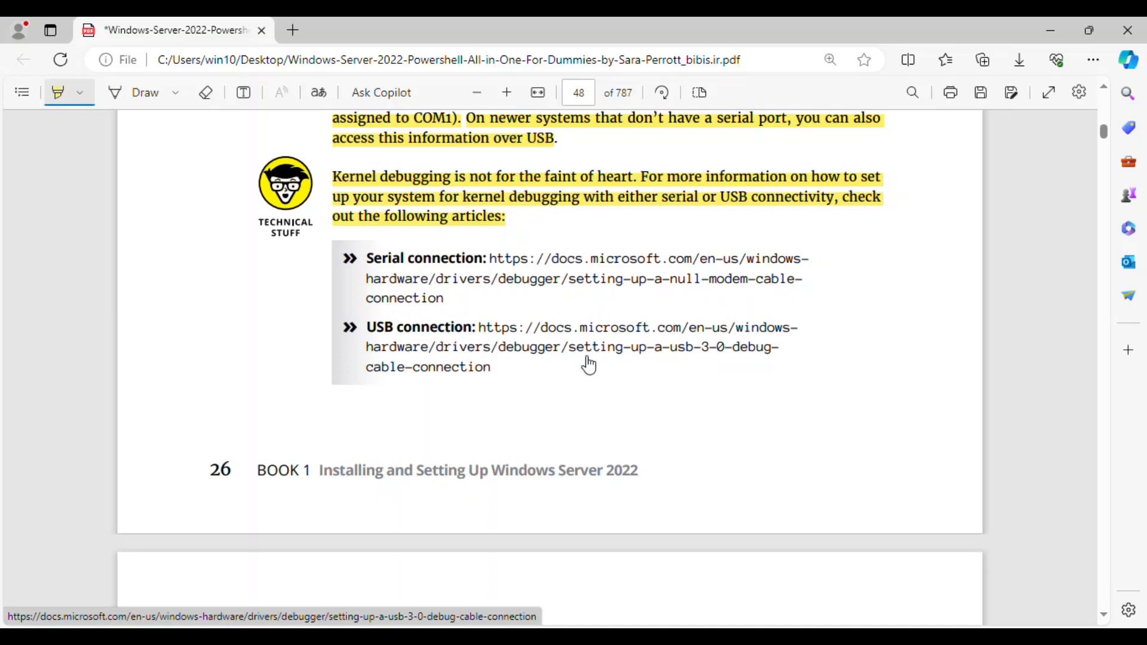
{"action": "mouse_move", "coordinate": [508, 365]}
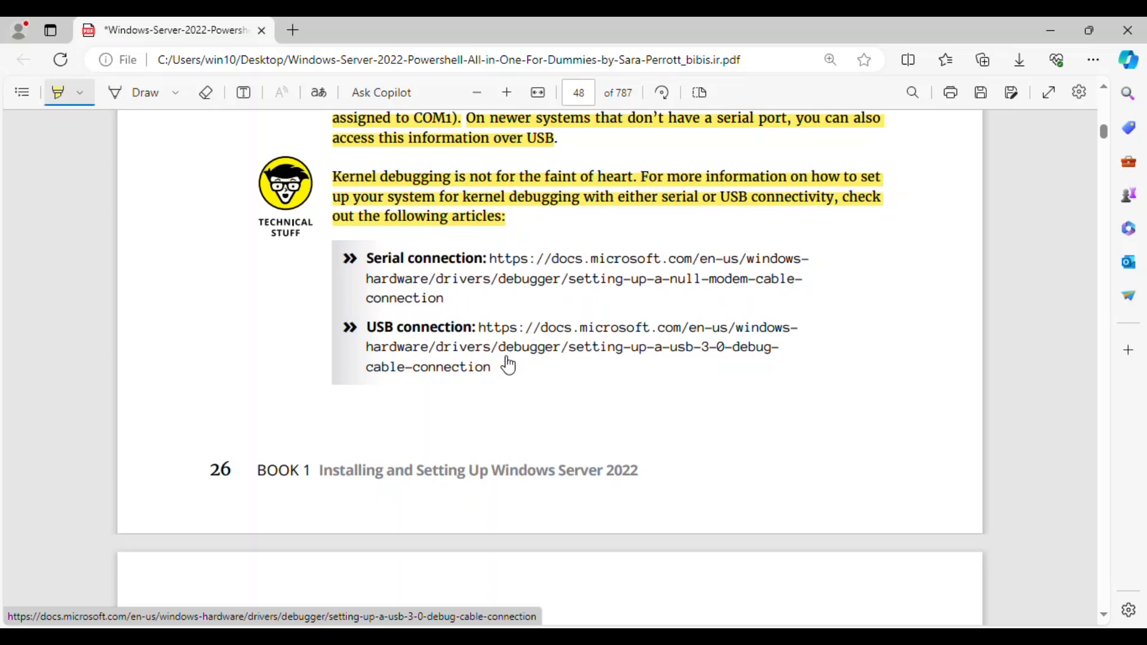
On page 49, highlight the COM ports tip and the Disable Automatic Restart on System Failure heading.
{"action": "scroll", "scroll_direction": "down", "scroll_amount": 3}
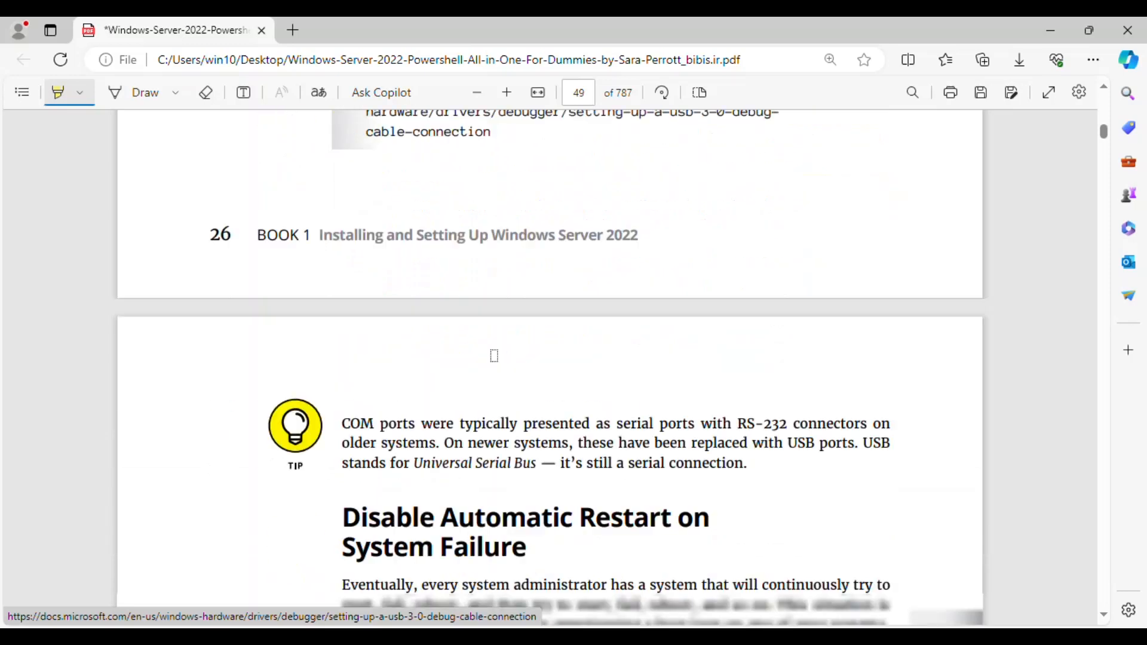
{"action": "scroll", "scroll_direction": "down", "scroll_amount": 3}
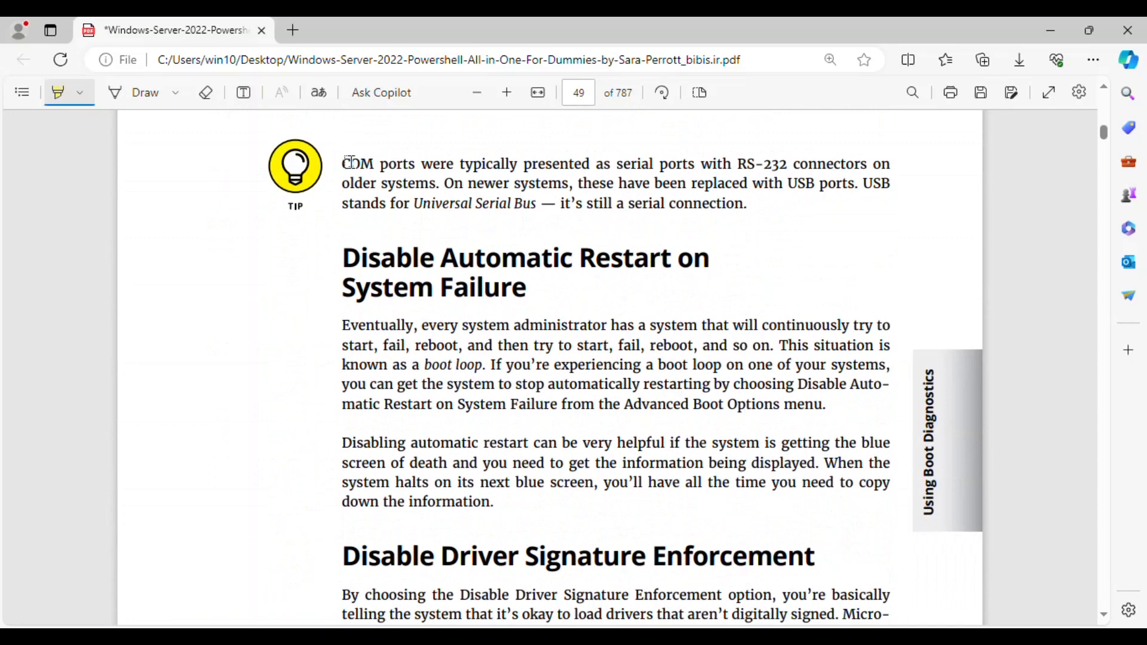
{"action": "left_click_drag", "start_coordinate": [341, 163], "coordinate": [890, 183]}
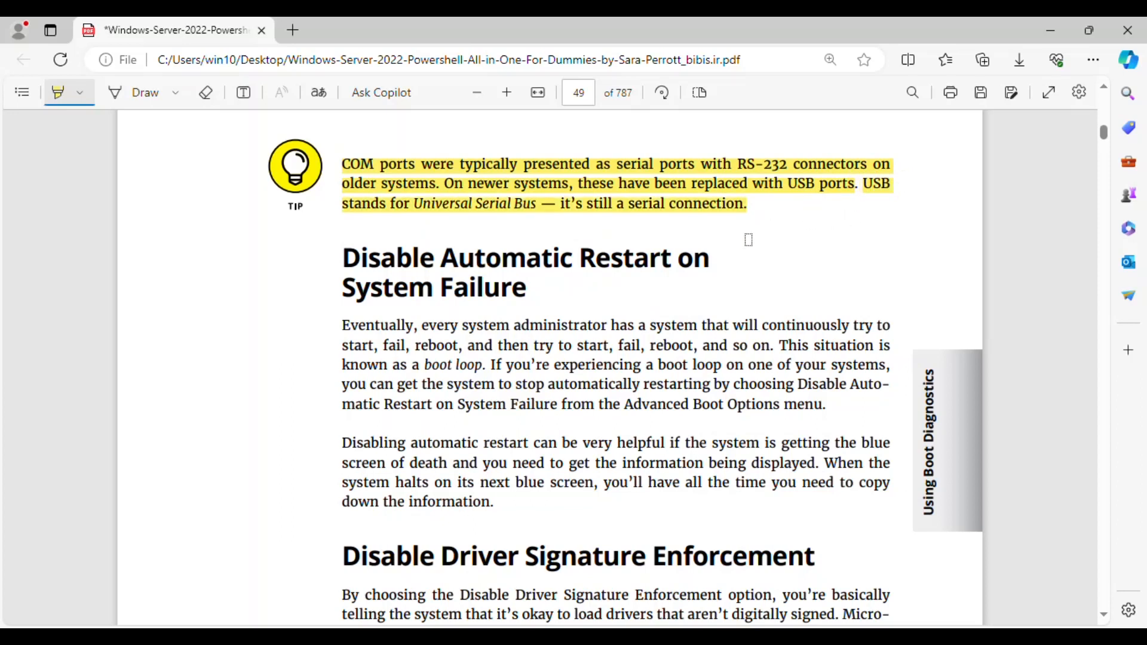
{"action": "mouse_move", "coordinate": [342, 261]}
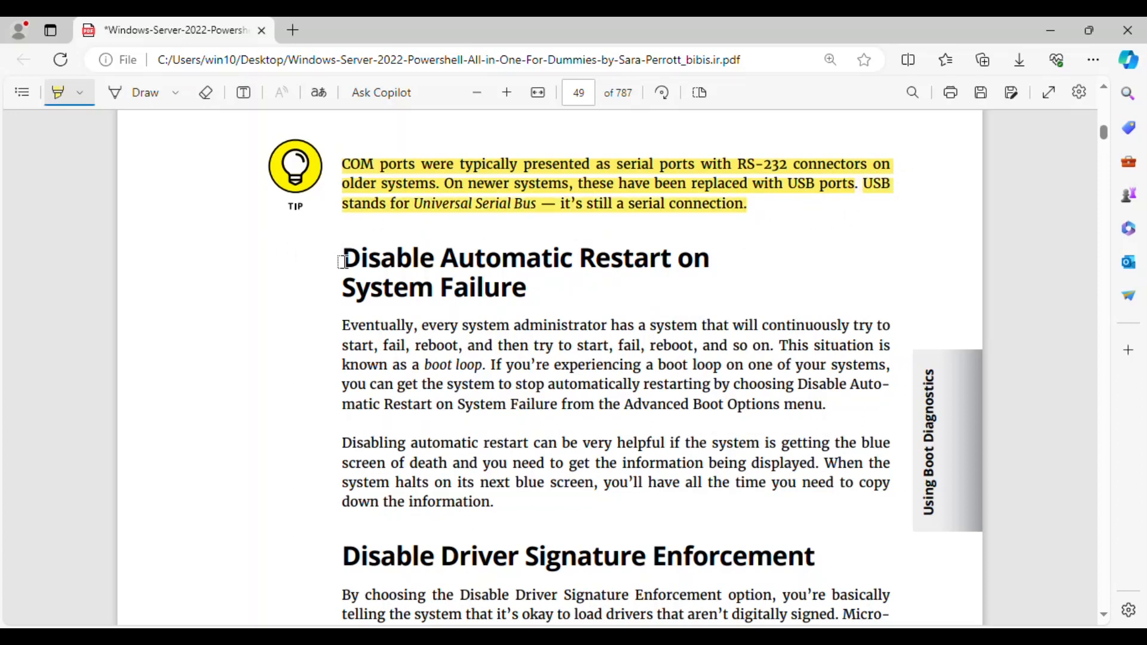
{"action": "left_click_drag", "start_coordinate": [341, 258], "coordinate": [527, 287]}
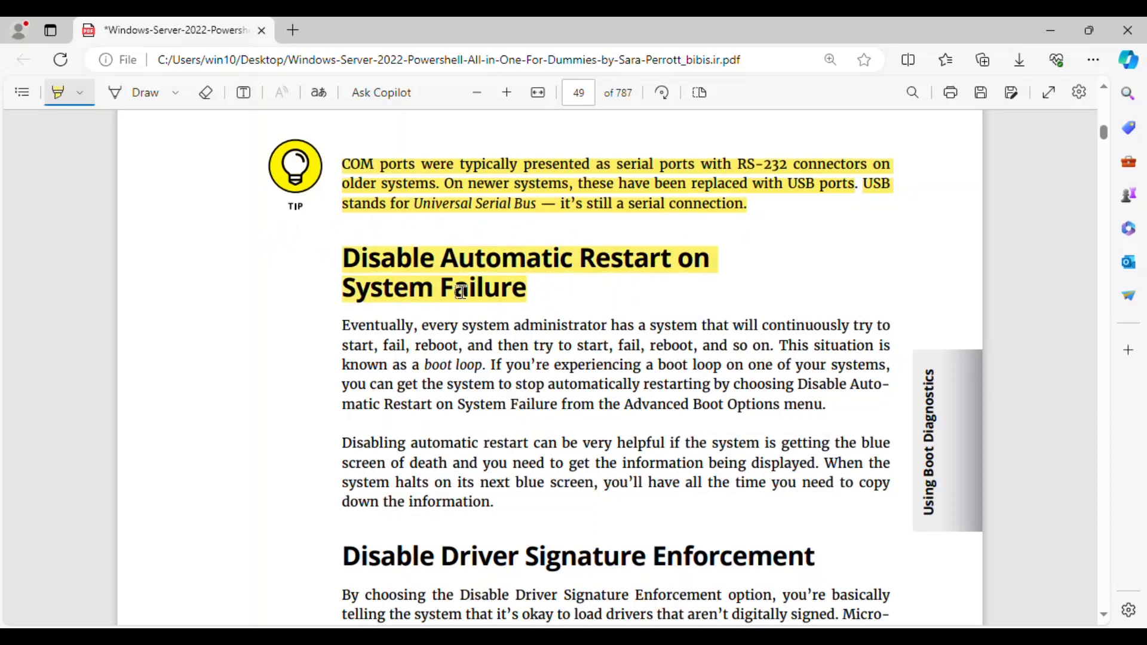
Highlight the boot loop explanation paragraph.
{"action": "scroll", "scroll_direction": "down", "scroll_amount": 3}
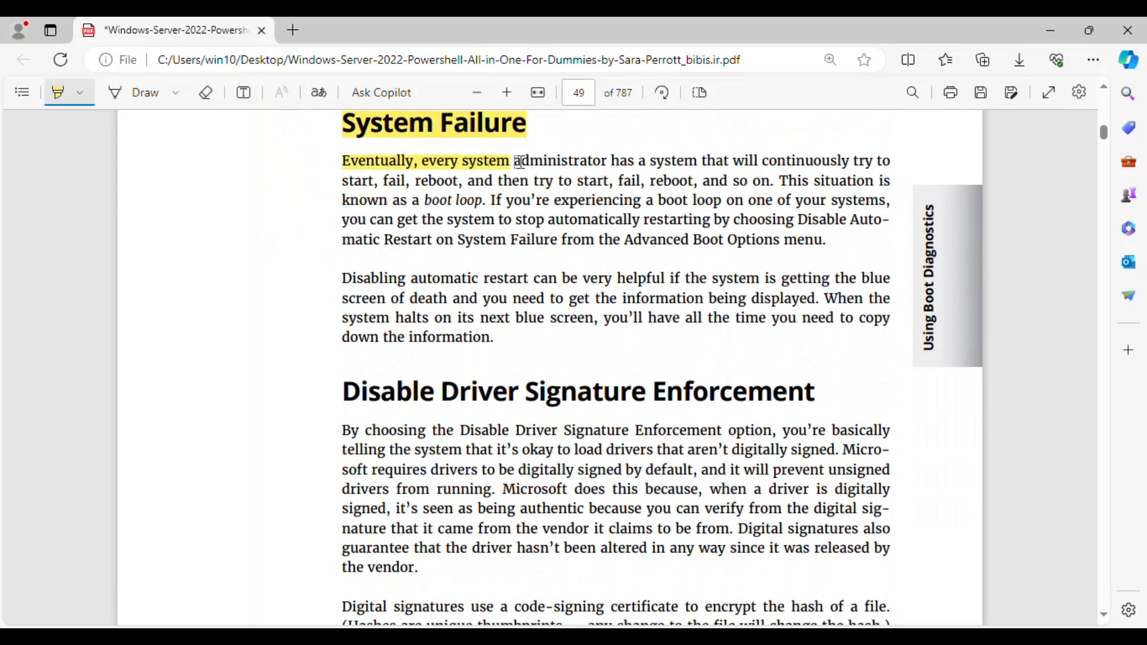
{"action": "left_click_drag", "start_coordinate": [512, 160], "coordinate": [883, 180]}
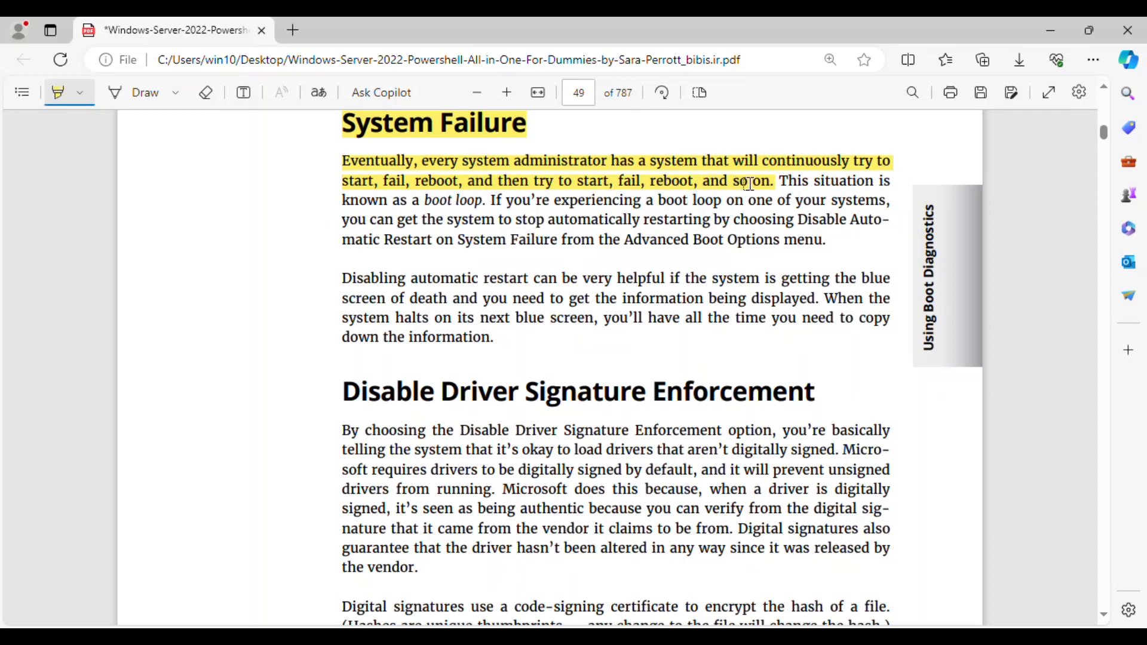
{"action": "left_click_drag", "start_coordinate": [778, 180], "coordinate": [891, 180]}
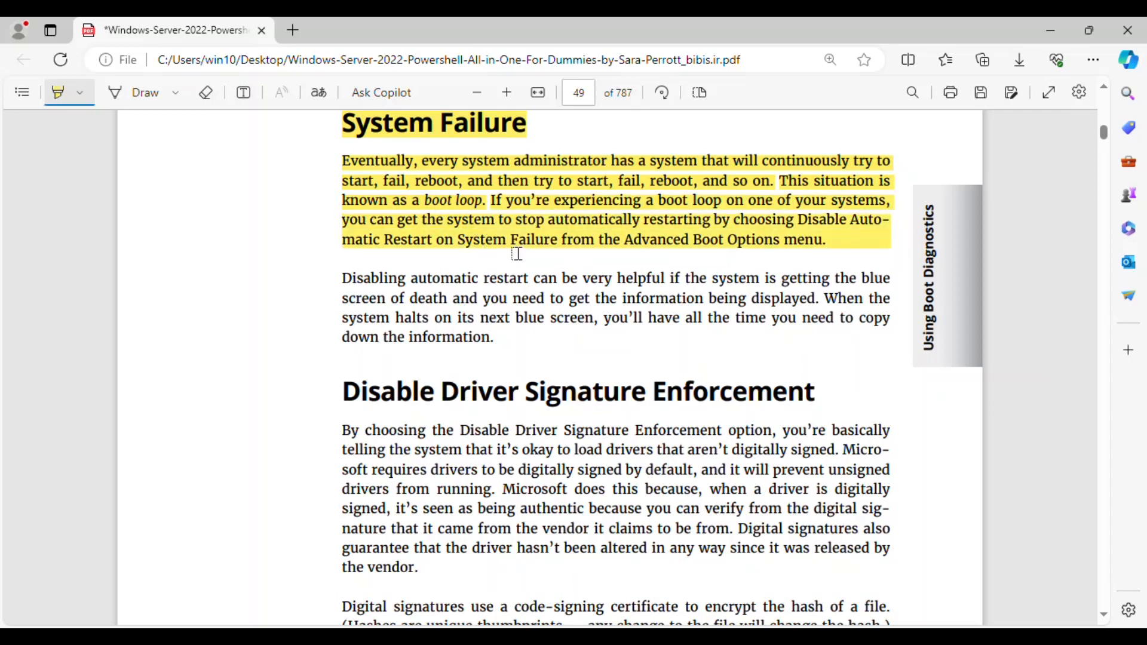
{"action": "mouse_move", "coordinate": [809, 239]}
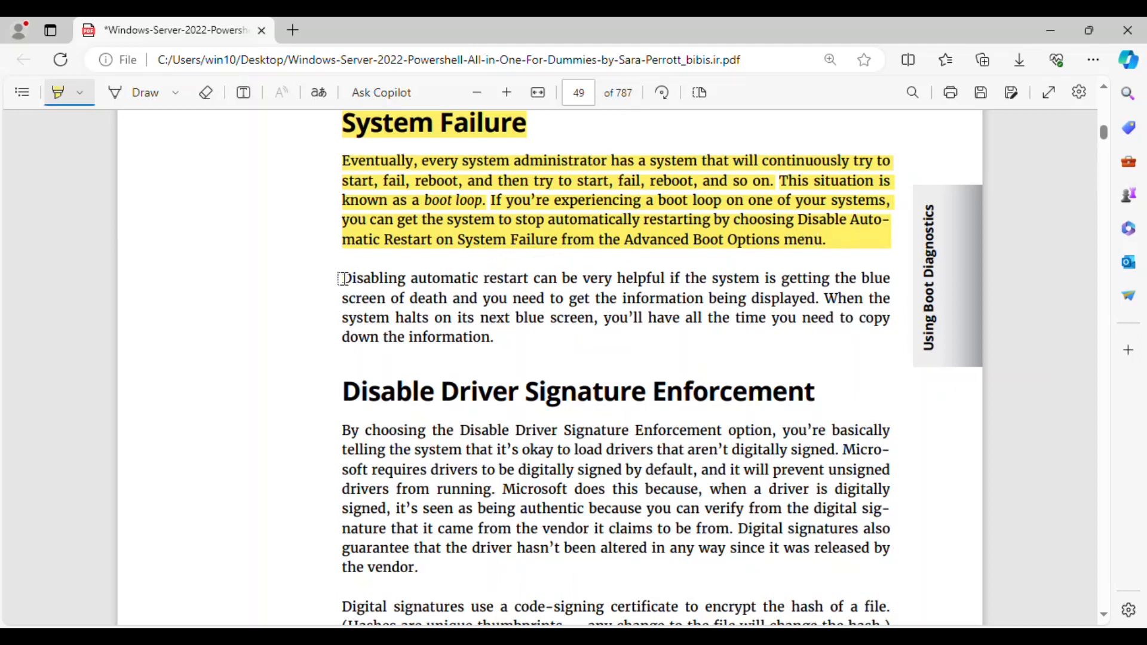
Highlight the paragraph on disabling automatic restart to read the next blue screen.
{"action": "left_click_drag", "start_coordinate": [342, 278], "coordinate": [720, 278]}
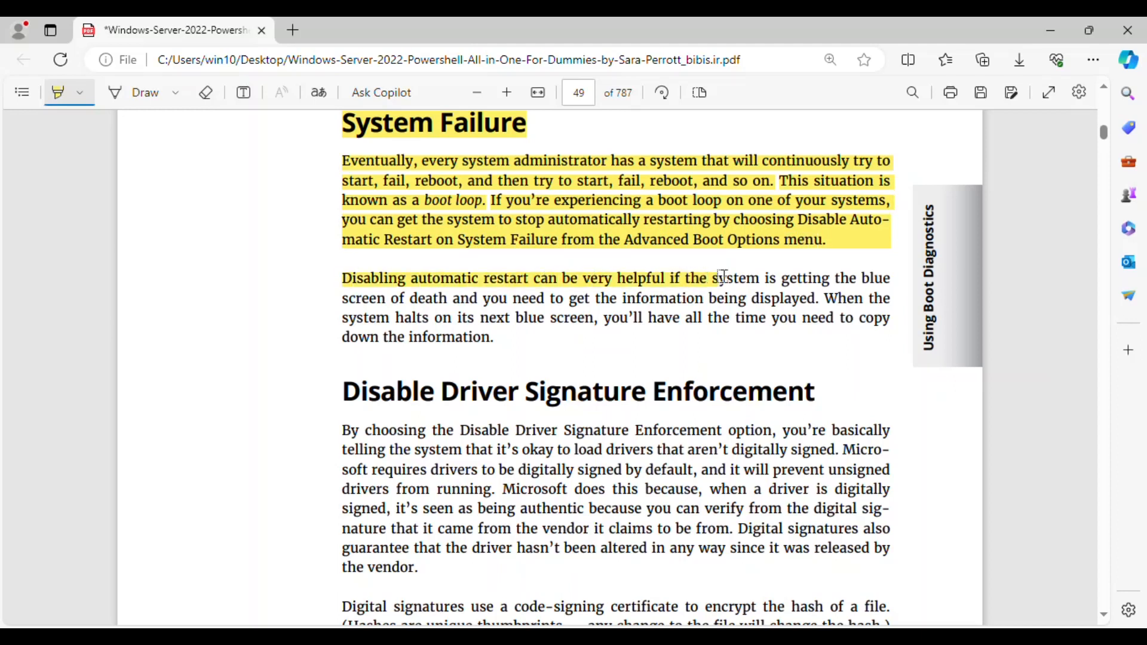
{"action": "left_click_drag", "start_coordinate": [713, 278], "coordinate": [600, 297]}
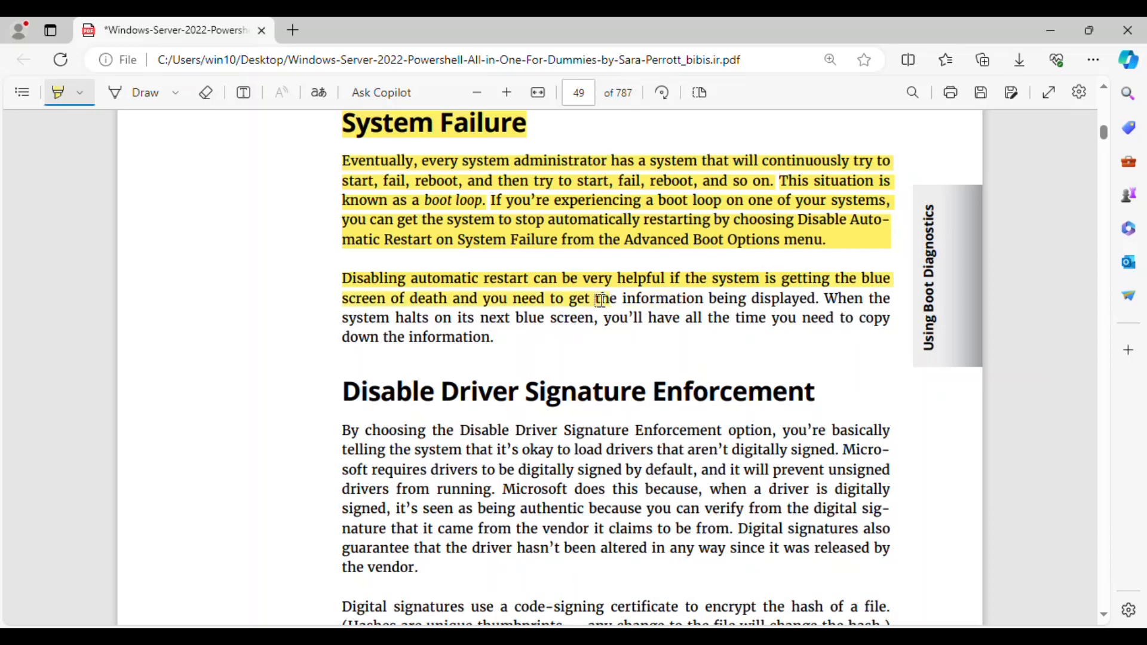
{"action": "left_click_drag", "start_coordinate": [590, 298], "coordinate": [786, 299]}
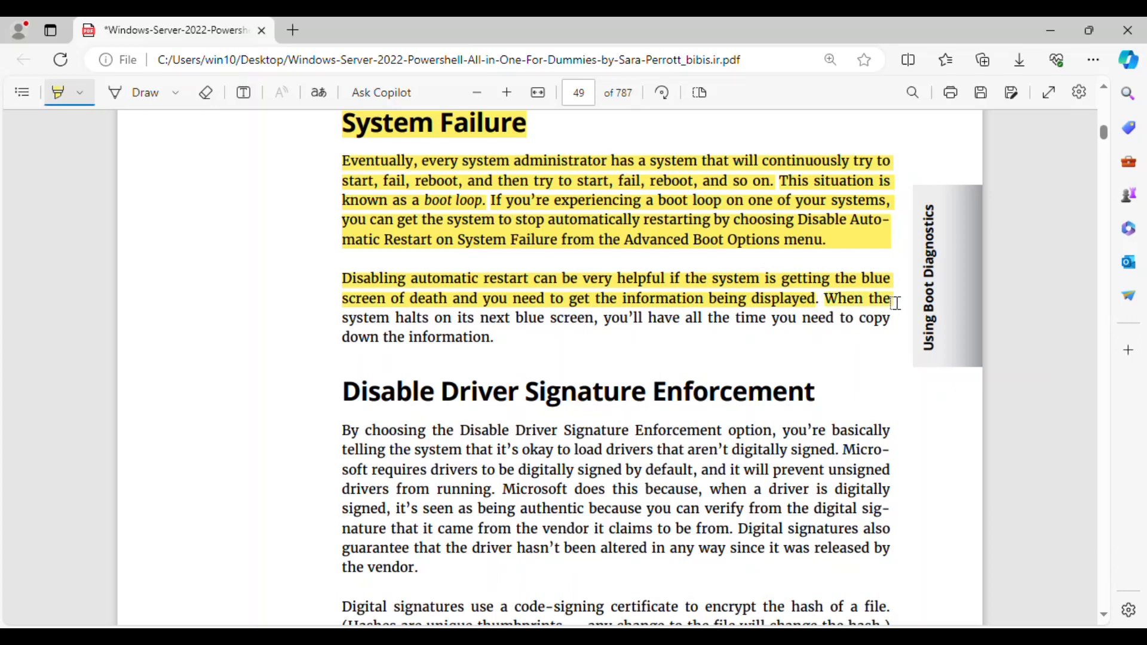
{"action": "left_click_drag", "start_coordinate": [341, 317], "coordinate": [596, 328]}
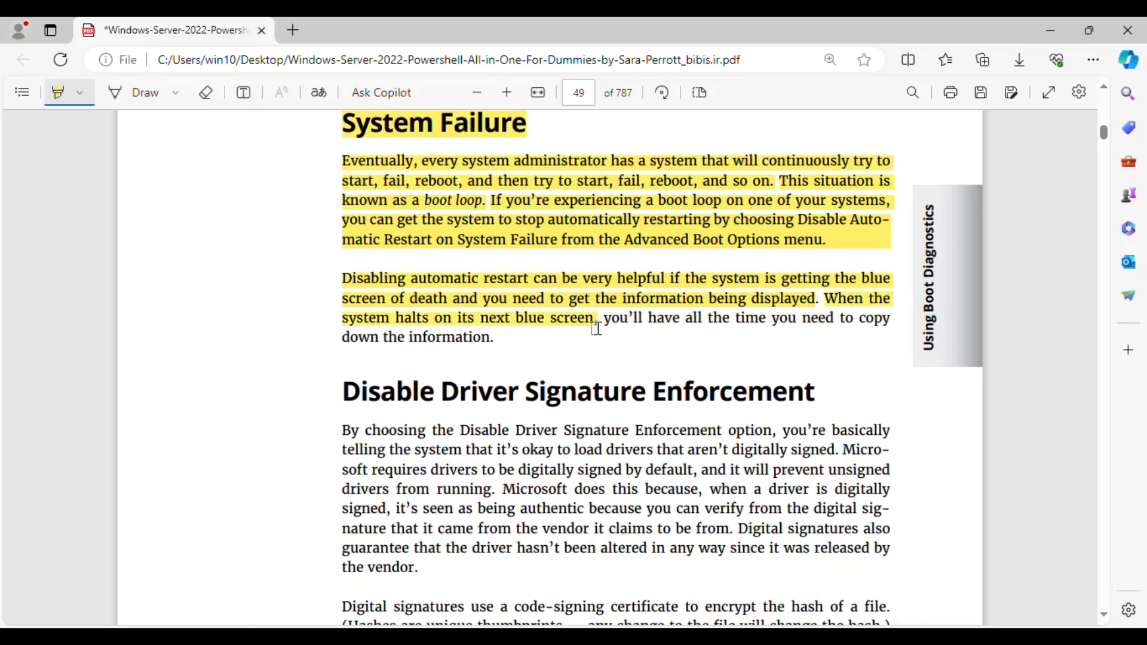
{"action": "left_click_drag", "start_coordinate": [596, 317], "coordinate": [889, 317]}
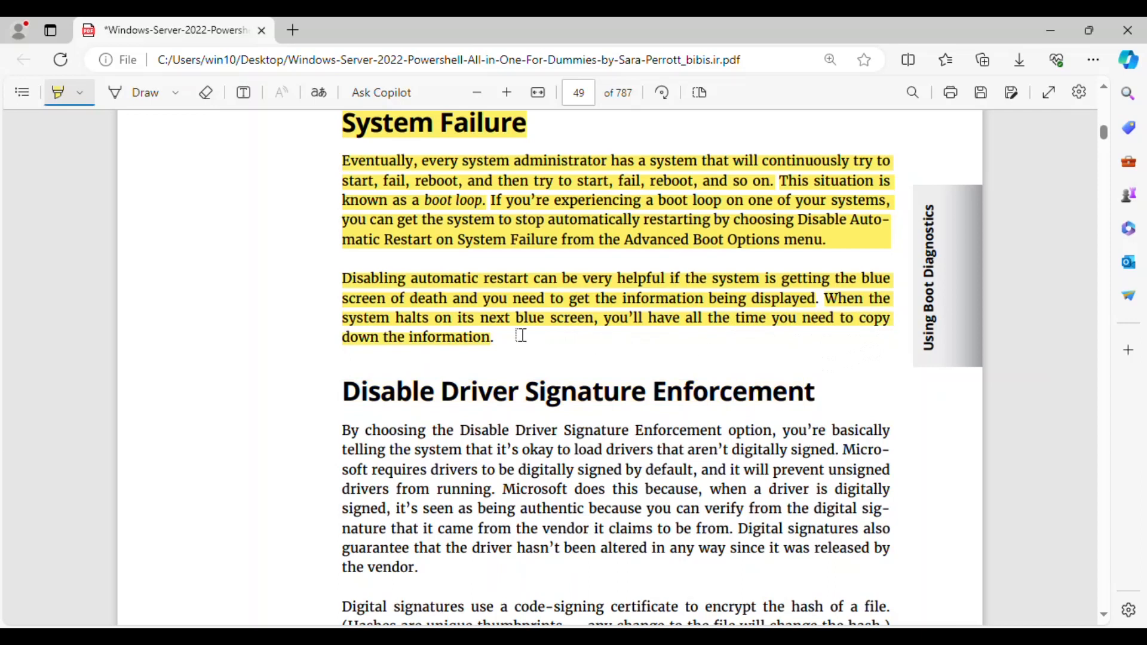
Highlight the Disable Driver Signature Enforcement heading and its paragraph on unsigned and altered drivers.
{"action": "scroll", "scroll_direction": "down", "scroll_amount": 3}
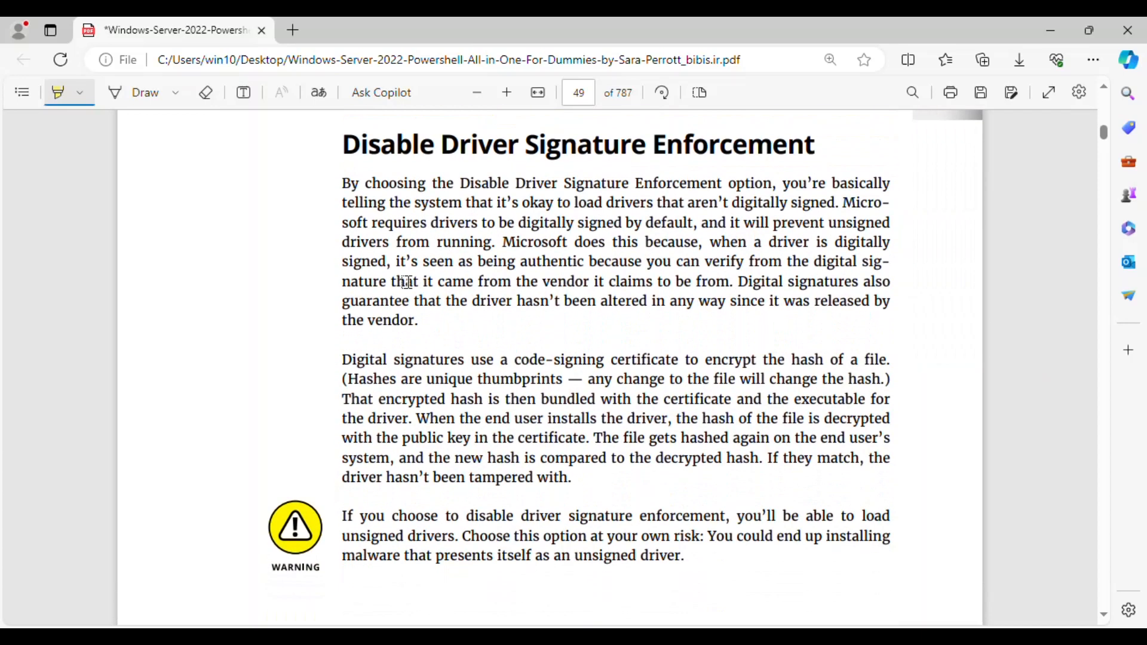
{"action": "left_click_drag", "start_coordinate": [341, 144], "coordinate": [811, 143]}
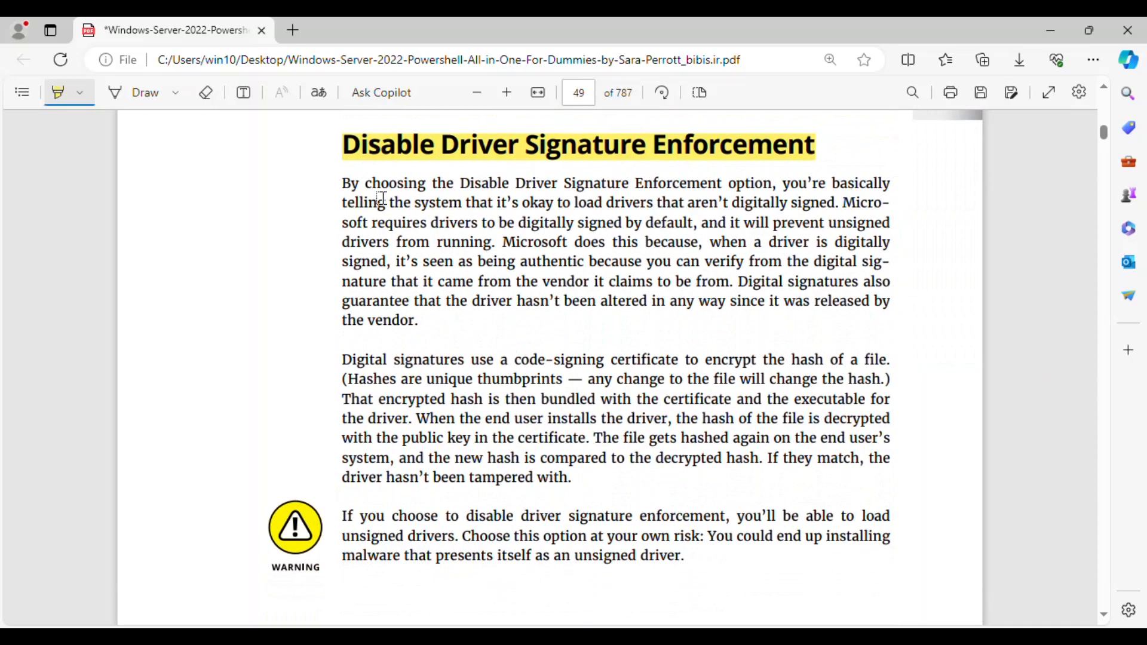
{"action": "left_click_drag", "start_coordinate": [342, 183], "coordinate": [550, 183]}
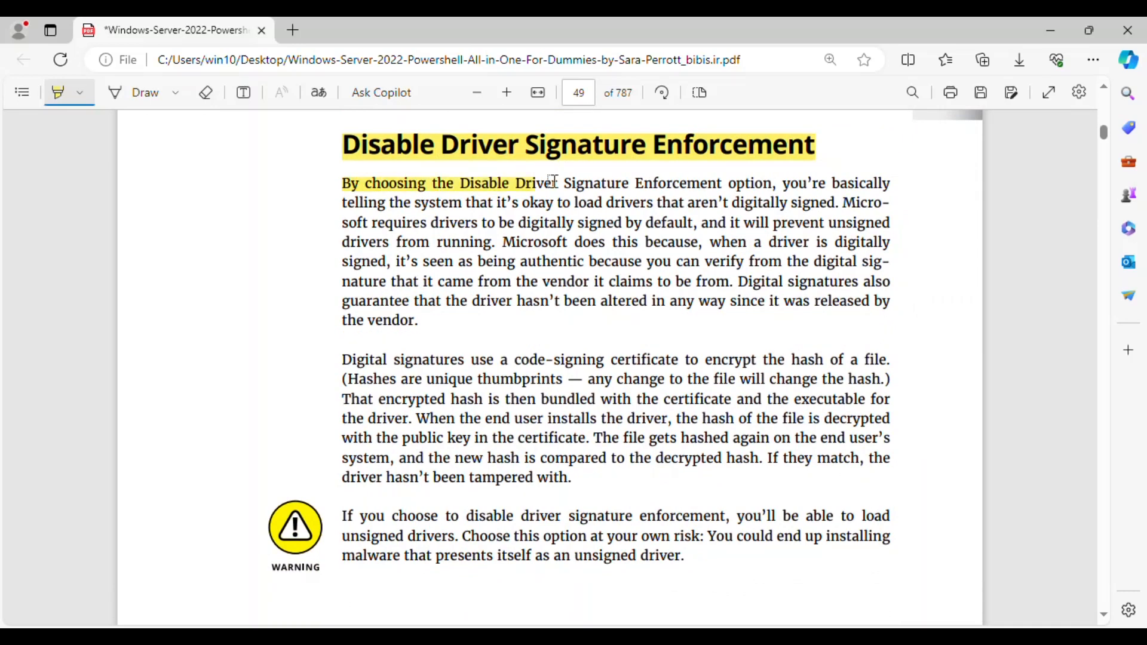
{"action": "left_click_drag", "start_coordinate": [546, 183], "coordinate": [771, 183]}
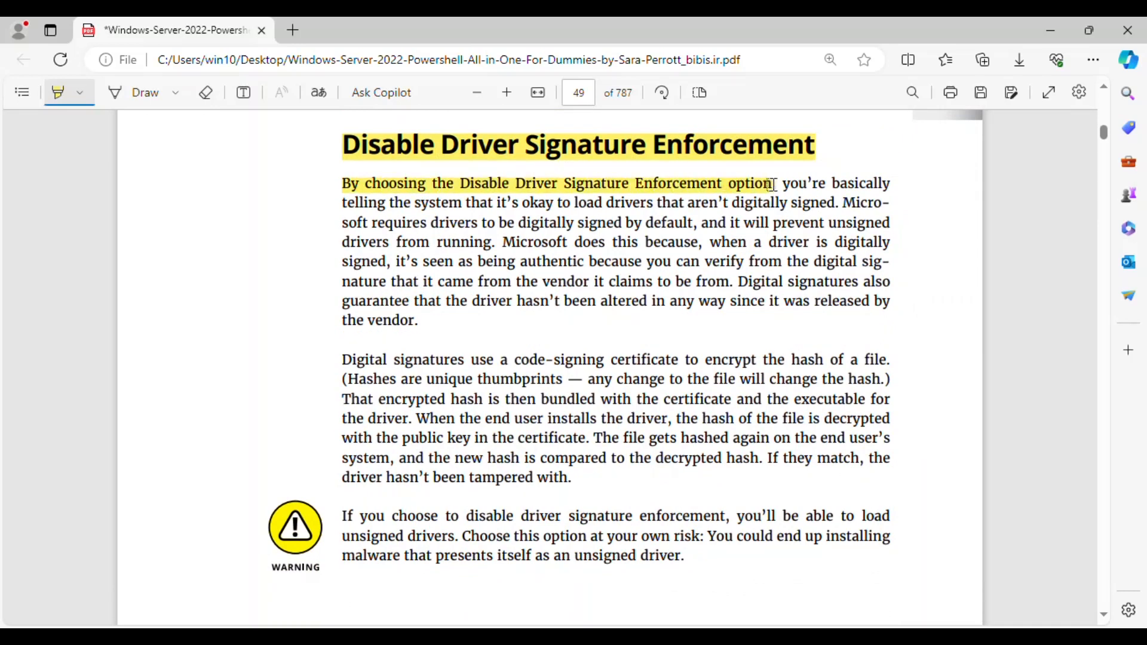
{"action": "left_click_drag", "start_coordinate": [771, 183], "coordinate": [838, 203]}
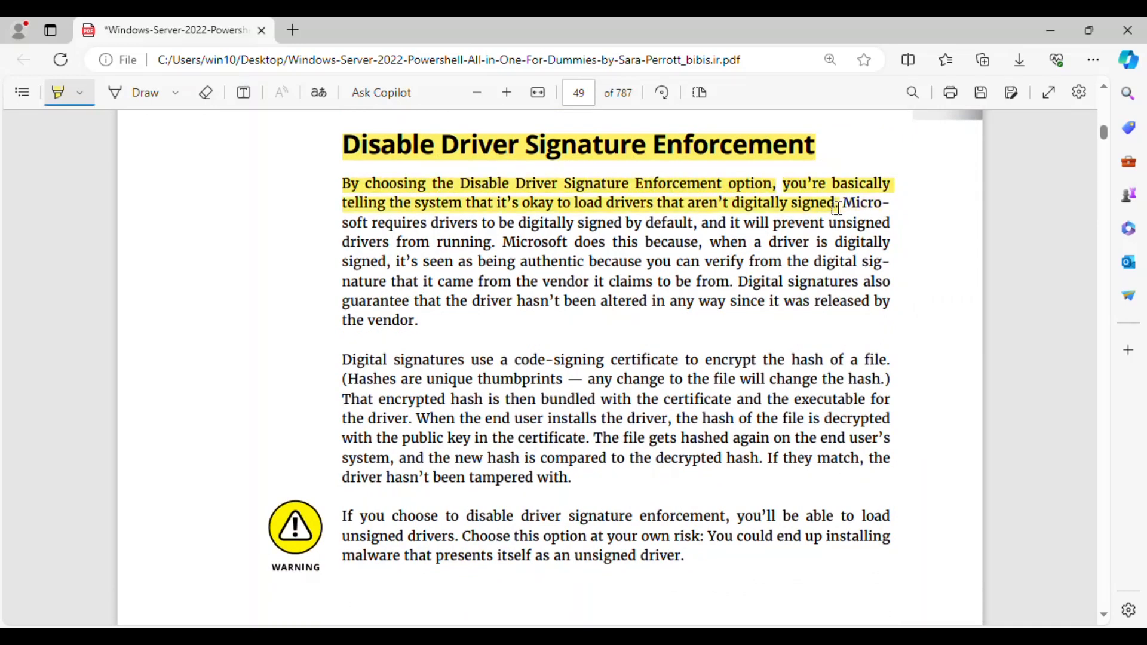
{"action": "mouse_move", "coordinate": [764, 207]}
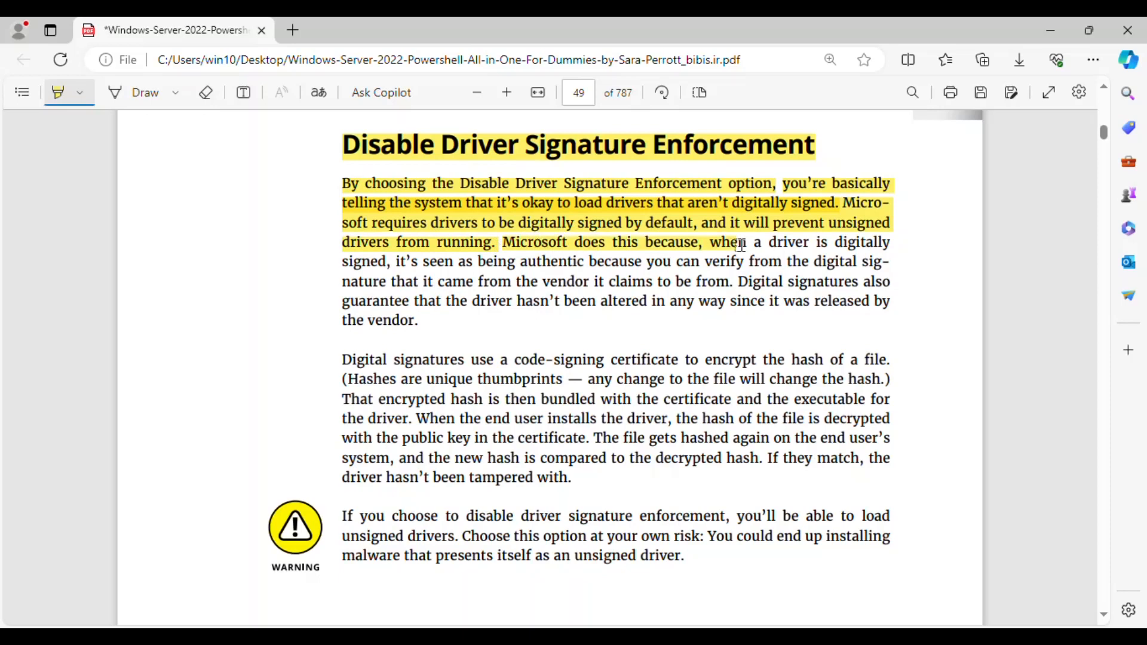
{"action": "left_click_drag", "start_coordinate": [731, 242], "coordinate": [860, 261]}
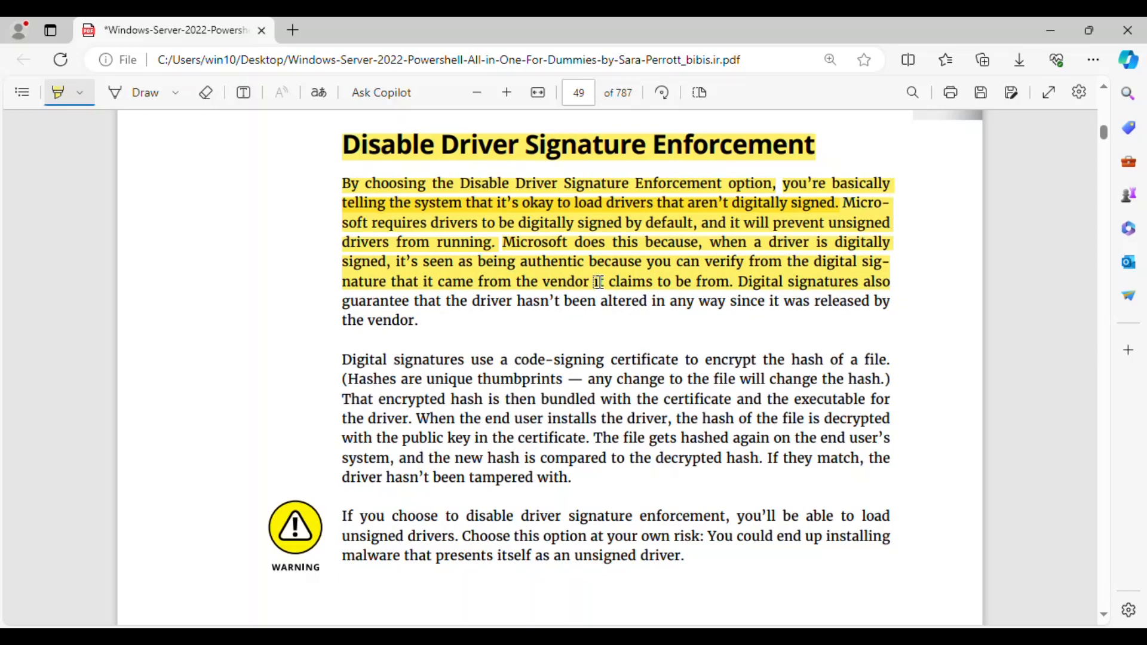
{"action": "mouse_move", "coordinate": [853, 285]}
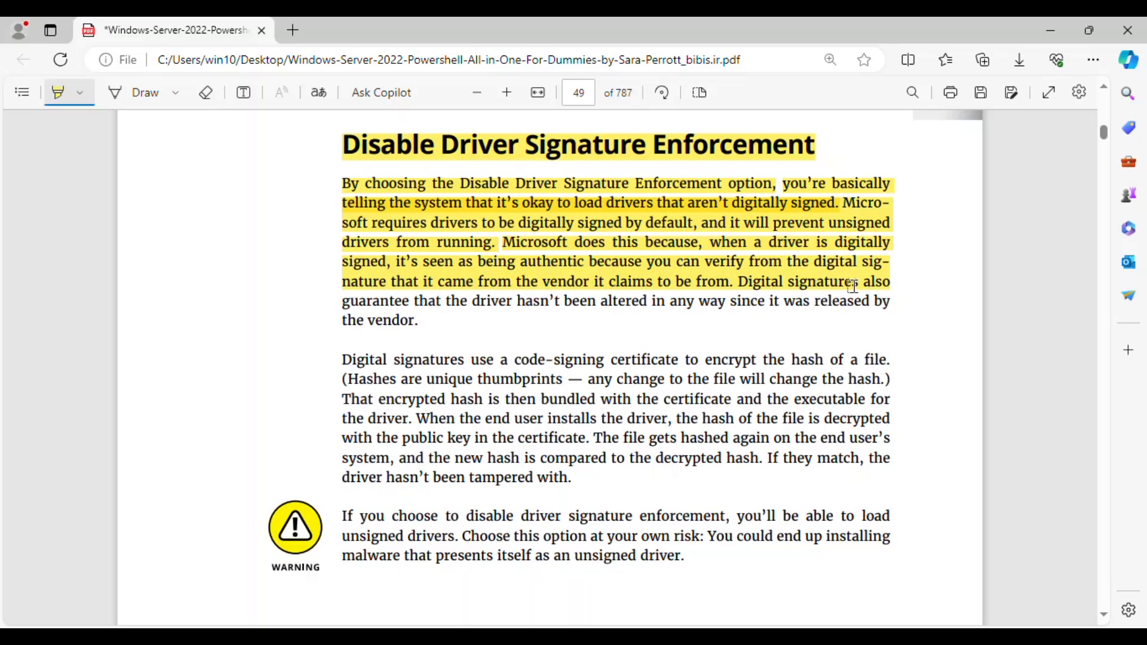
{"action": "left_click_drag", "start_coordinate": [853, 285], "coordinate": [600, 311]}
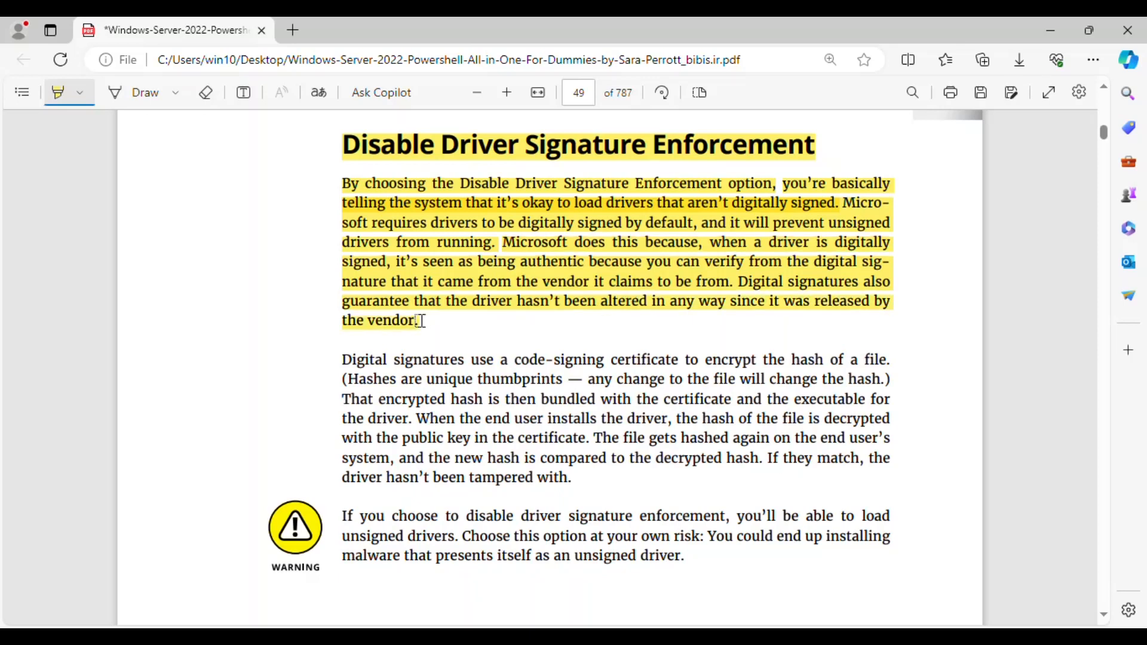
Highlight the code-signing certificates and public key paragraph, plus the unsigned-driver warning.
{"action": "scroll", "scroll_direction": "down", "scroll_amount": 3}
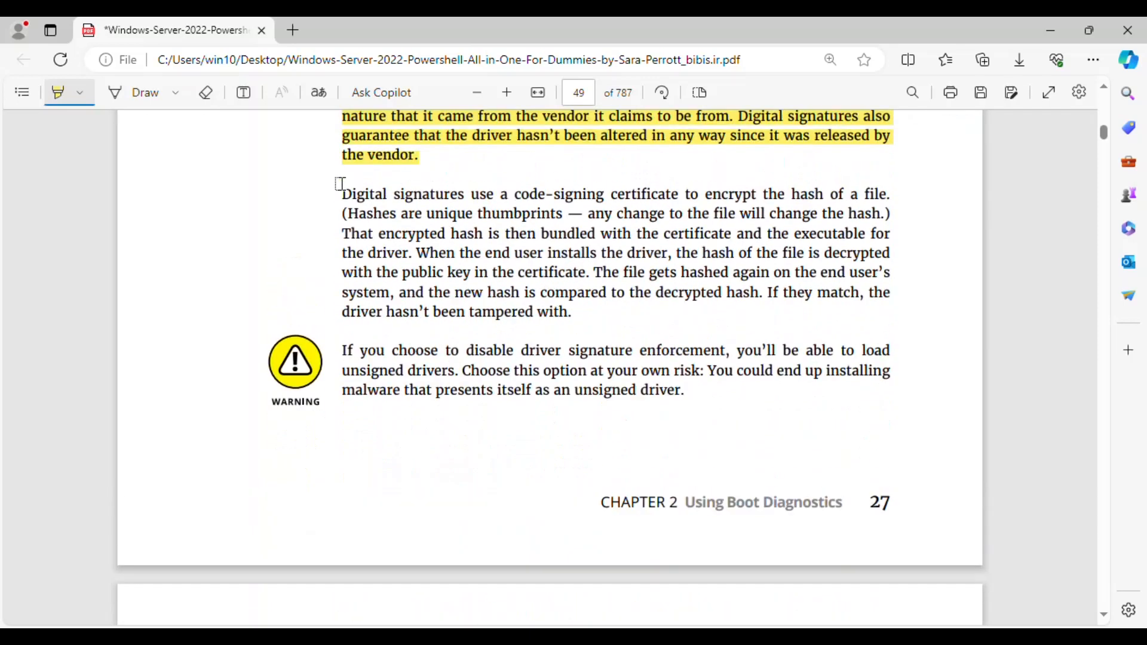
{"action": "left_click_drag", "start_coordinate": [341, 193], "coordinate": [889, 194]}
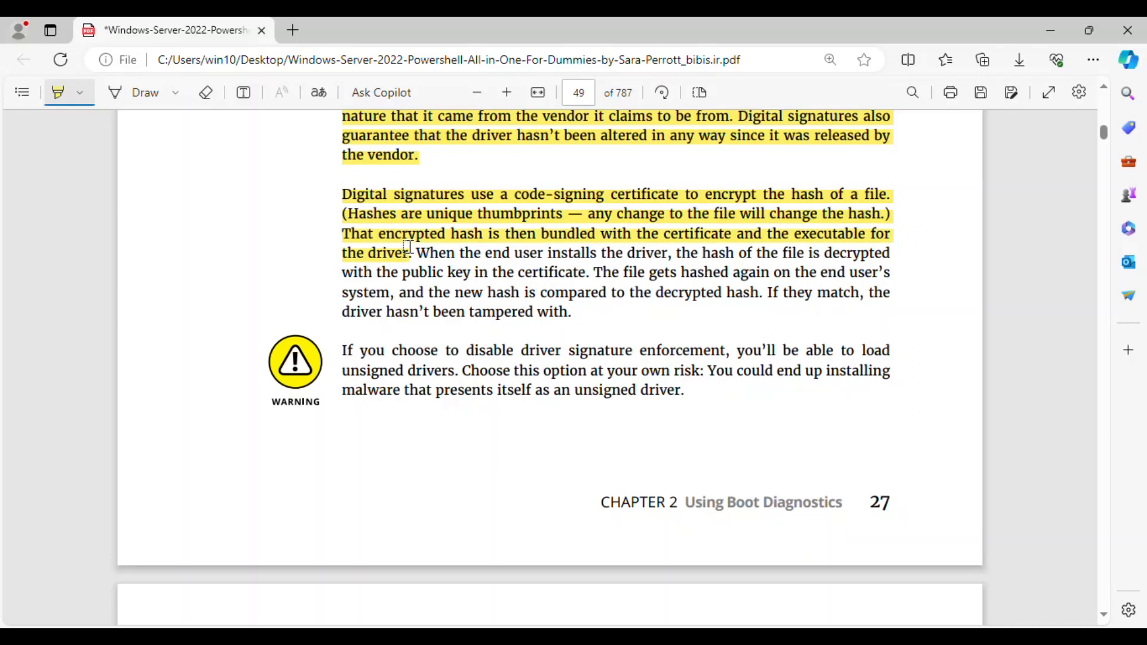
{"action": "left_click_drag", "start_coordinate": [416, 252], "coordinate": [635, 252]}
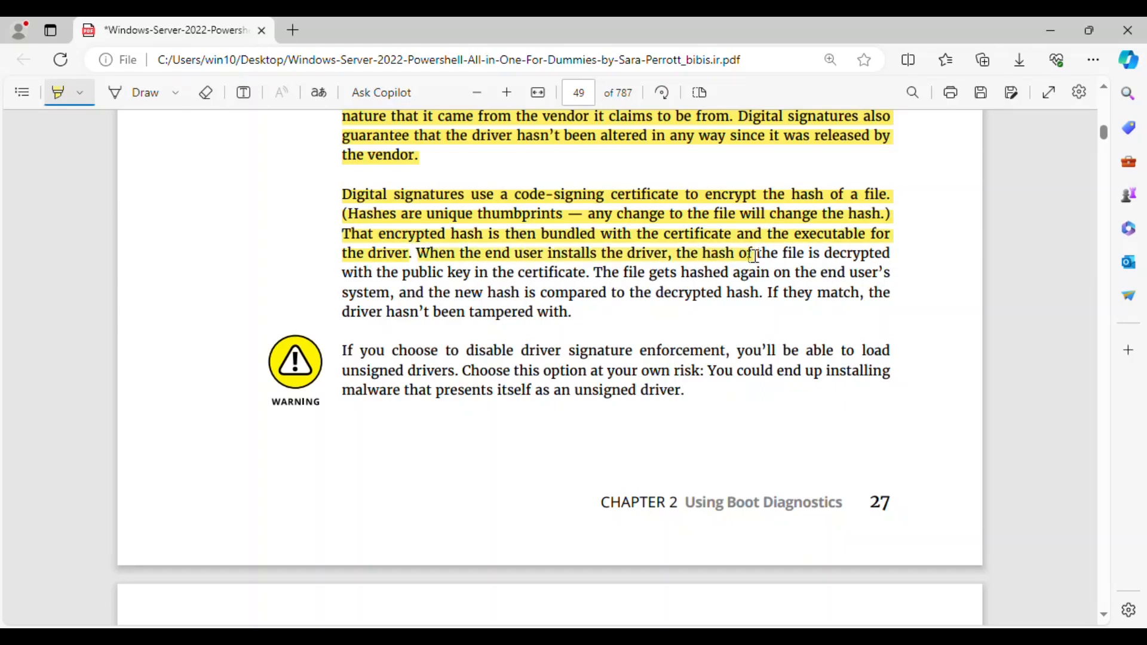
{"action": "left_click_drag", "start_coordinate": [753, 252], "coordinate": [890, 252]}
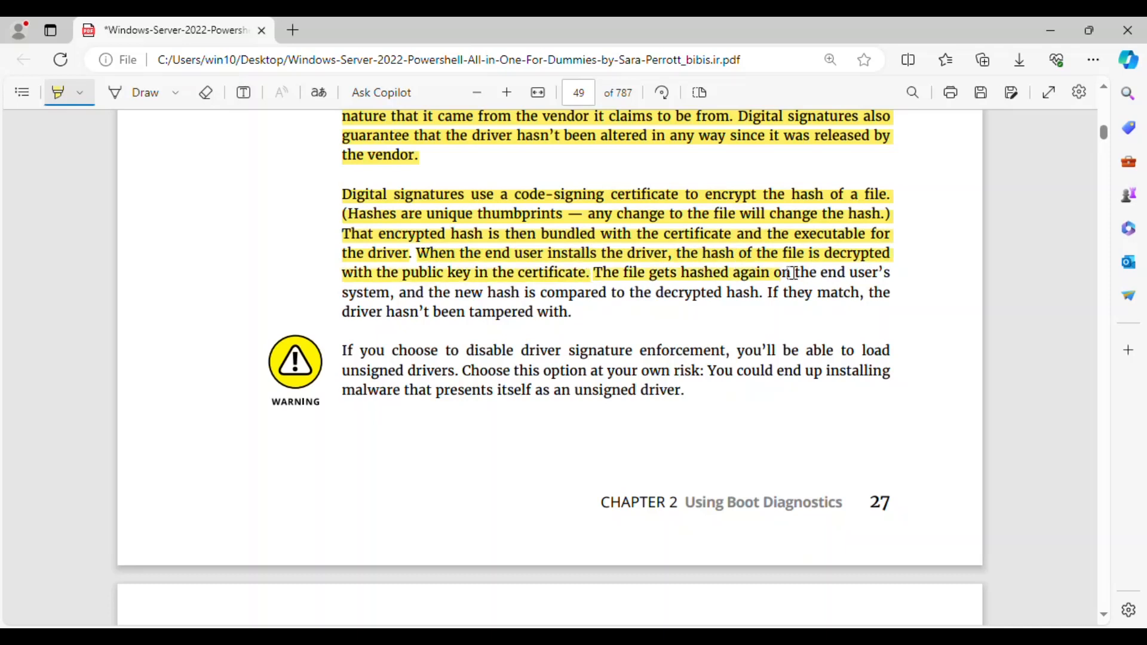
{"action": "left_click_drag", "start_coordinate": [784, 273], "coordinate": [901, 273]}
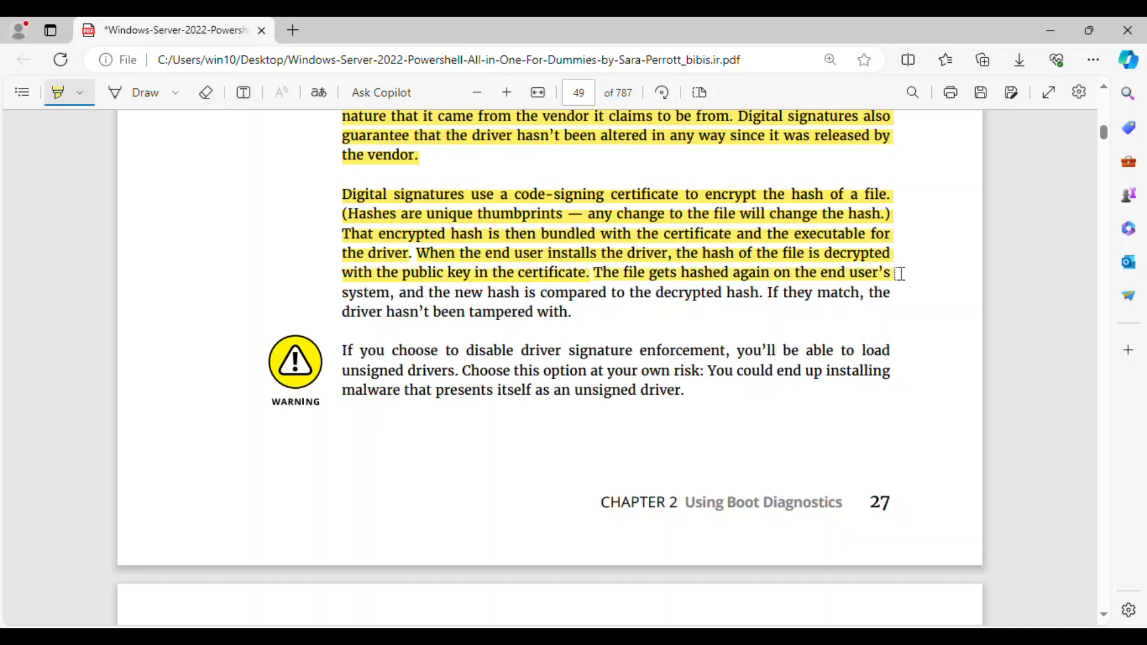
{"action": "left_click_drag", "start_coordinate": [893, 273], "coordinate": [570, 310]}
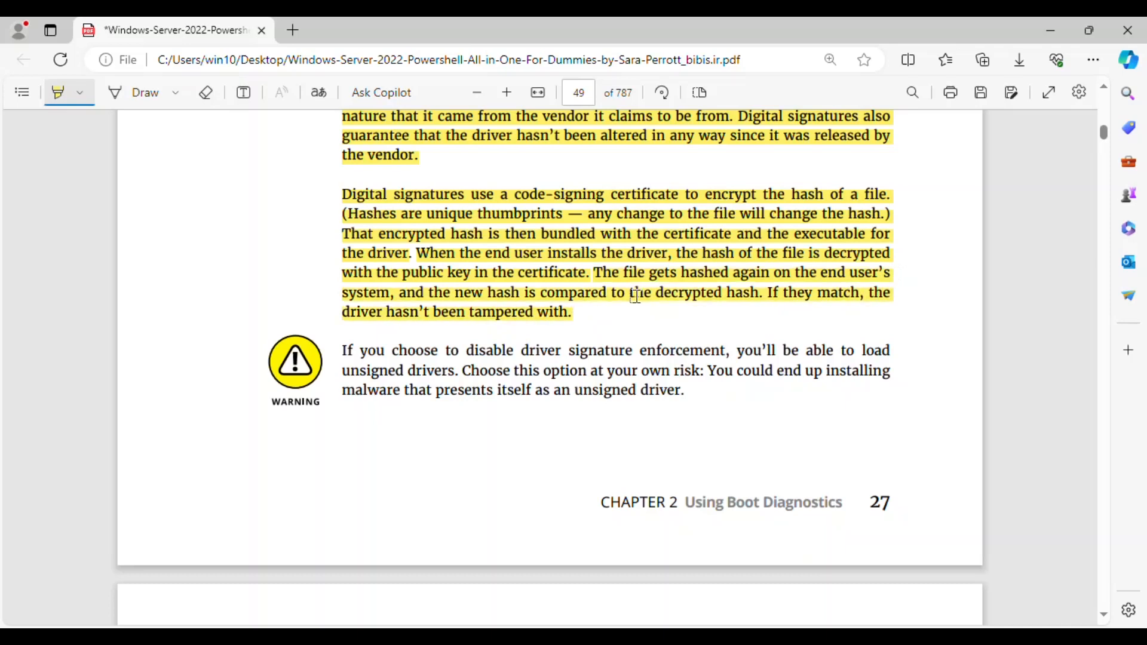
{"action": "mouse_move", "coordinate": [796, 292]}
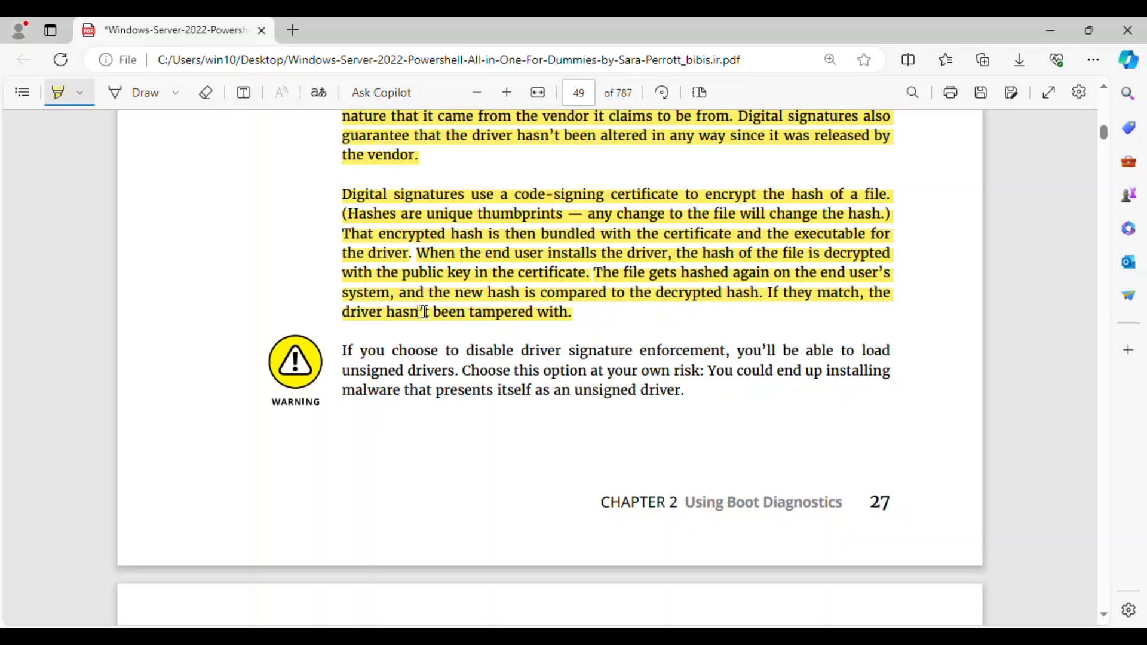
{"action": "mouse_move", "coordinate": [344, 350]}
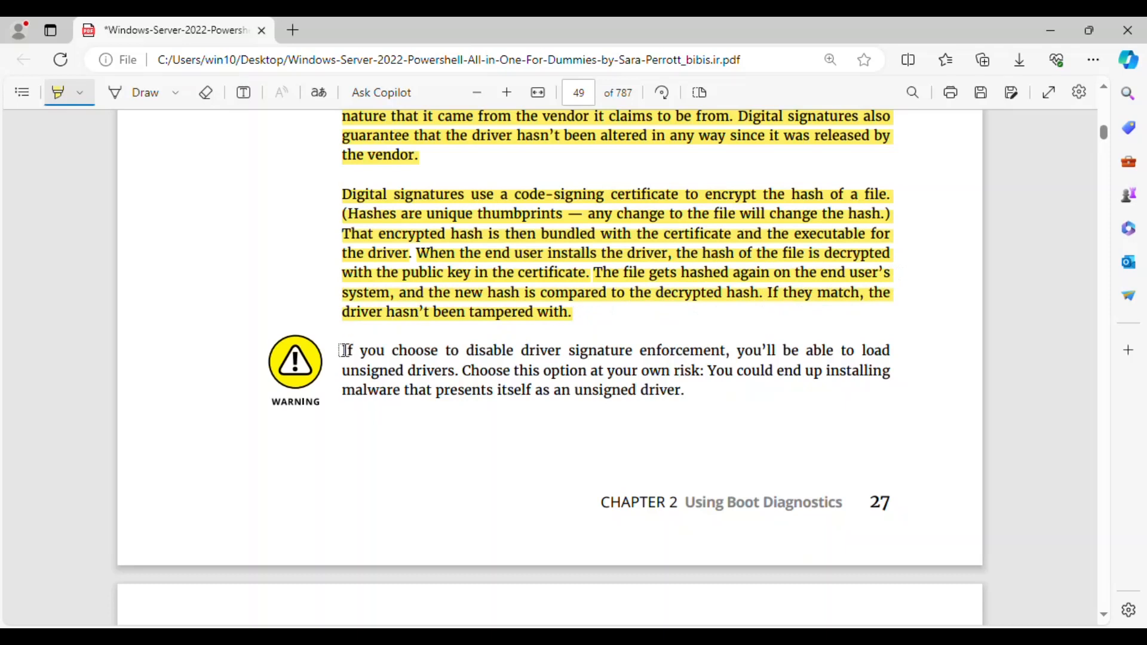
{"action": "left_click_drag", "start_coordinate": [341, 350], "coordinate": [756, 350]}
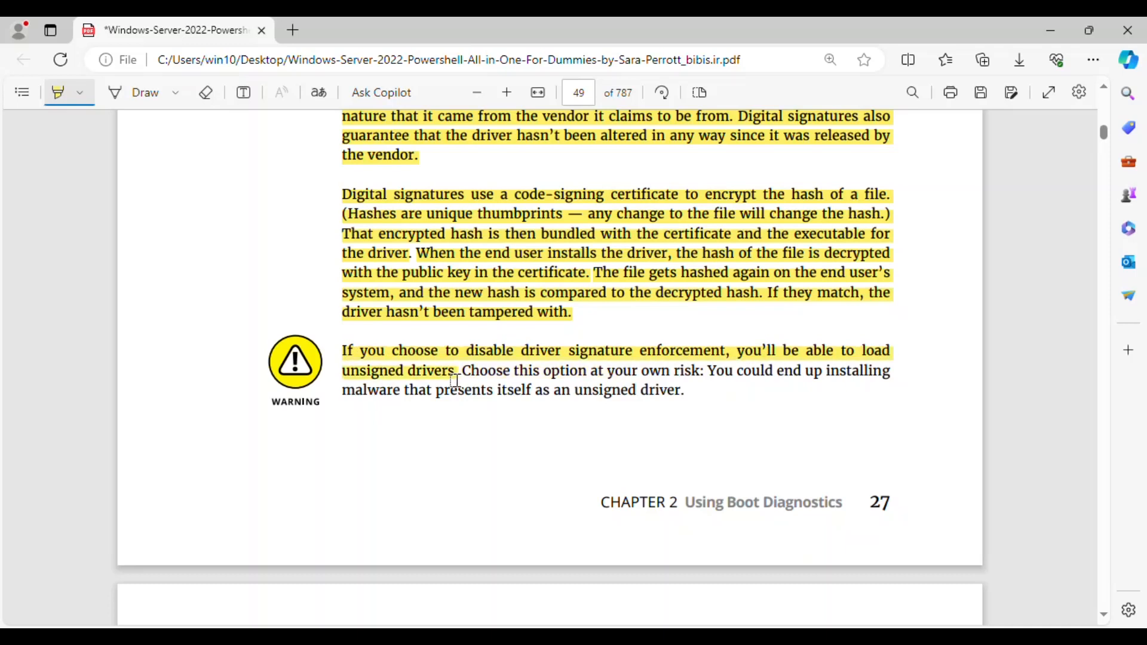
{"action": "left_click_drag", "start_coordinate": [462, 370], "coordinate": [707, 371]}
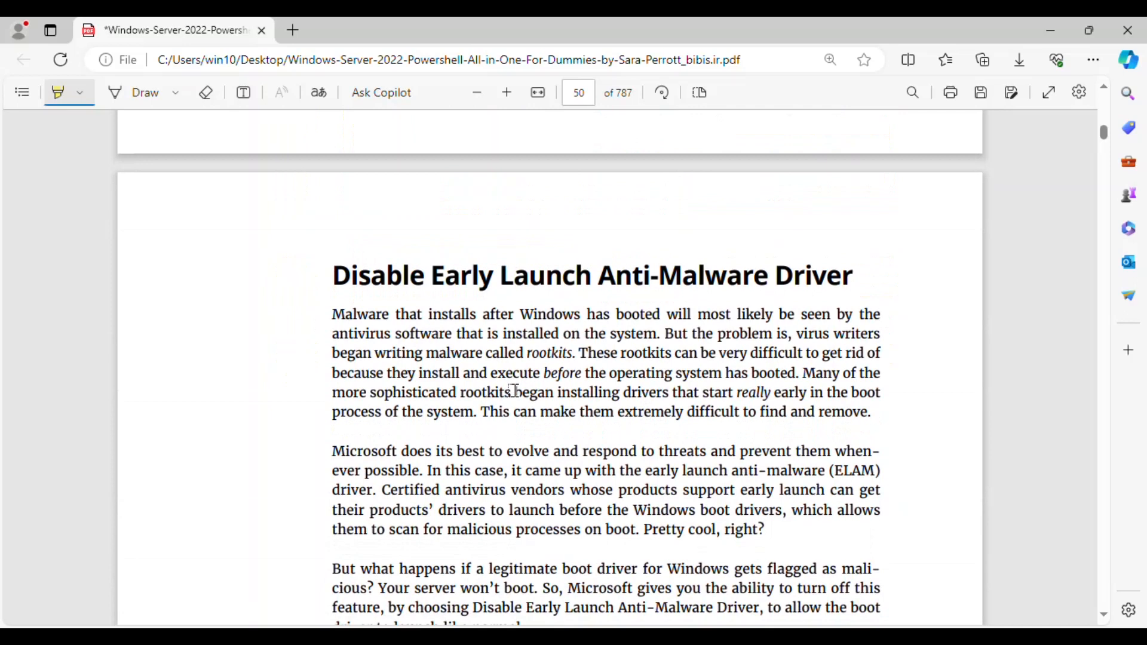
Highlight the Early Launch Anti-Malware heading and the rootkit paragraph in yellow.
{"action": "left_click_drag", "start_coordinate": [332, 275], "coordinate": [827, 275]}
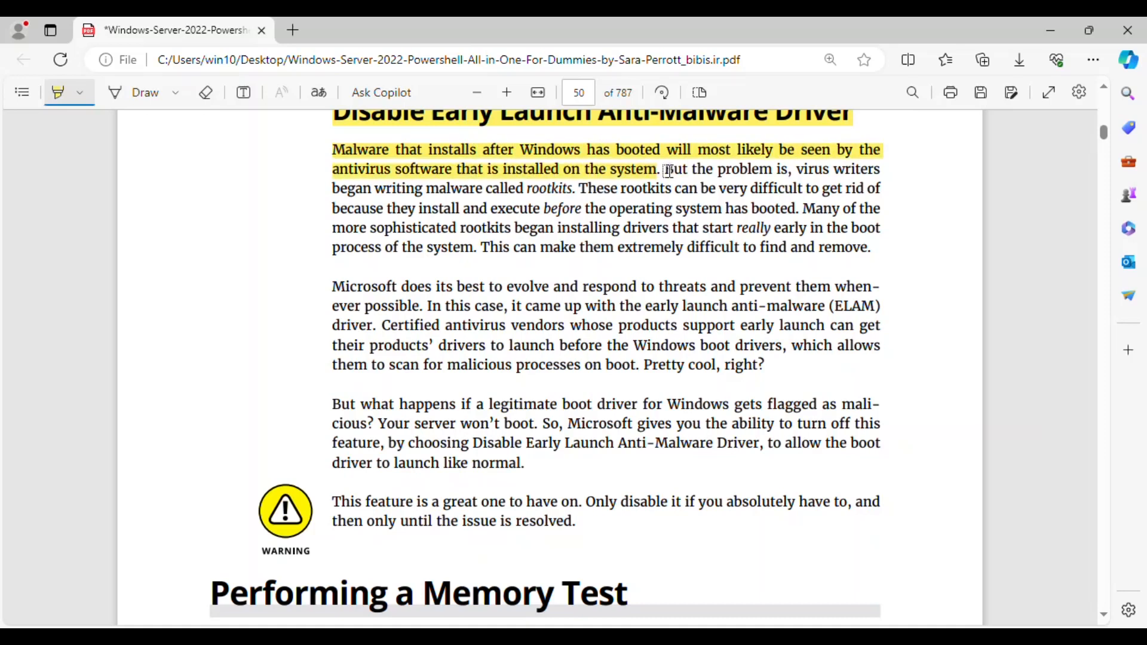
{"action": "left_click_drag", "start_coordinate": [662, 168], "coordinate": [830, 188]}
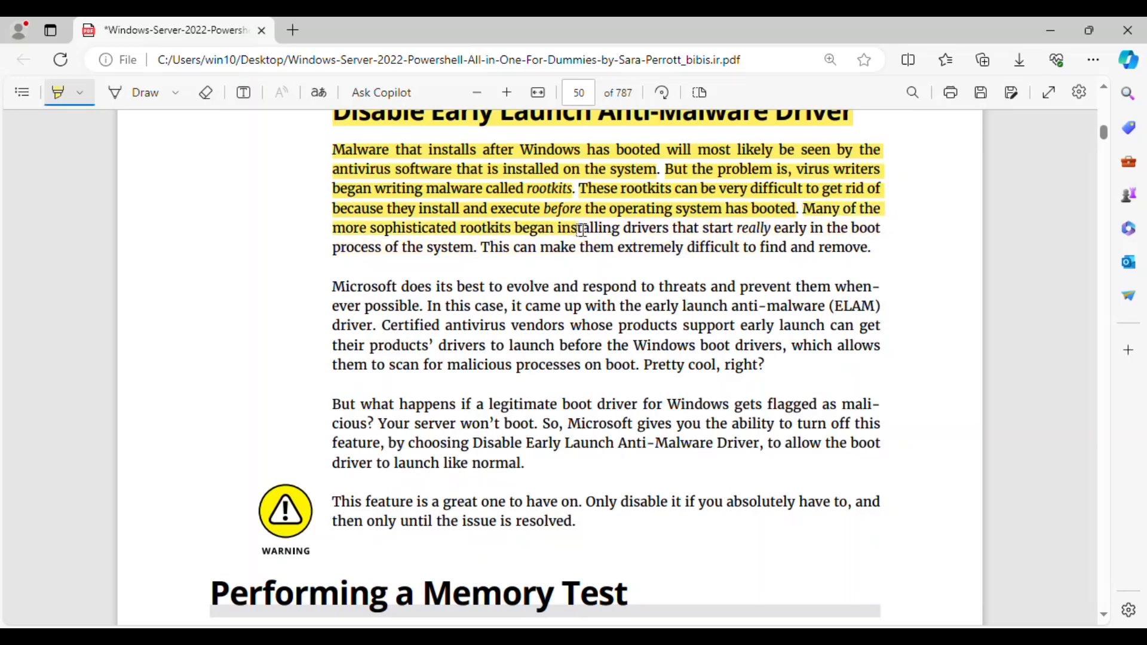
{"action": "left_click_drag", "start_coordinate": [581, 228], "coordinate": [881, 227]}
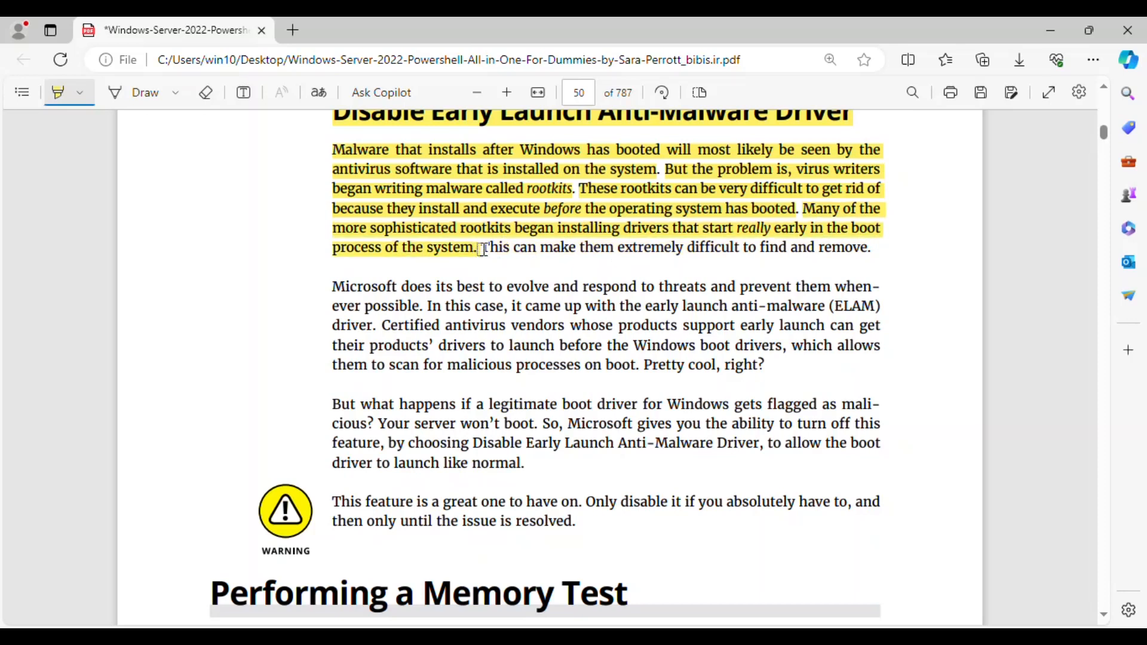
{"action": "left_click_drag", "start_coordinate": [481, 247], "coordinate": [720, 246]}
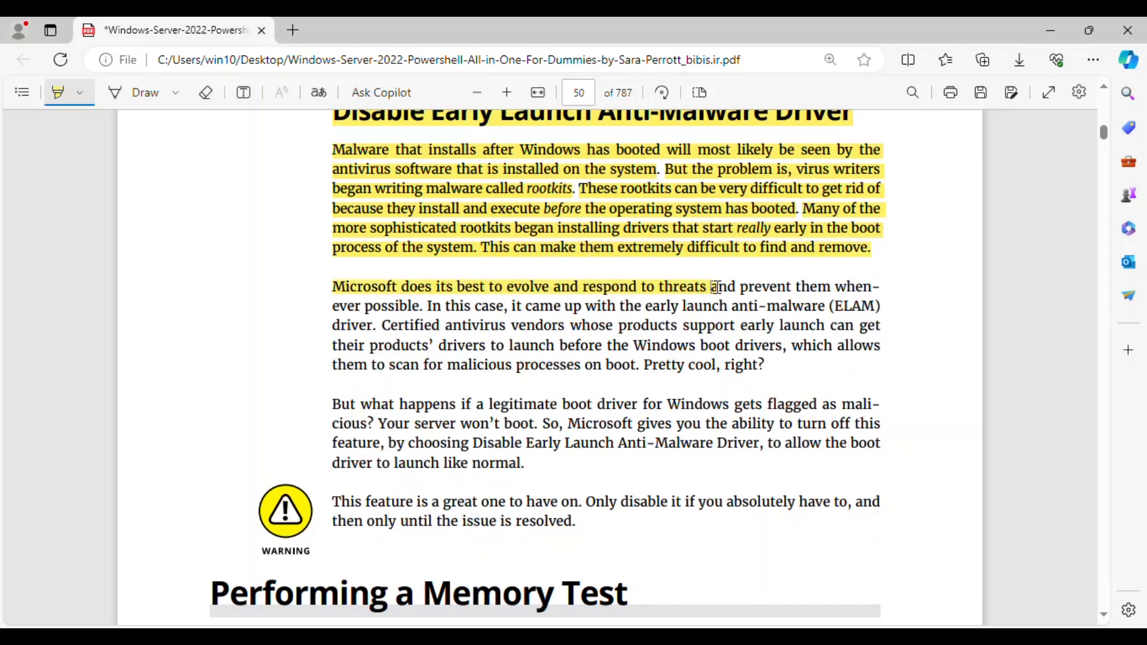
Highlight the ELAM driver, certified antivirus vendors and boot driver paragraphs.
{"action": "left_click_drag", "start_coordinate": [708, 286], "coordinate": [877, 287]}
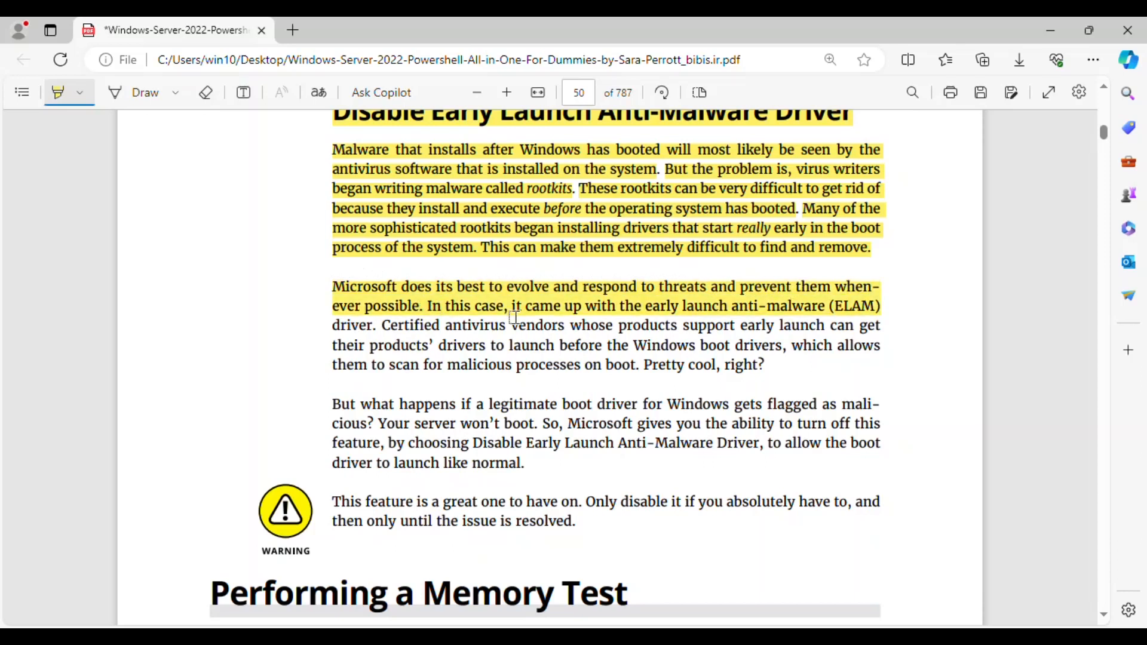
{"action": "mouse_move", "coordinate": [848, 322]}
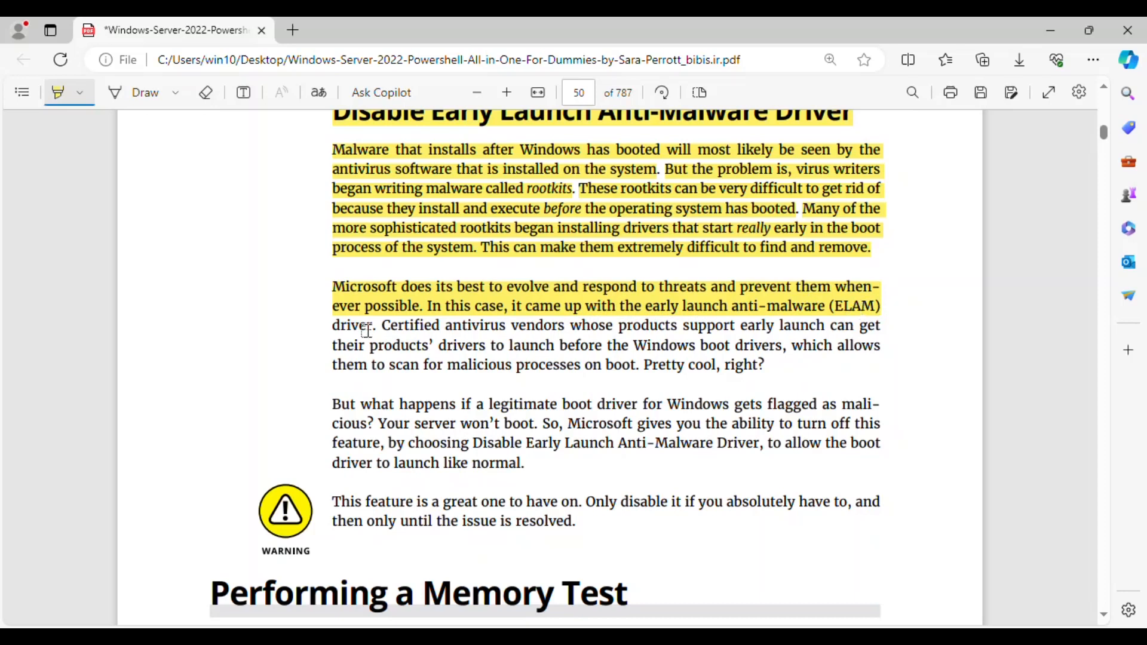
{"action": "double_click", "coordinate": [352, 325]}
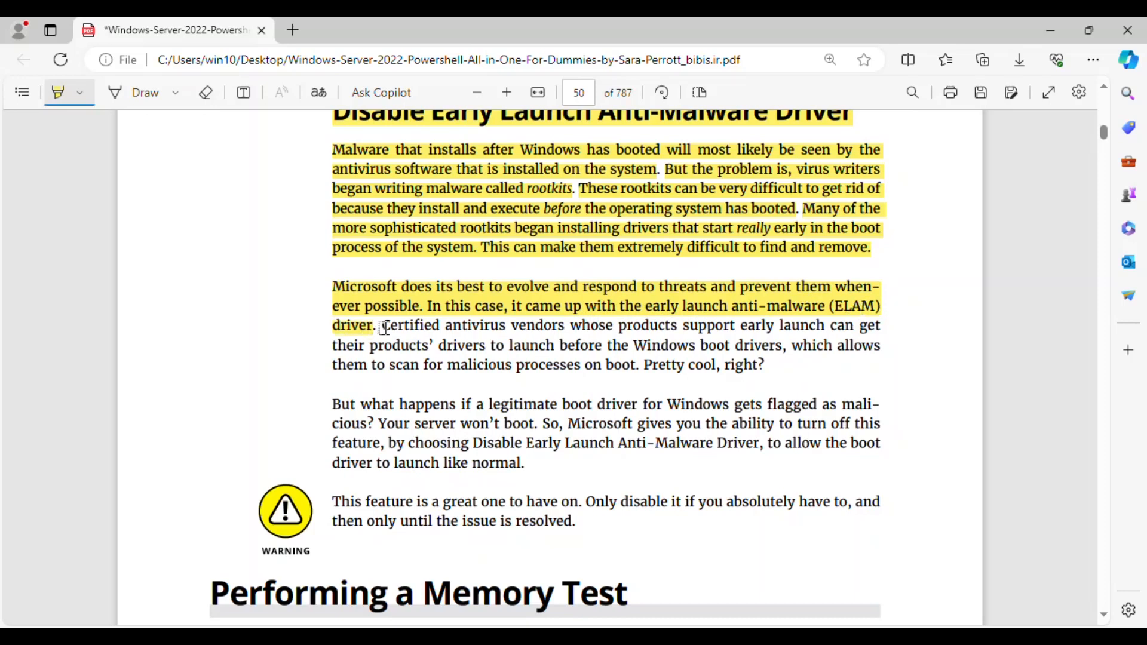
{"action": "left_click_drag", "start_coordinate": [381, 325], "coordinate": [881, 325]}
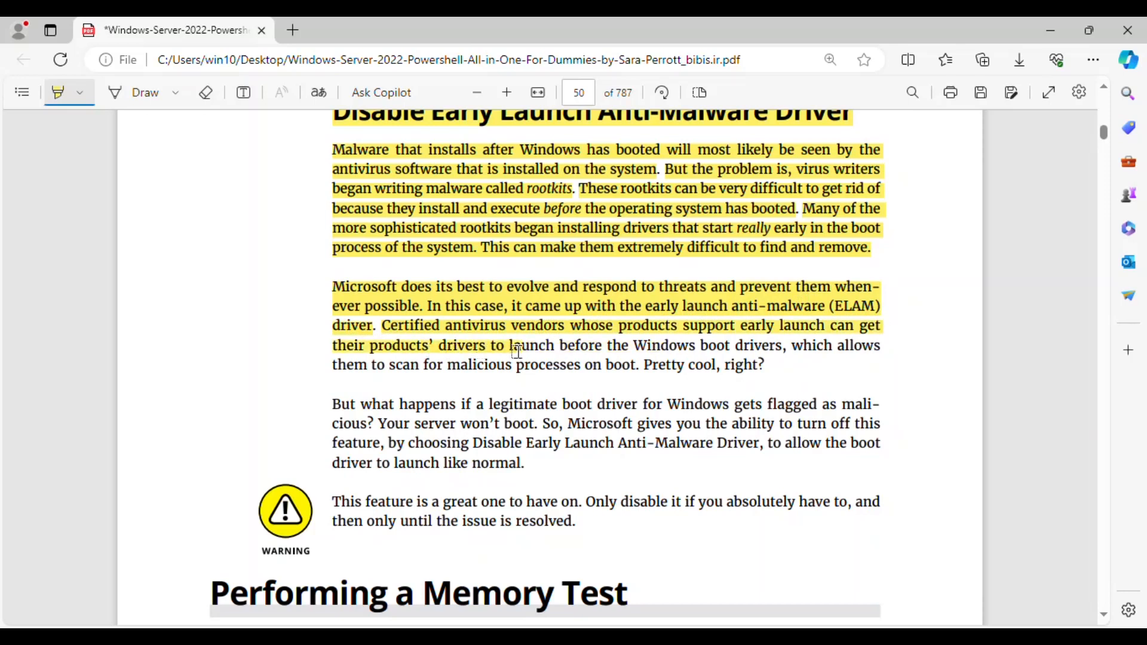
{"action": "left_click_drag", "start_coordinate": [510, 345], "coordinate": [778, 344]}
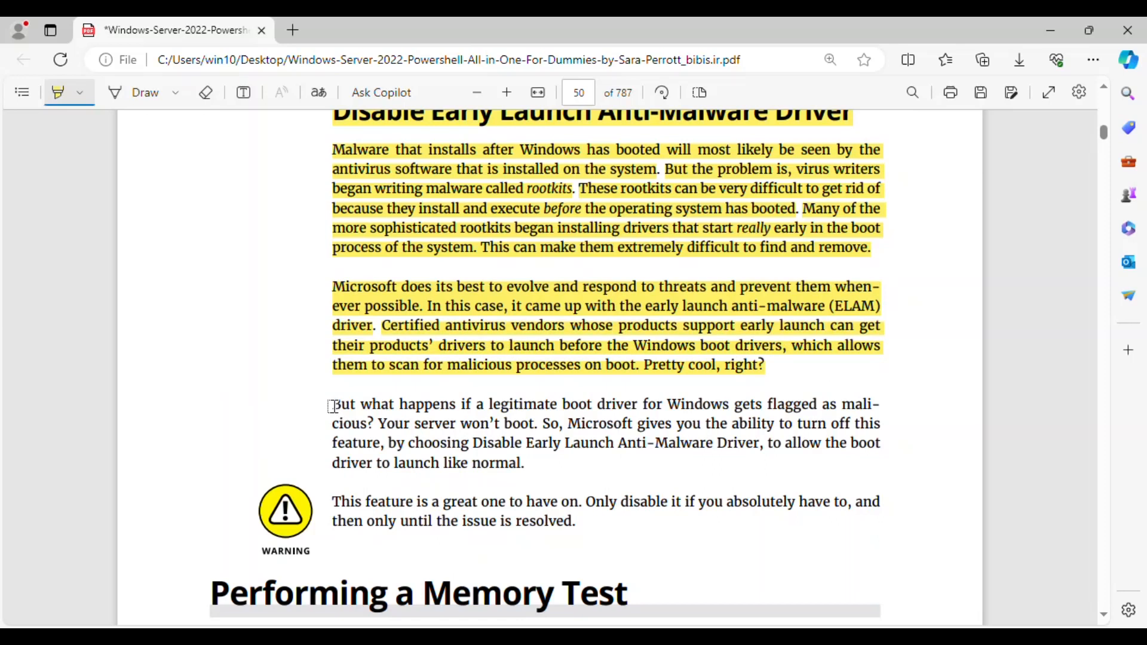
{"action": "left_click_drag", "start_coordinate": [332, 404], "coordinate": [512, 404]}
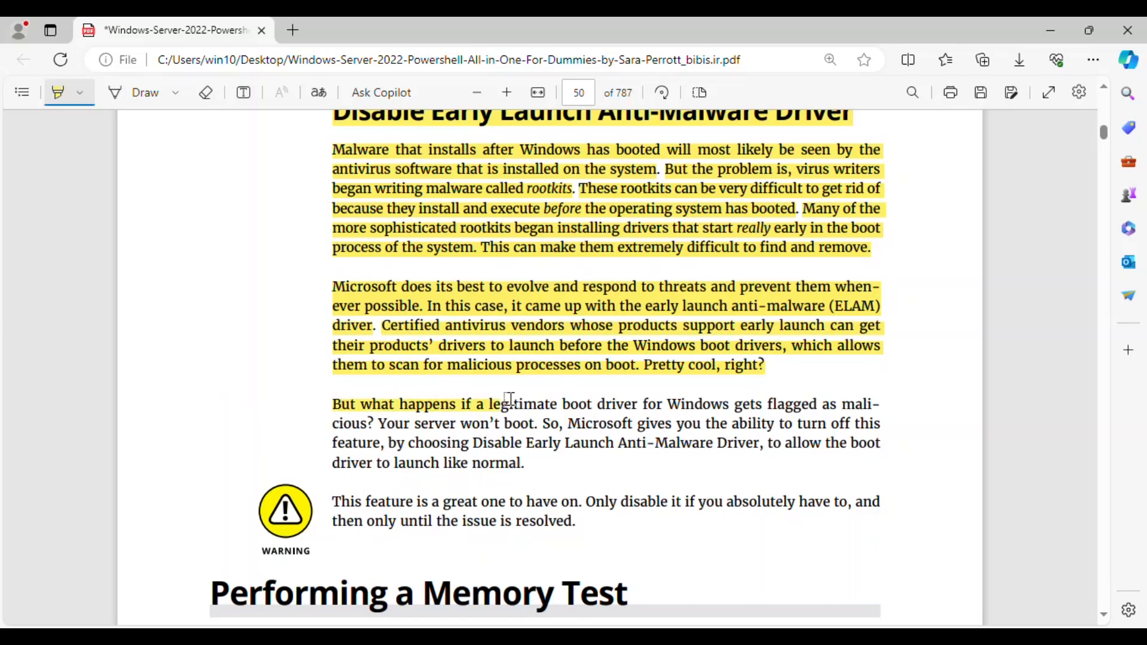
{"action": "left_click_drag", "start_coordinate": [498, 404], "coordinate": [534, 423]}
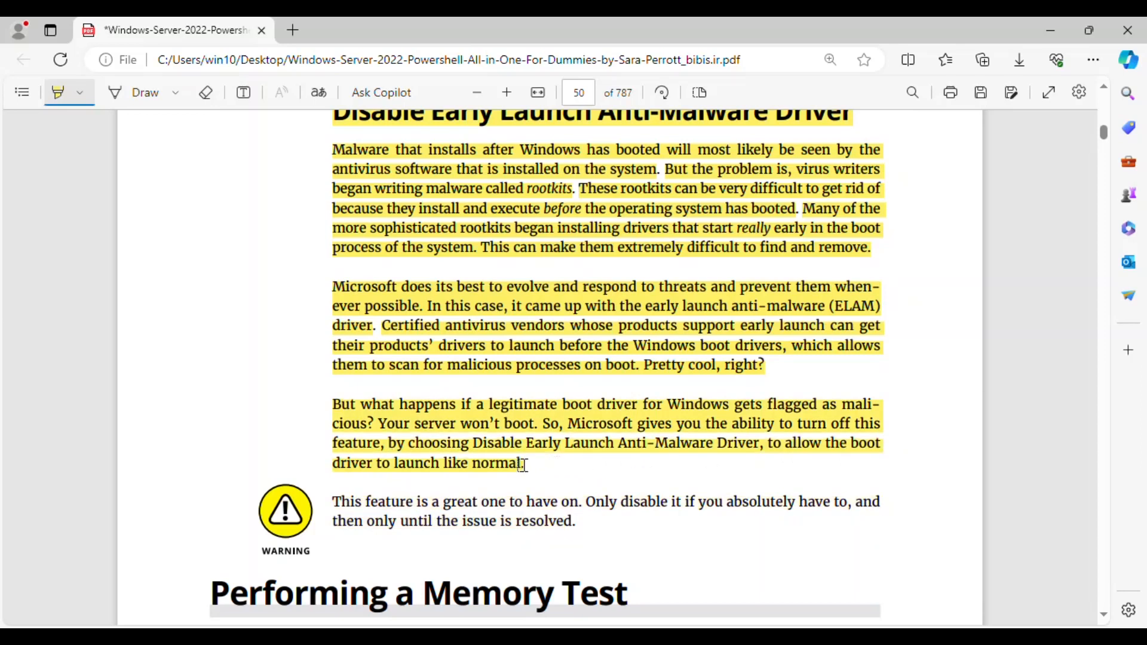
{"action": "mouse_move", "coordinate": [794, 448]}
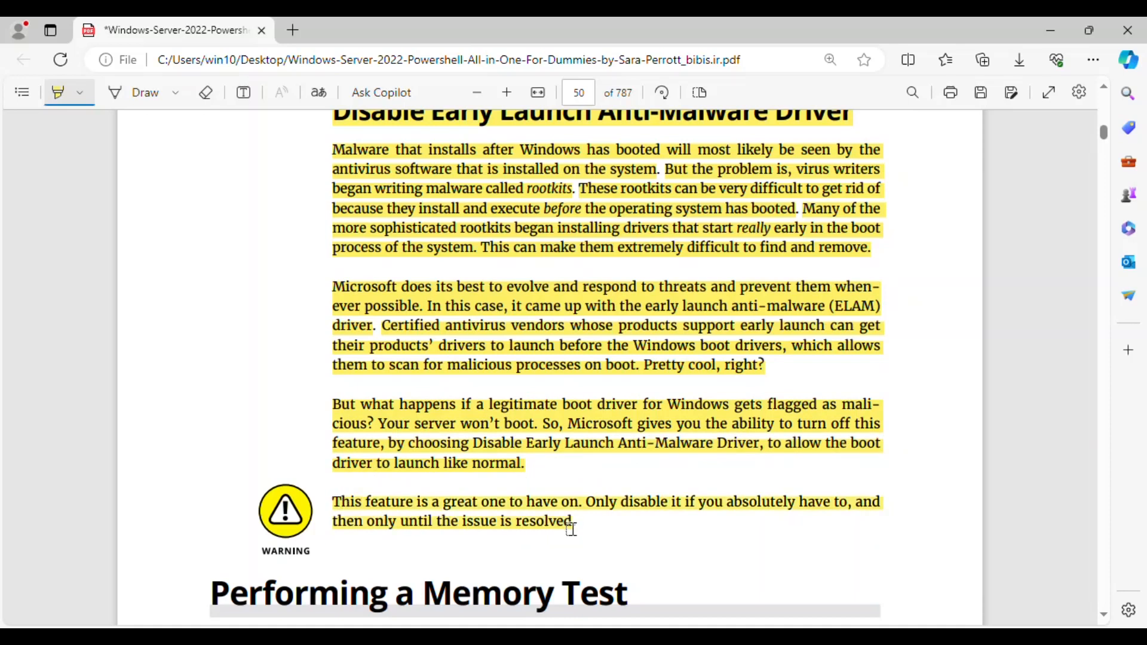
{"action": "mouse_move", "coordinate": [578, 527]}
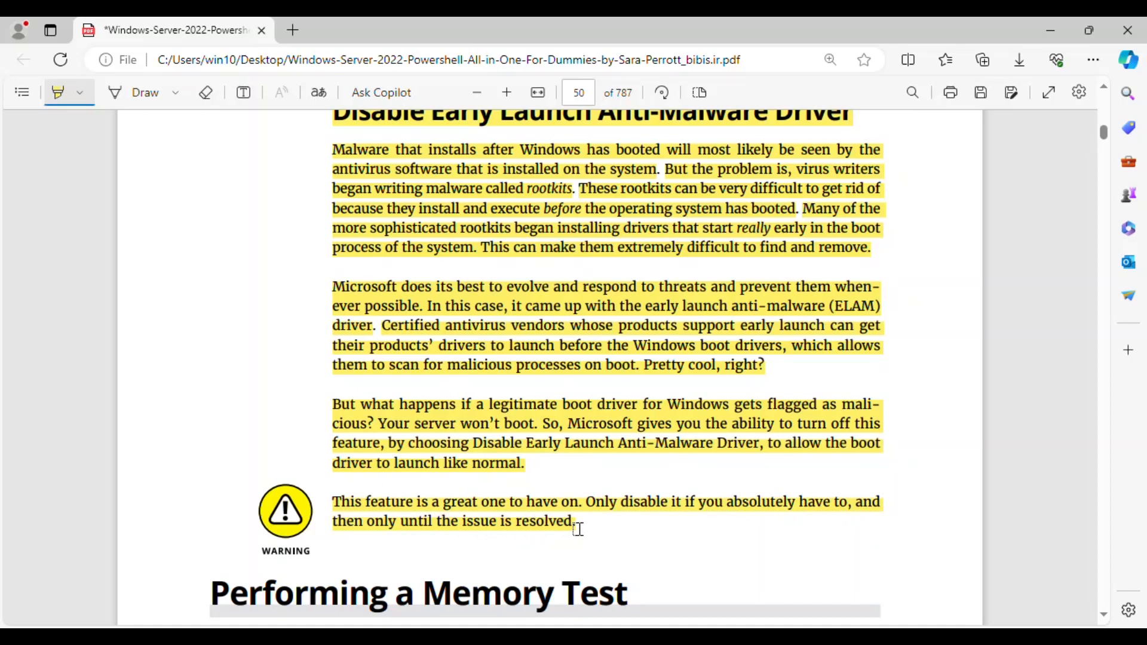
{"action": "scroll", "scroll_direction": "down", "scroll_amount": 3}
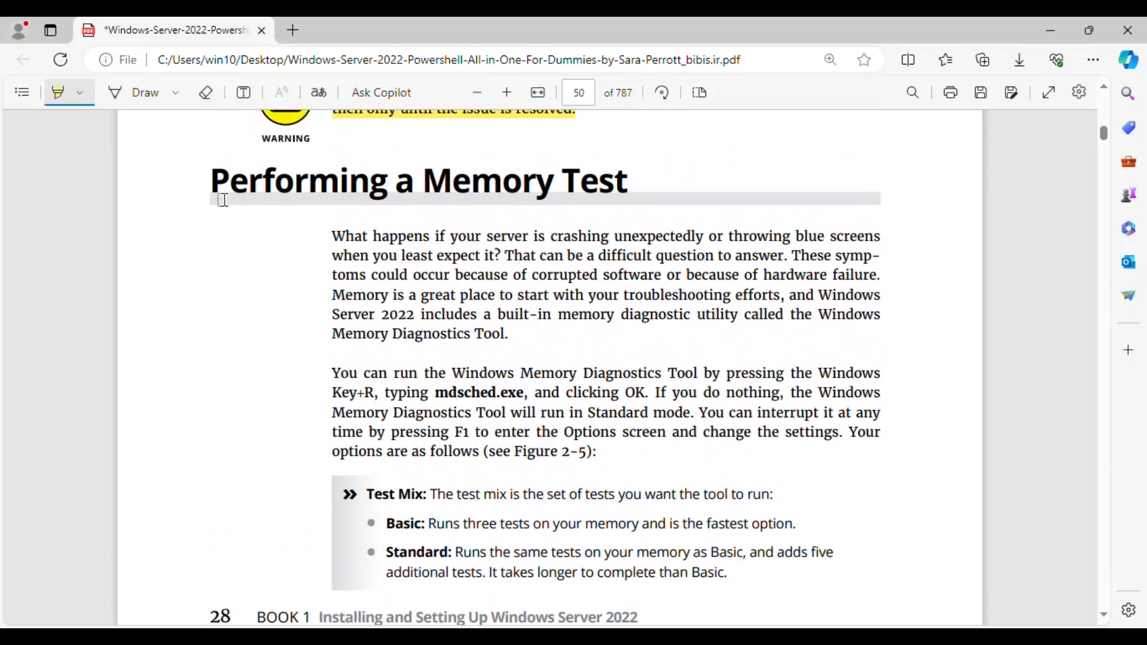
Highlight the Performing a Memory Test heading and both intro paragraphs.
{"action": "left_click_drag", "start_coordinate": [219, 181], "coordinate": [626, 180]}
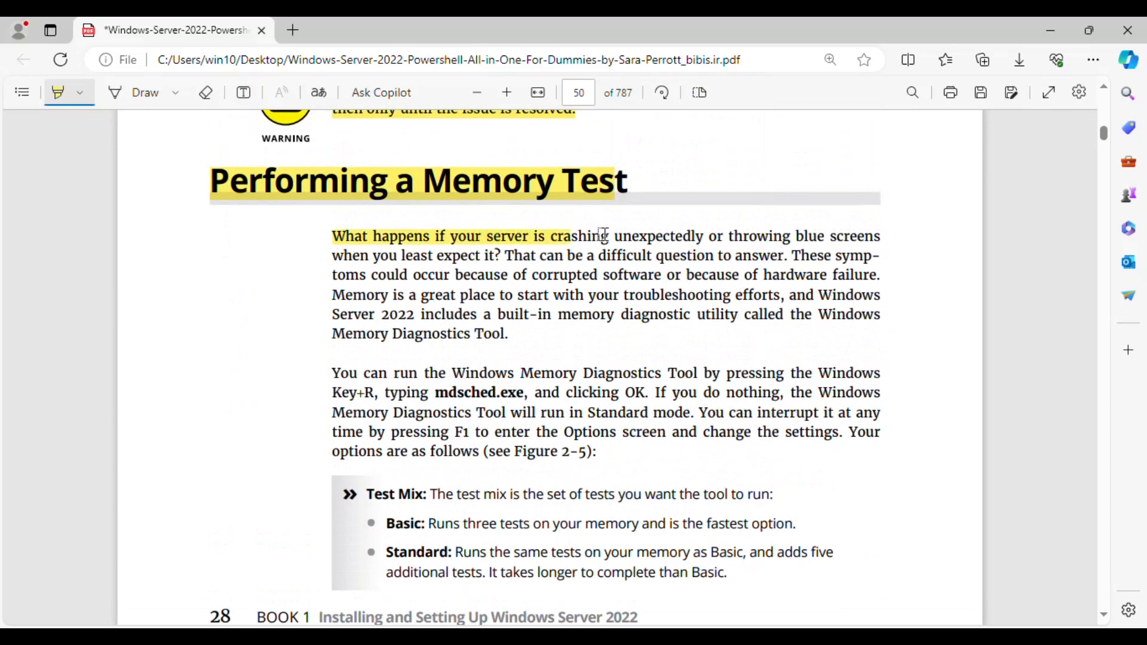
{"action": "left_click_drag", "start_coordinate": [603, 235], "coordinate": [479, 255]}
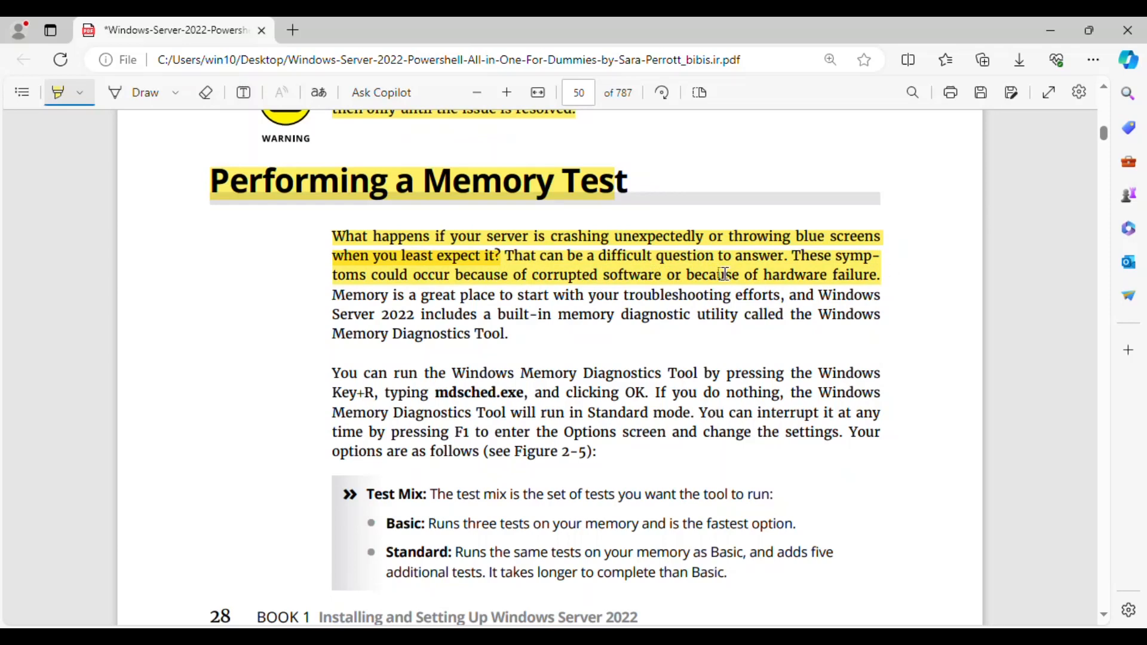
{"action": "mouse_move", "coordinate": [556, 284]}
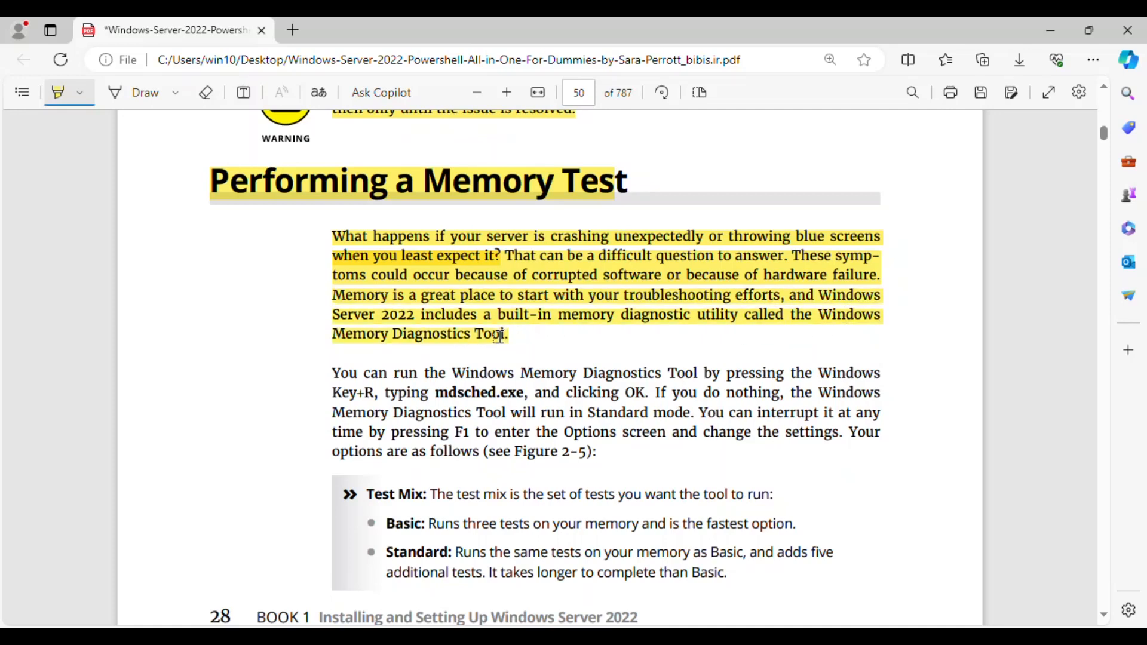
{"action": "mouse_move", "coordinate": [726, 315]}
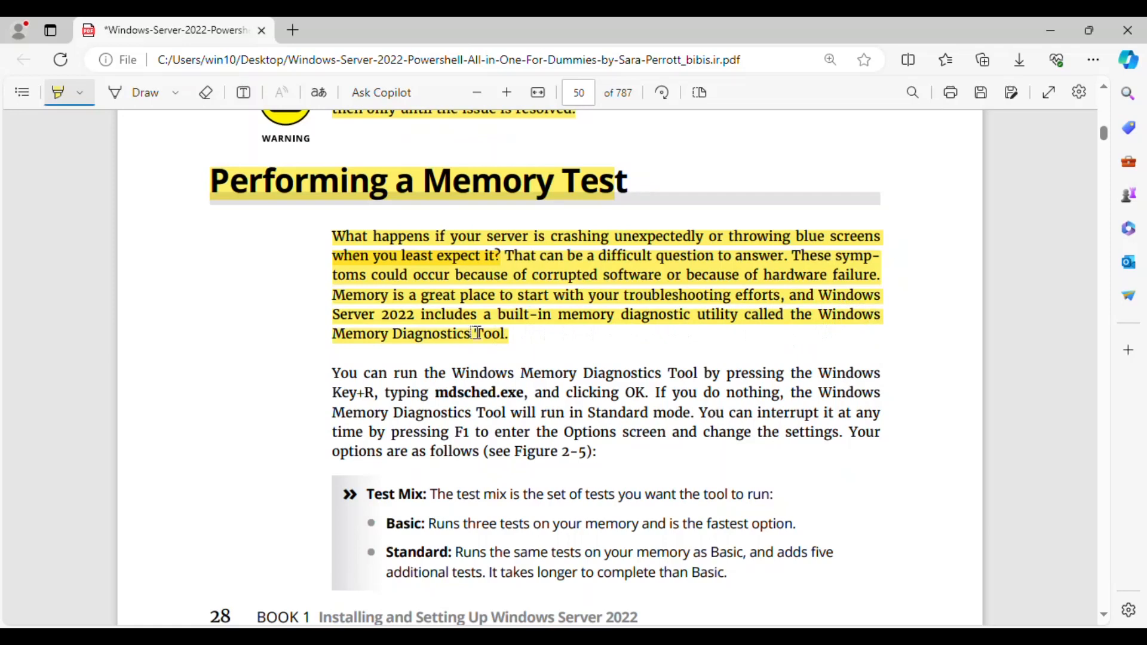
{"action": "mouse_move", "coordinate": [333, 371]}
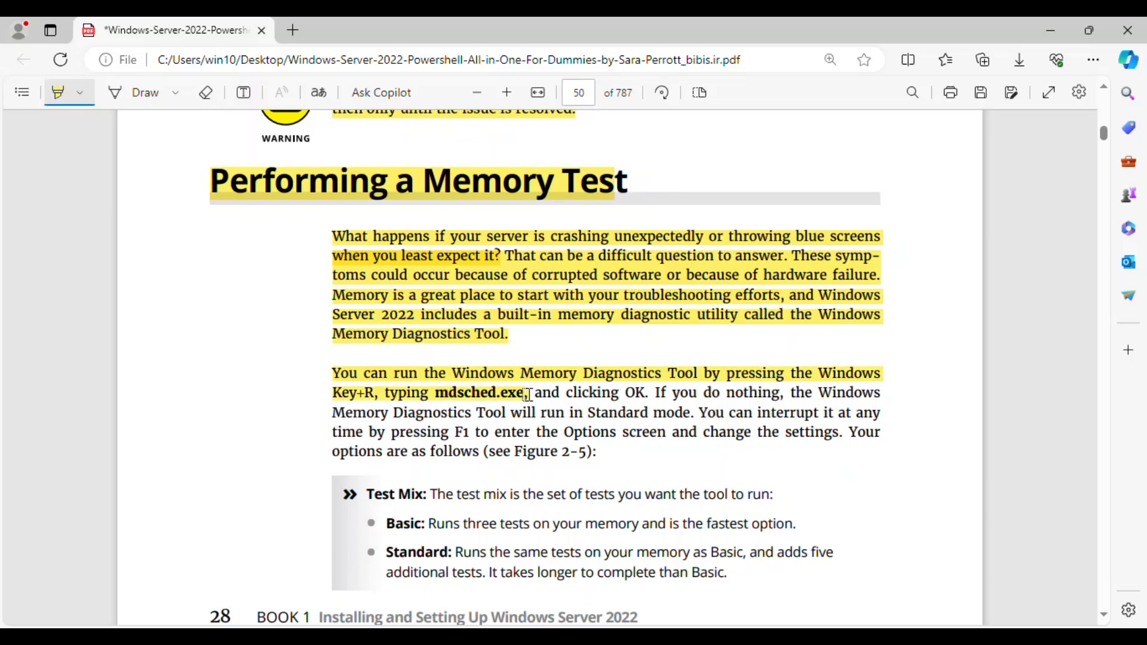
{"action": "double_click", "coordinate": [478, 392]}
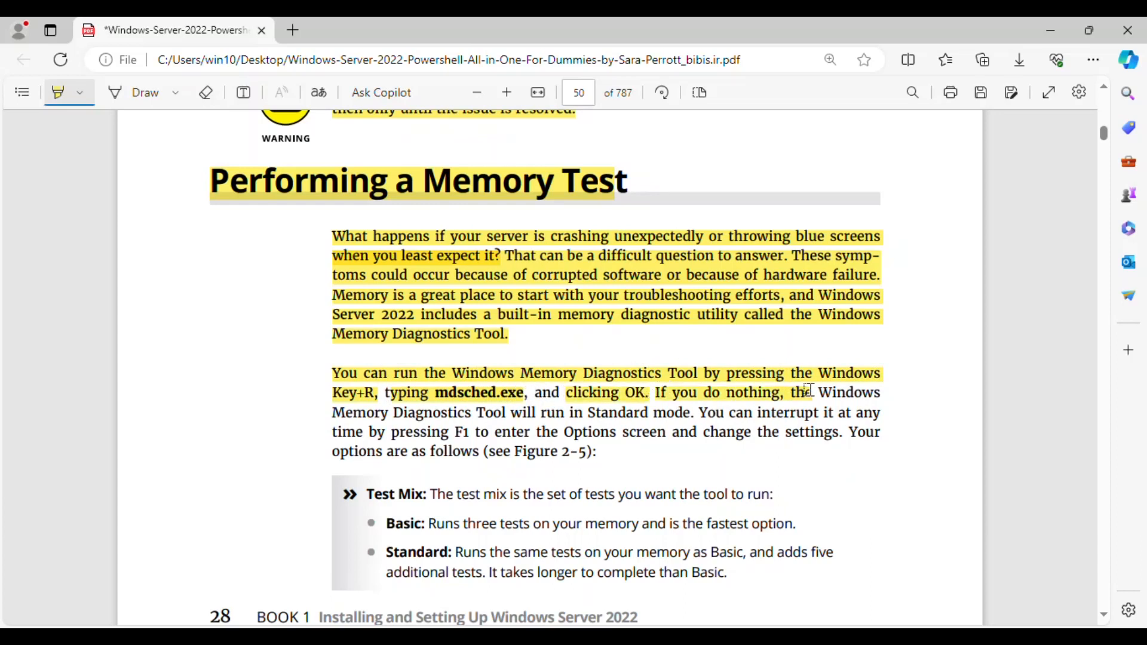
{"action": "left_click_drag", "start_coordinate": [786, 393], "coordinate": [574, 432]}
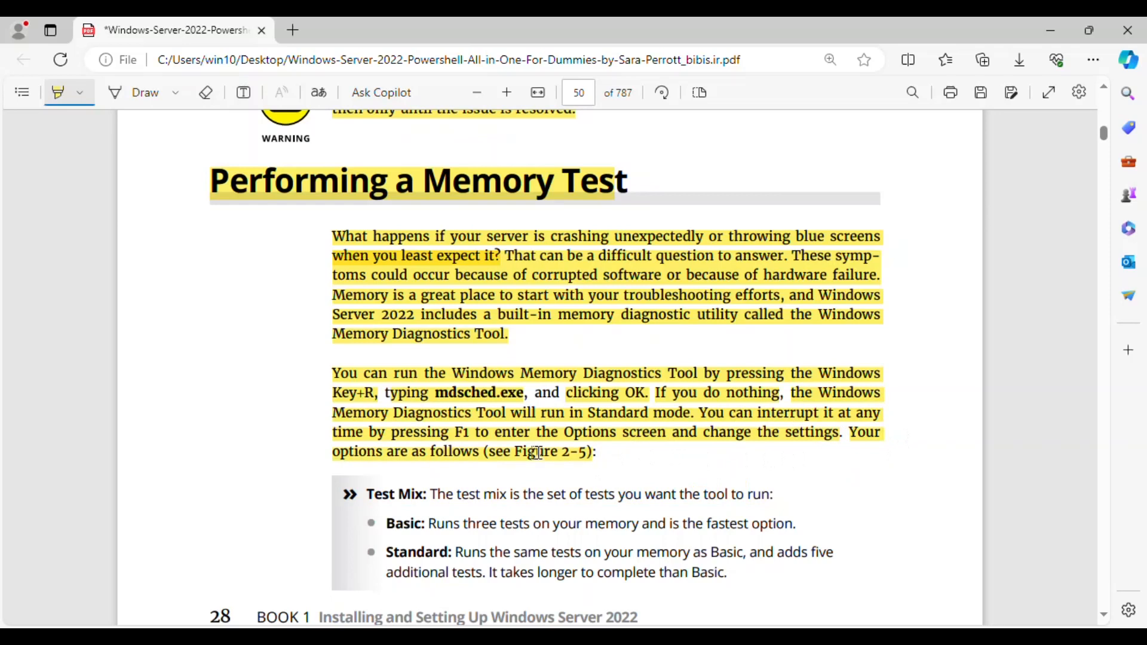
Highlight the Test Mix description and the Basic and Standard test options.
{"action": "scroll", "scroll_direction": "down", "scroll_amount": 3}
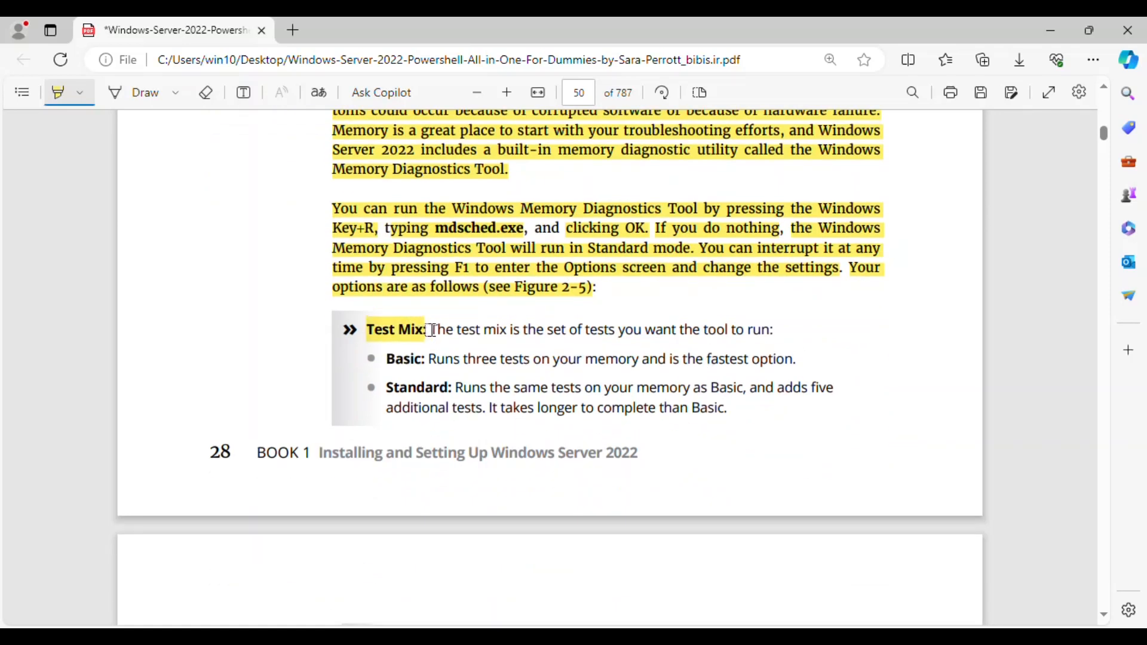
{"action": "left_click_drag", "start_coordinate": [430, 329], "coordinate": [773, 329]}
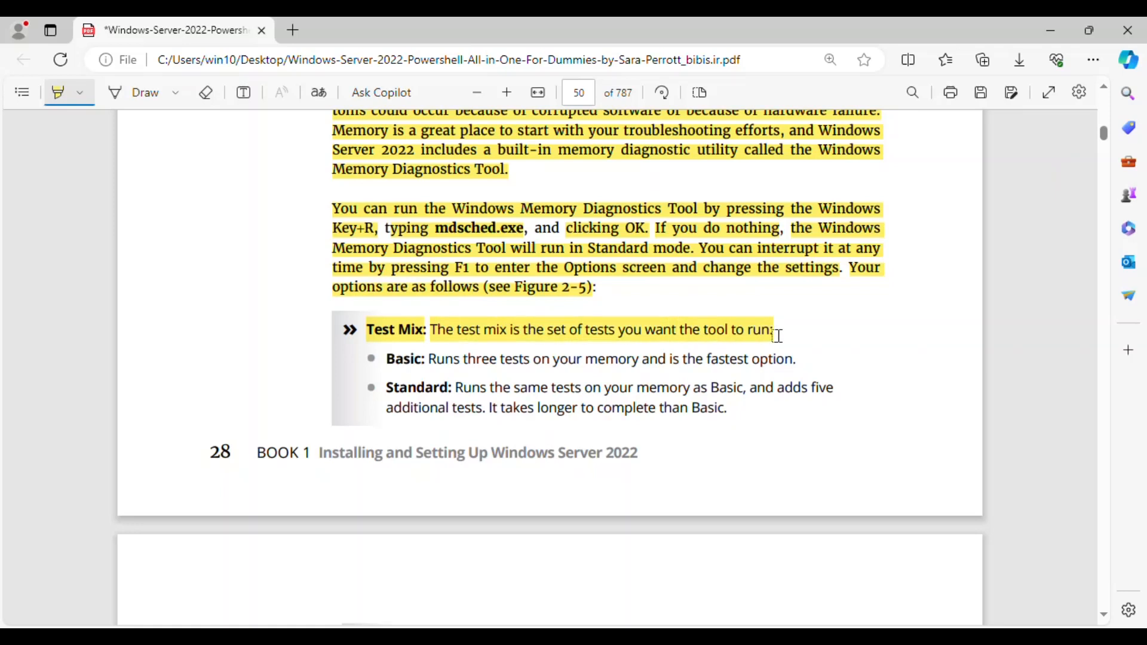
{"action": "double_click", "coordinate": [401, 358]}
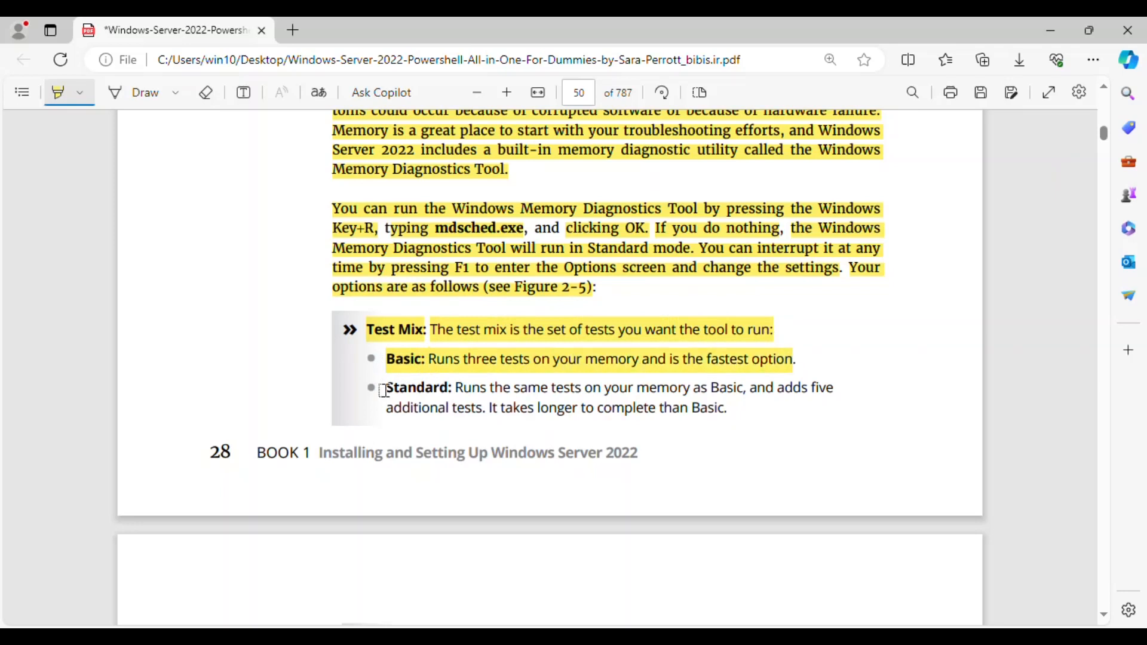
{"action": "left_click_drag", "start_coordinate": [384, 387], "coordinate": [740, 408]}
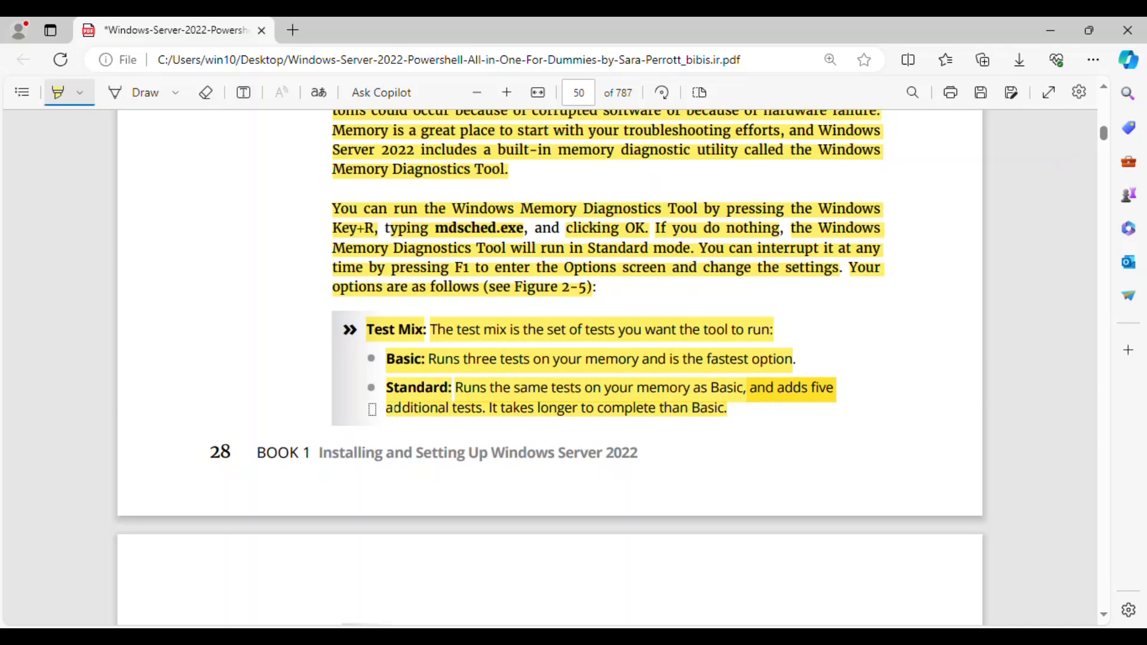
On page 51, highlight the Extended option, tip paragraph, and Cache item with Default.
{"action": "scroll", "scroll_direction": "down", "scroll_amount": 3}
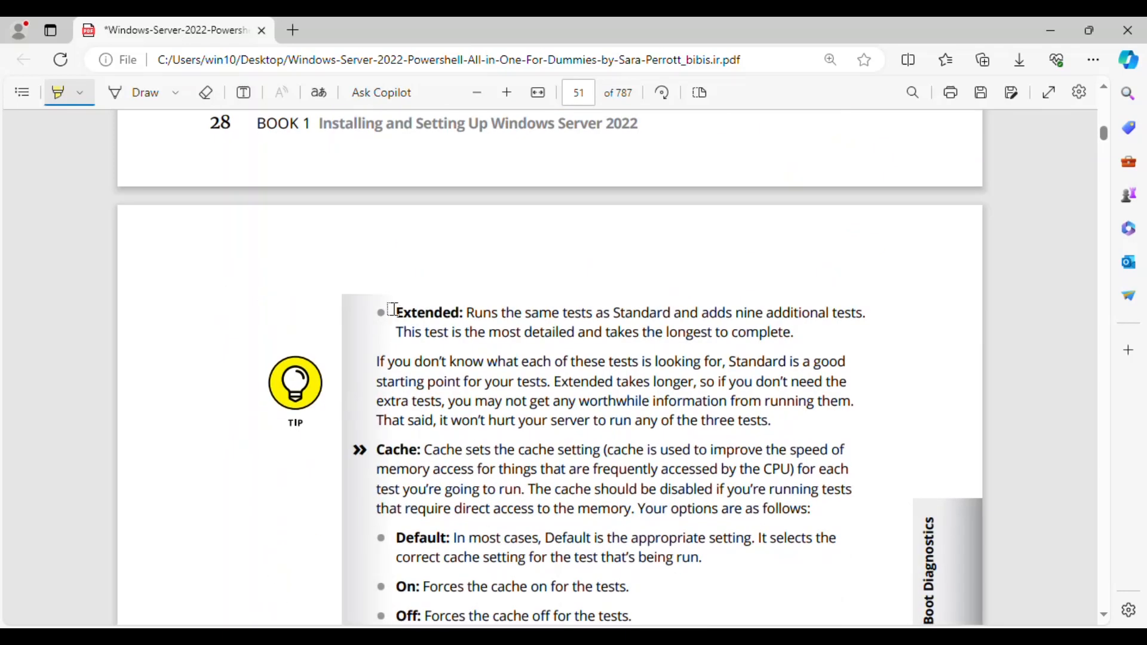
{"action": "double_click", "coordinate": [427, 313]}
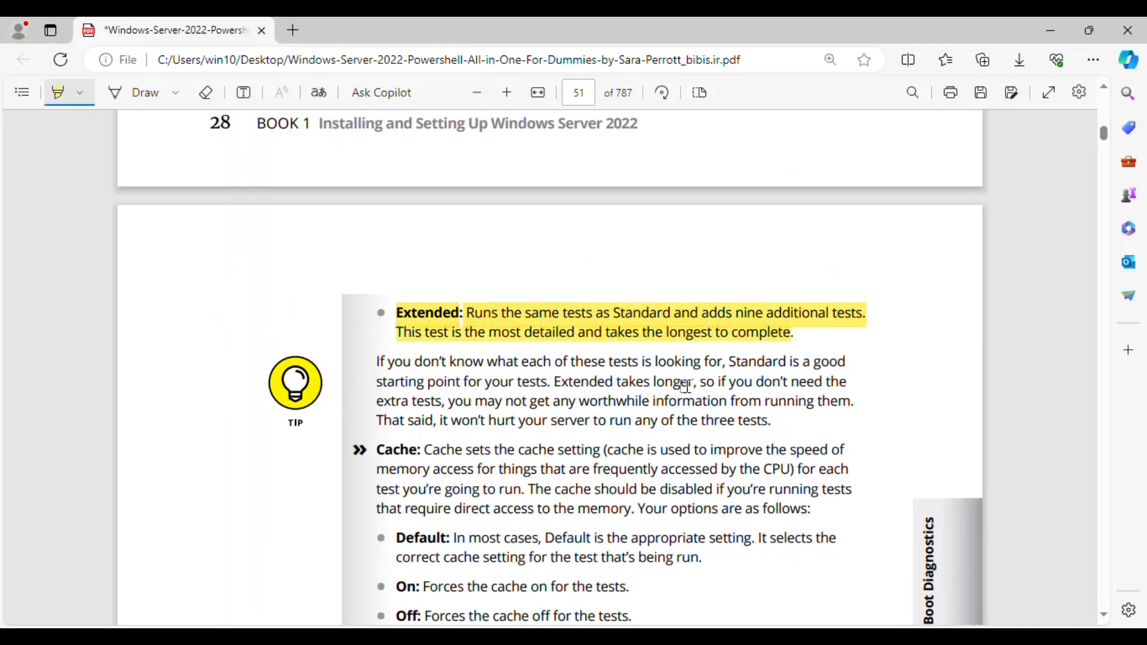
{"action": "scroll", "scroll_direction": "down", "scroll_amount": 3}
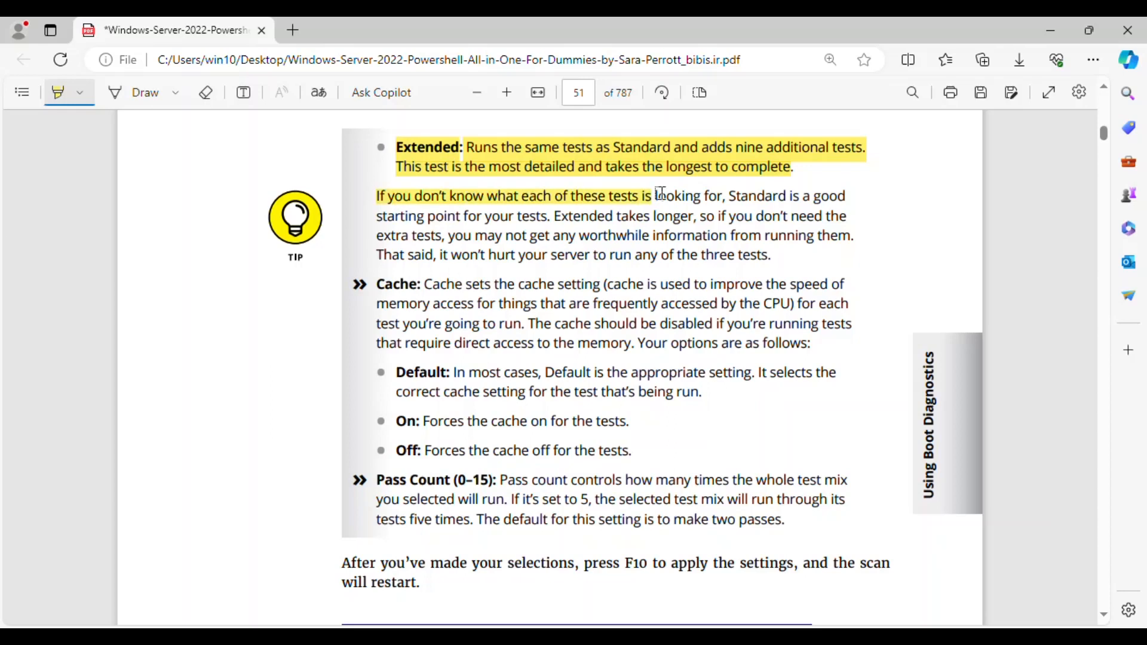
{"action": "left_click_drag", "start_coordinate": [655, 196], "coordinate": [845, 205]}
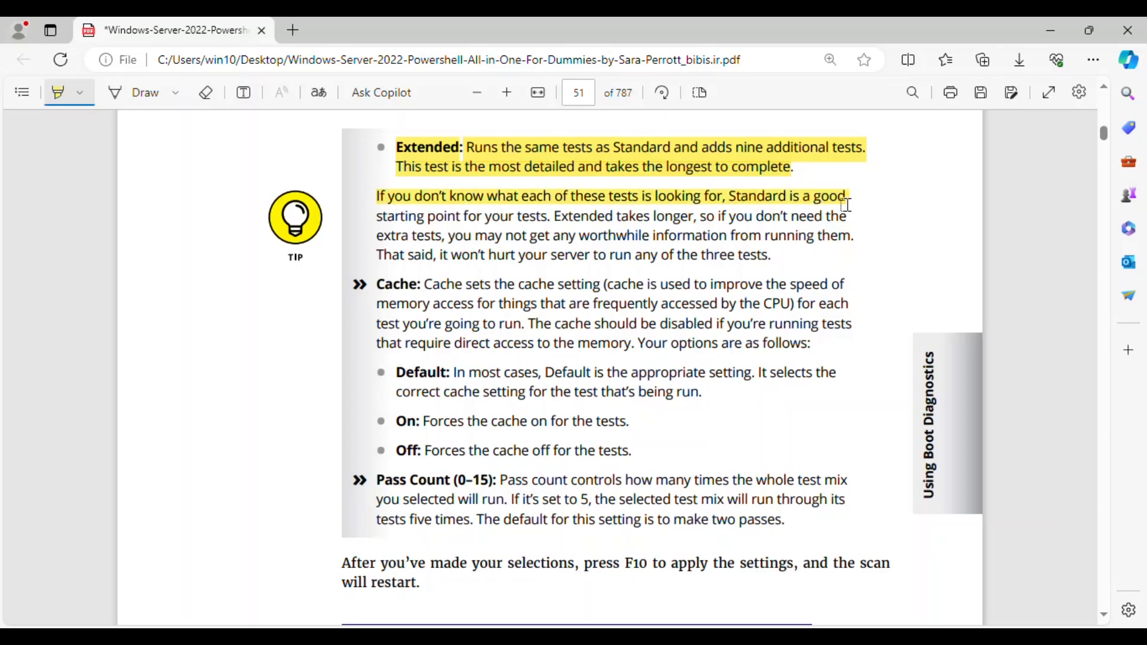
{"action": "left_click_drag", "start_coordinate": [844, 205], "coordinate": [545, 215]}
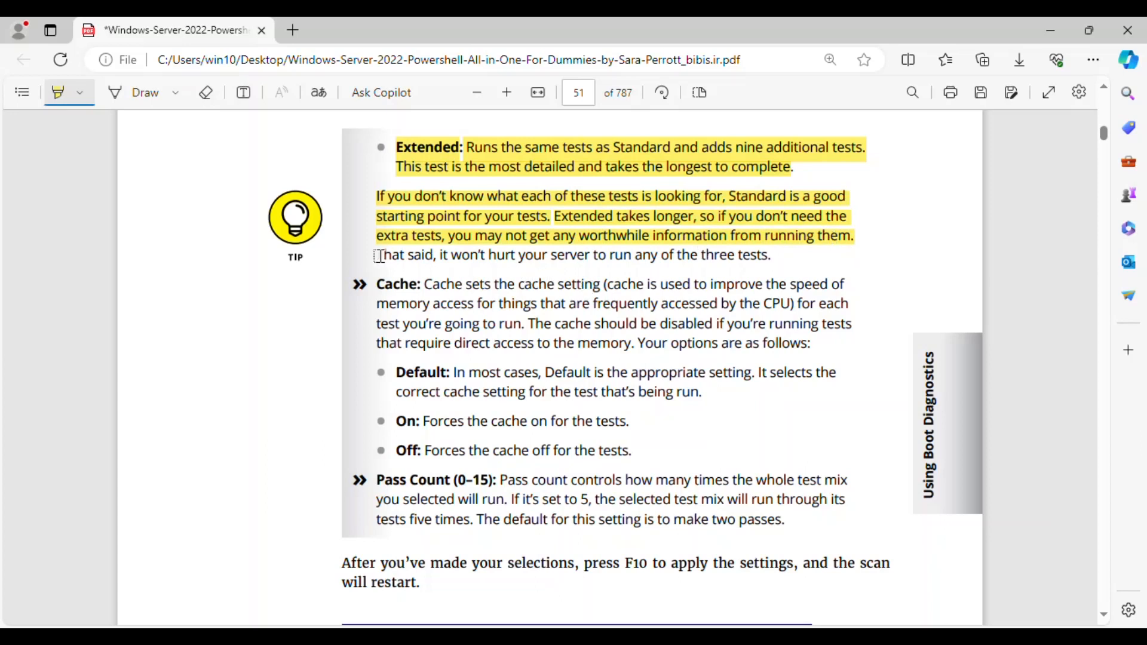
{"action": "left_click_drag", "start_coordinate": [376, 255], "coordinate": [770, 254]}
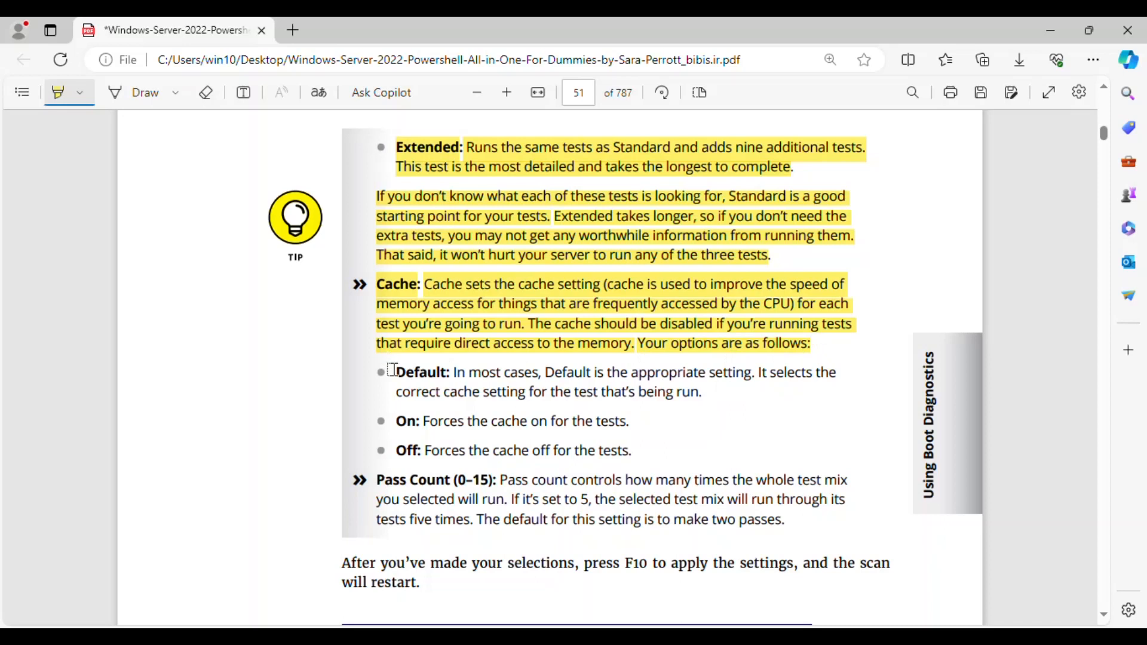
{"action": "left_click_drag", "start_coordinate": [394, 372], "coordinate": [552, 373]}
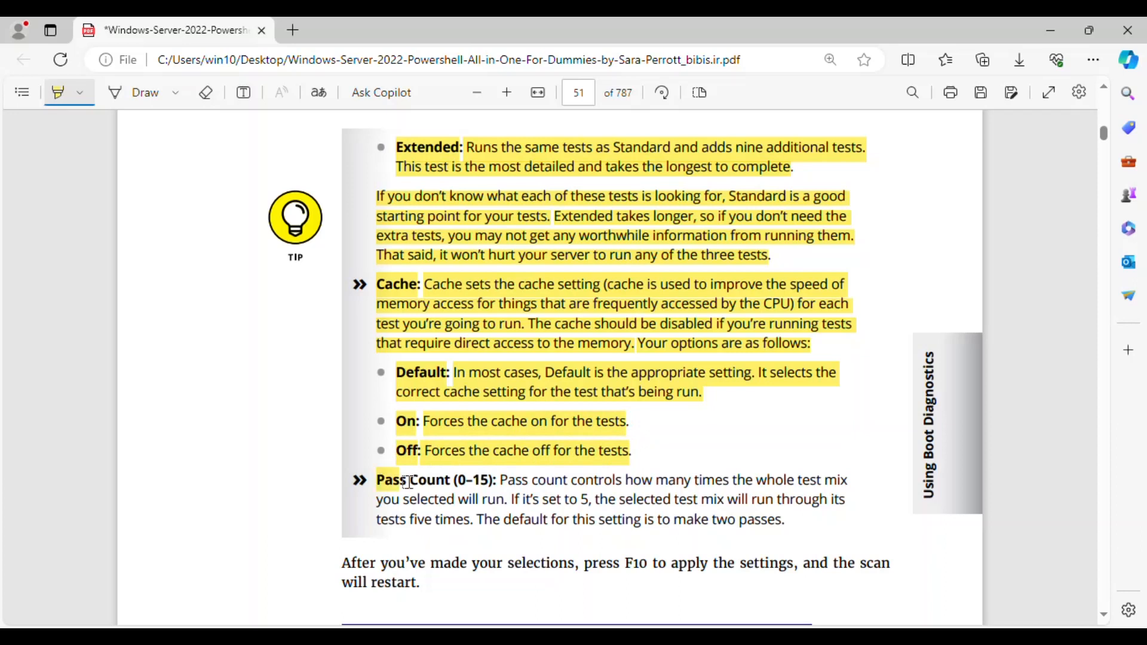
Highlight the Pass Count description, scrolling down past Figure 2-5.
{"action": "scroll", "scroll_direction": "down", "scroll_amount": 3}
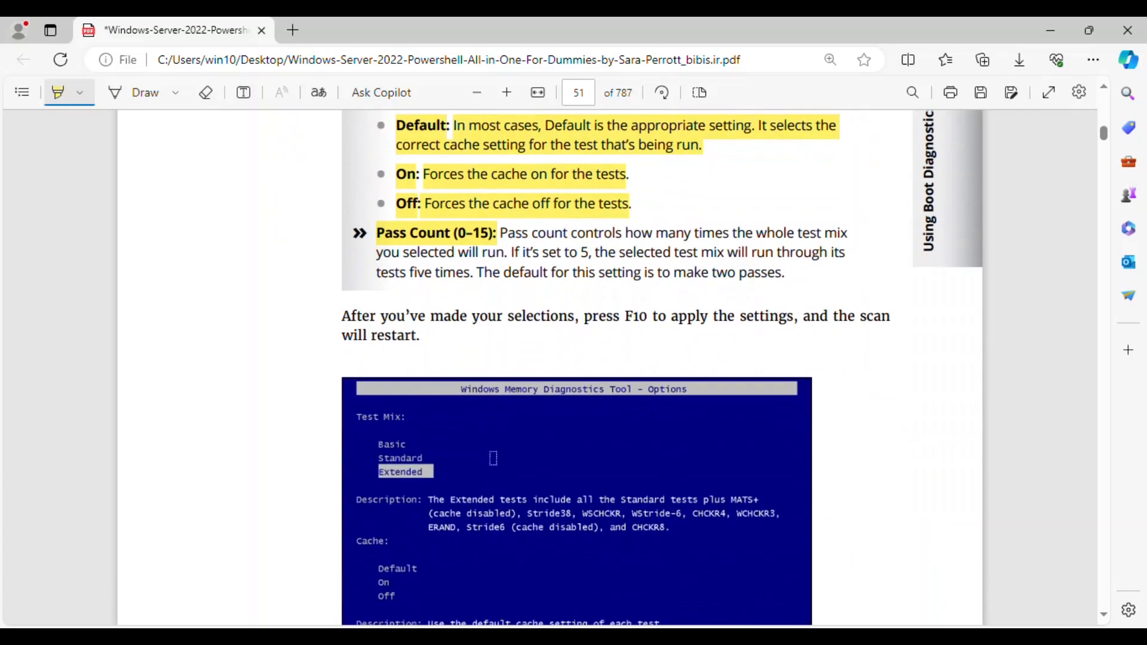
{"action": "scroll", "scroll_direction": "down", "scroll_amount": 3}
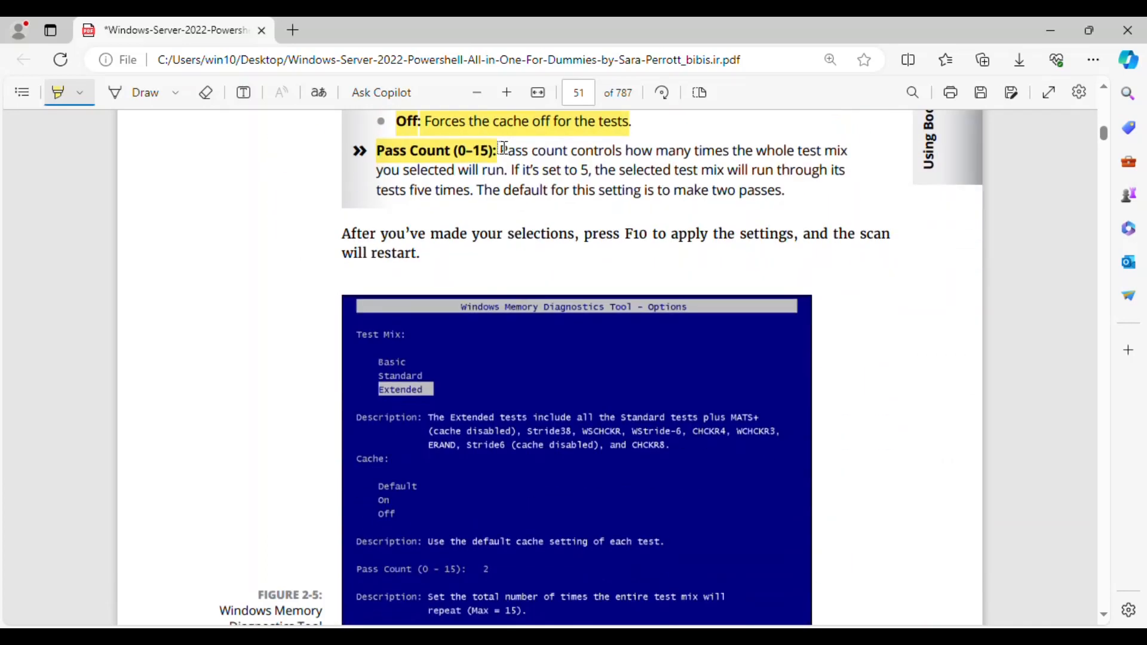
{"action": "left_click_drag", "start_coordinate": [499, 150], "coordinate": [847, 150]}
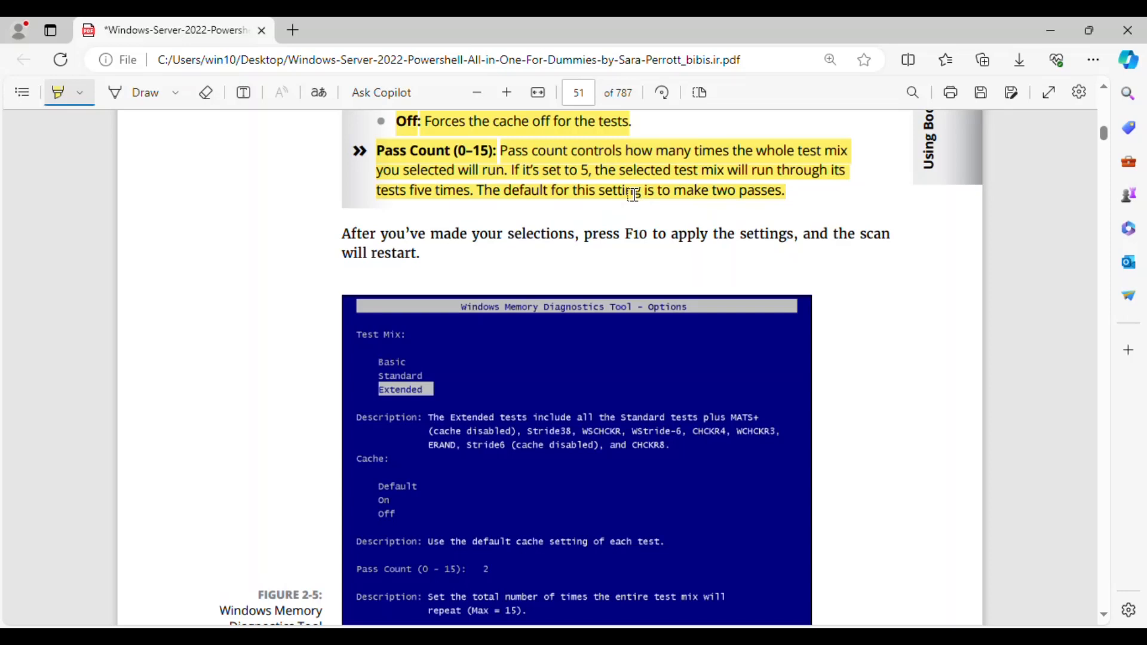
{"action": "scroll", "scroll_direction": "down", "scroll_amount": 3}
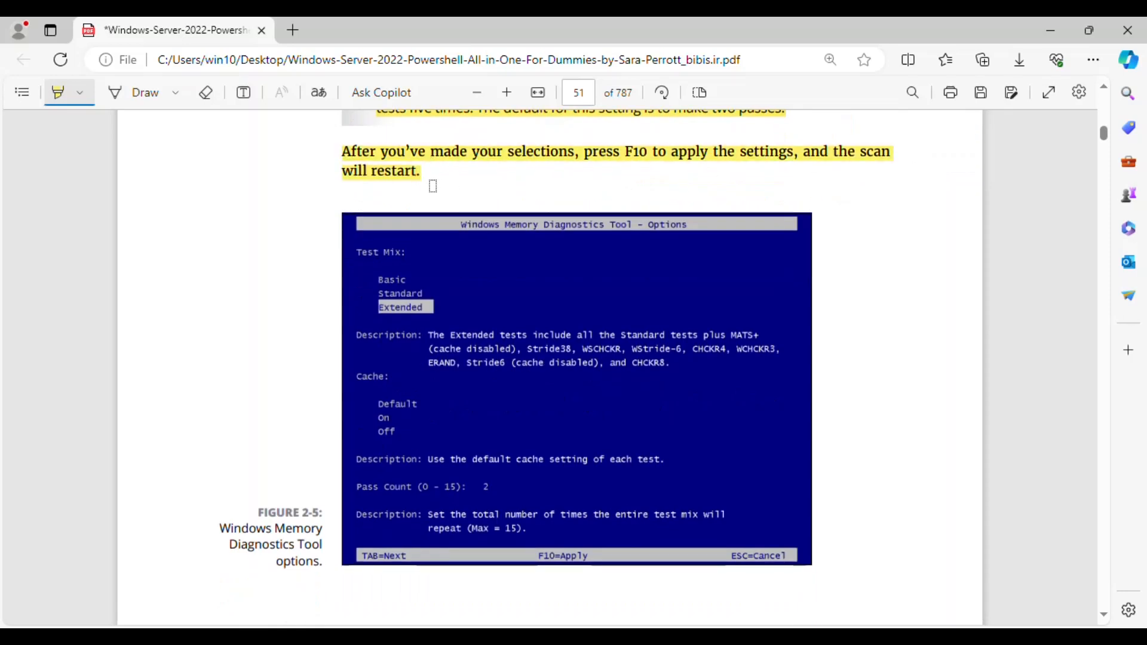
{"action": "scroll", "scroll_direction": "down", "scroll_amount": 3}
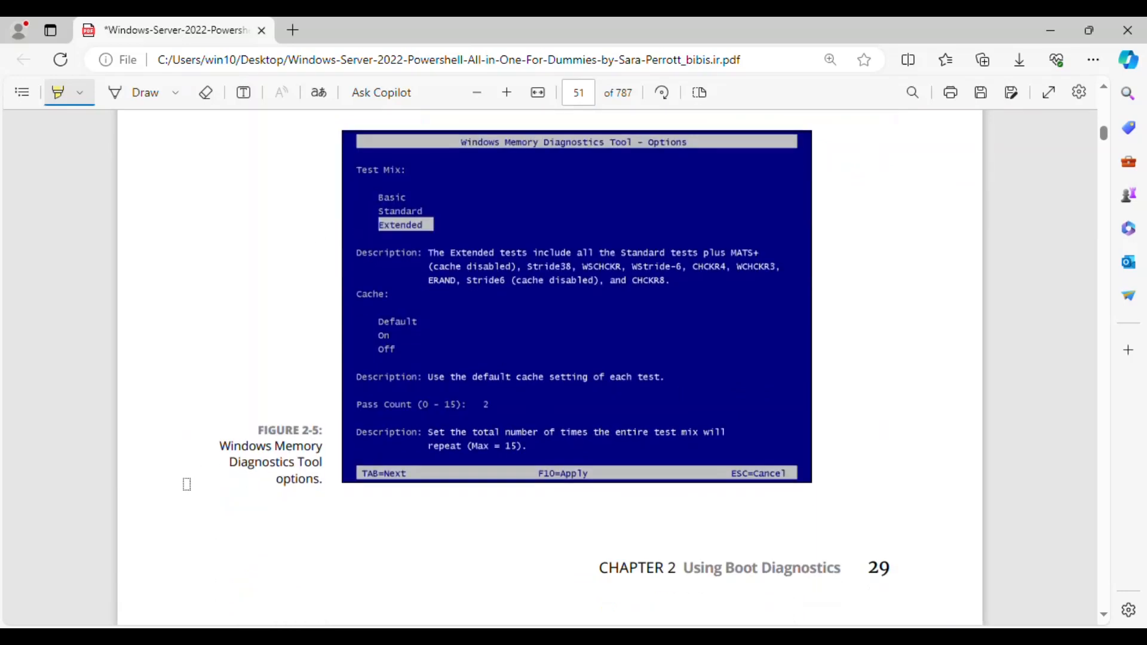